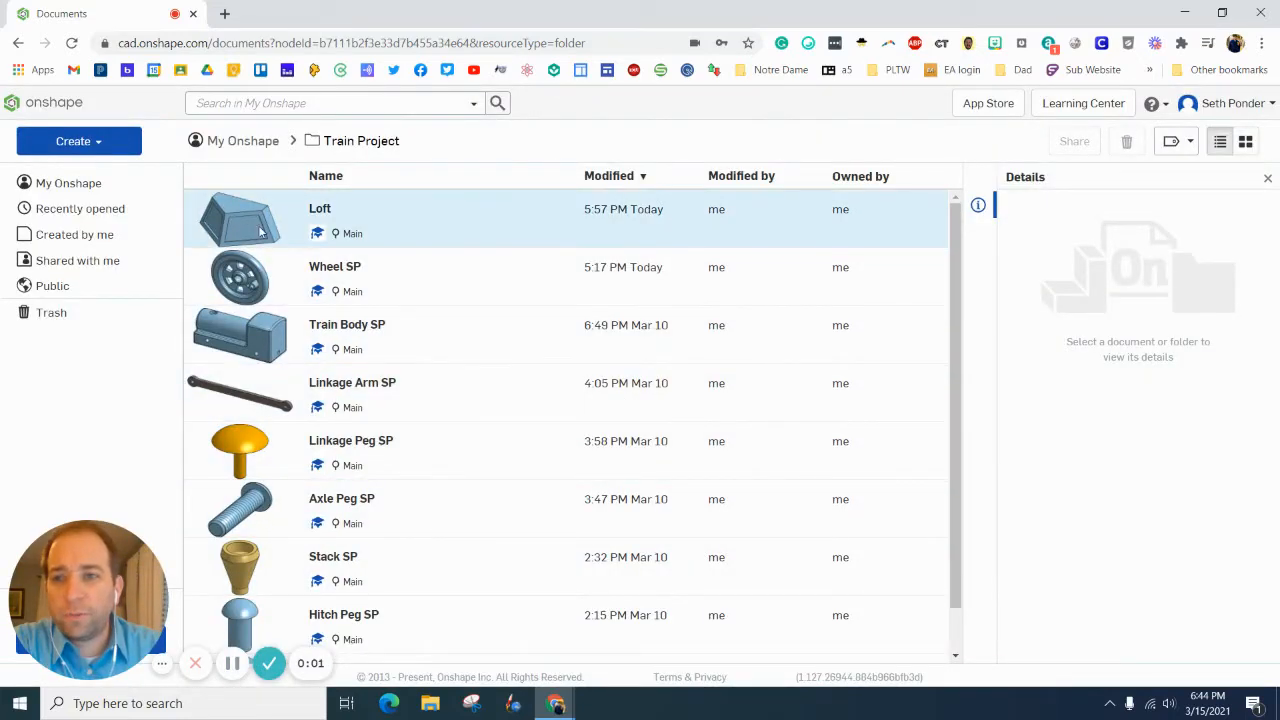
Step: Create a new Onshape document named 'Cow Catcher SP'
left_click(347, 330)
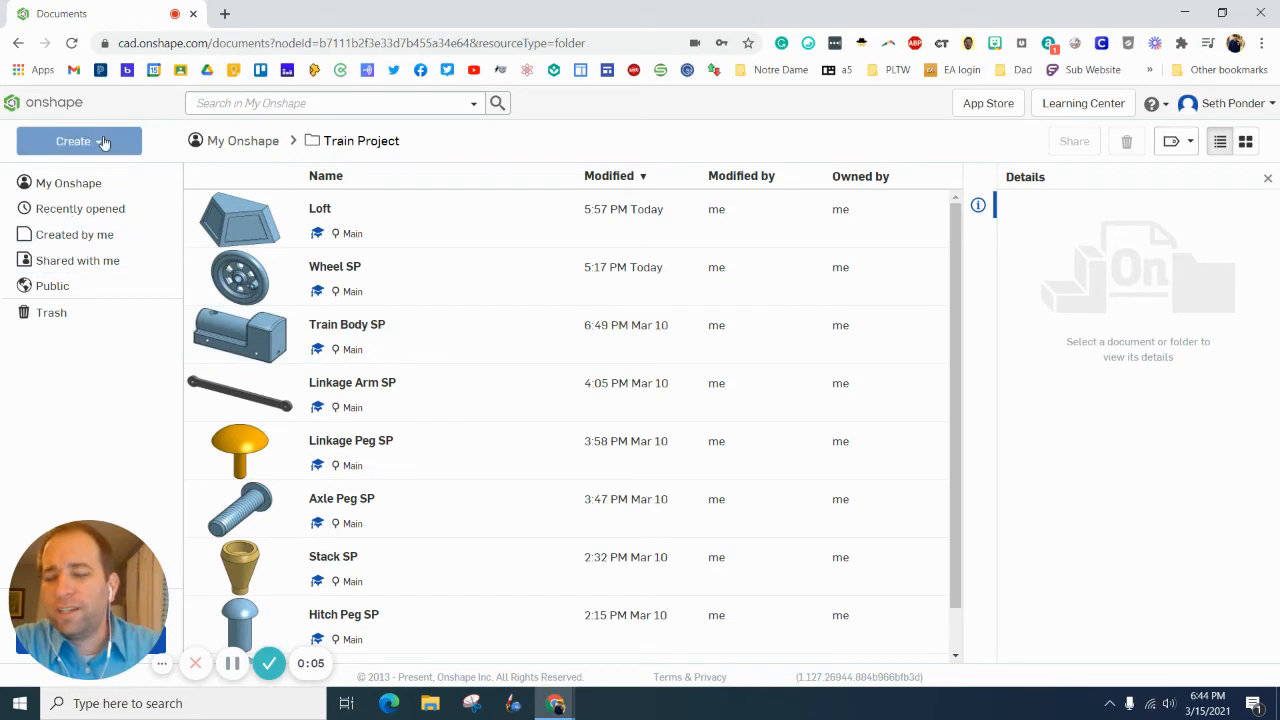
mouse_move(78, 141)
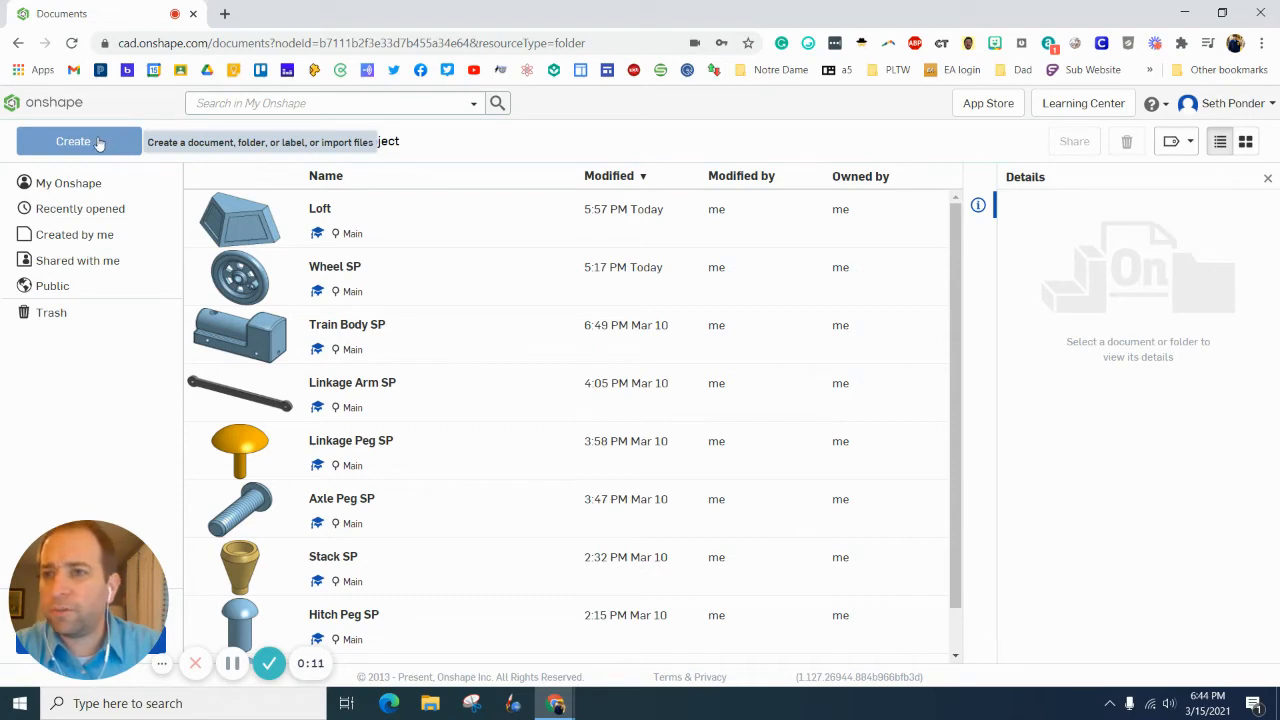
left_click(78, 141)
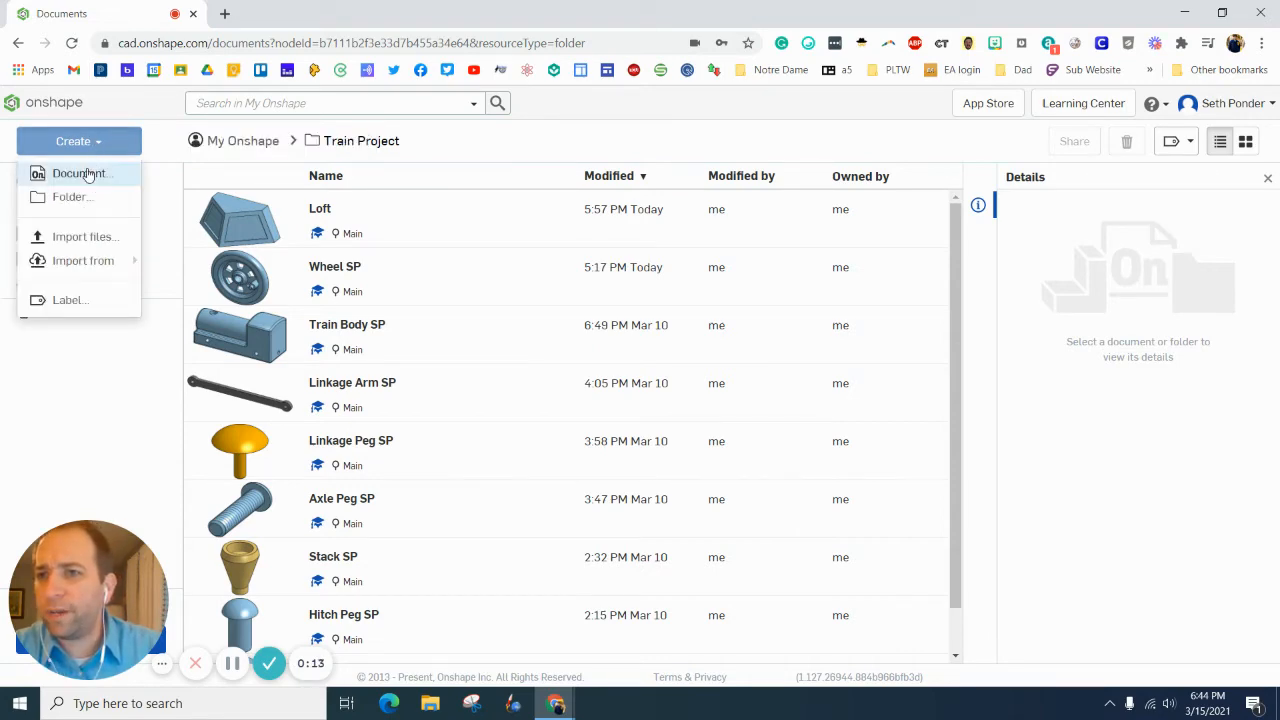
left_click(80, 173)
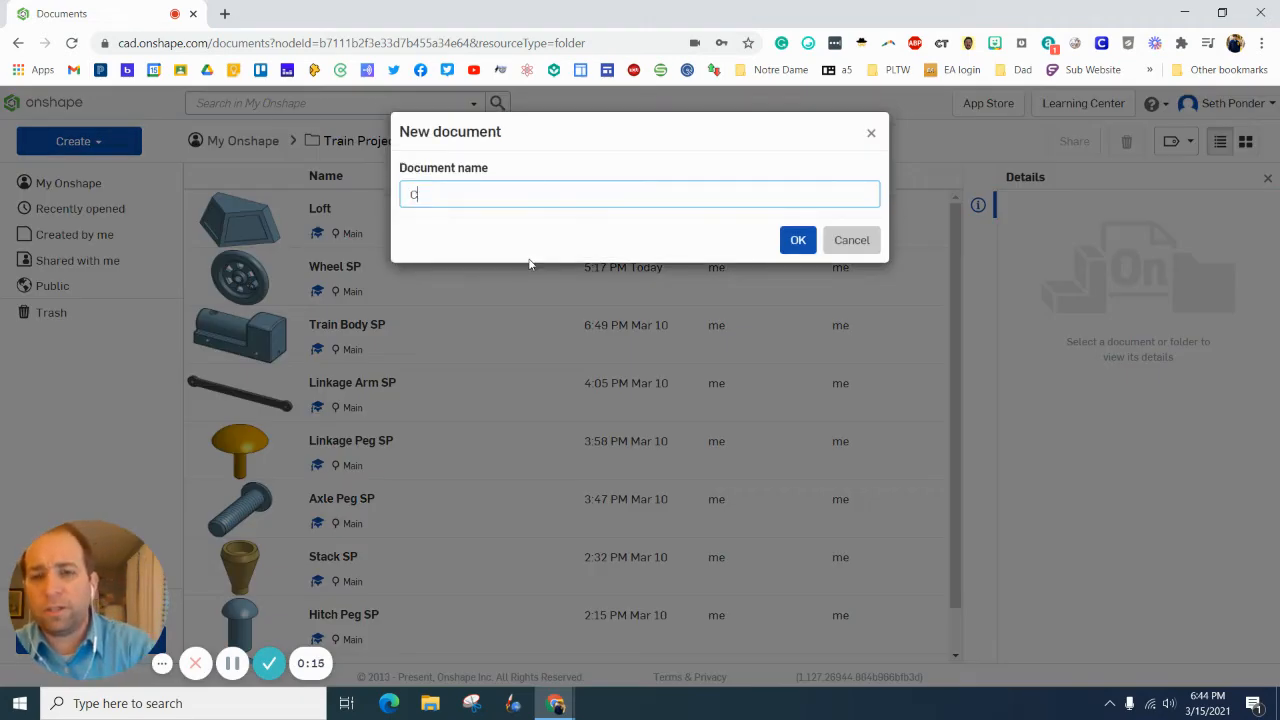
type("ow Catcher")
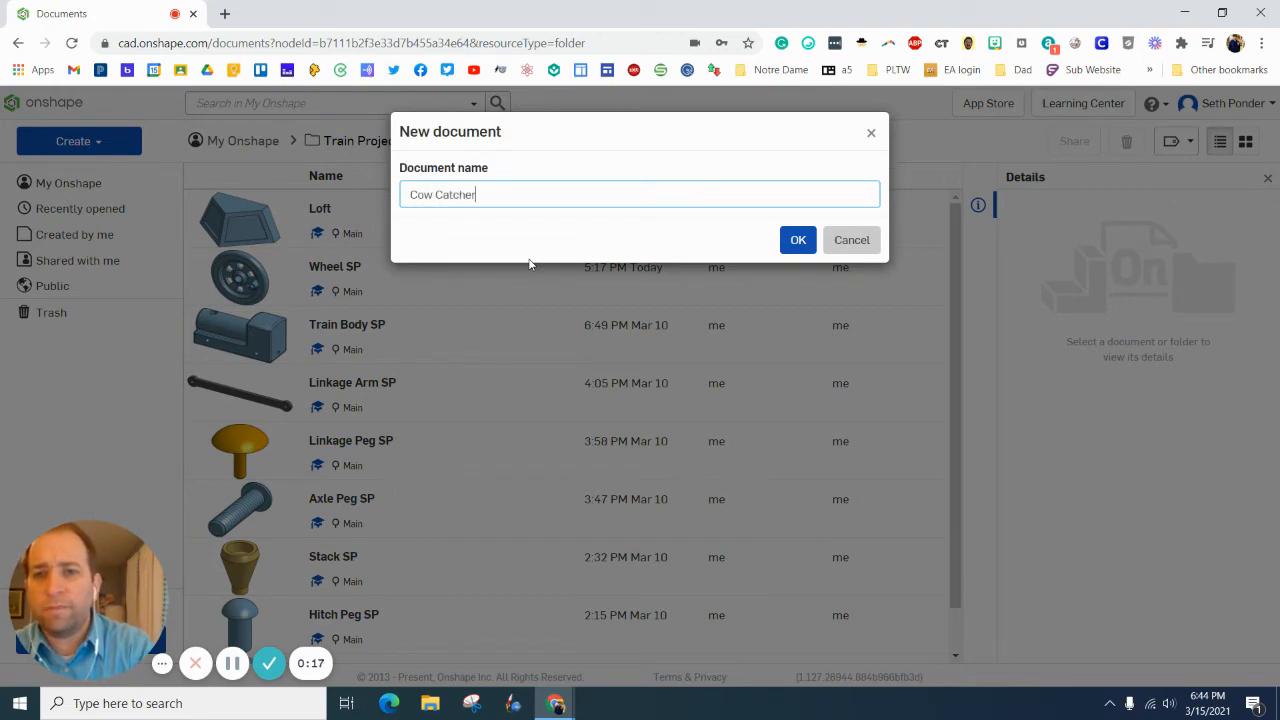
type("SP")
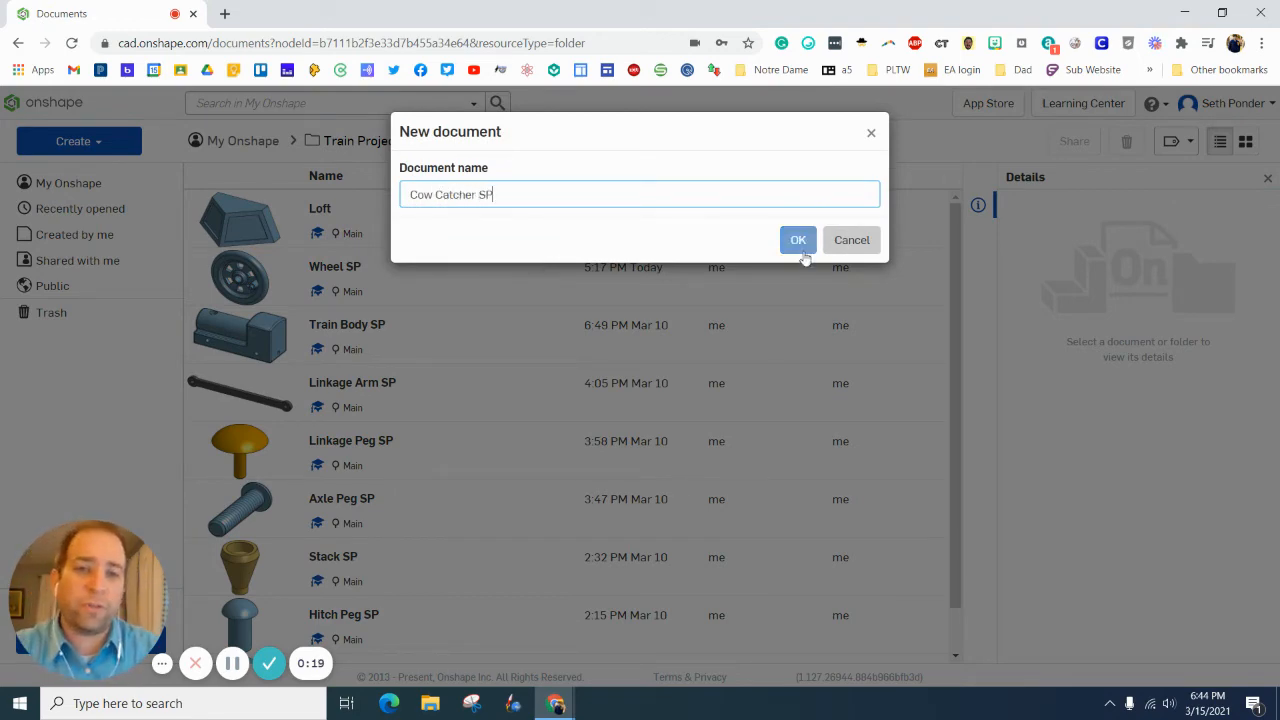
left_click(798, 239)
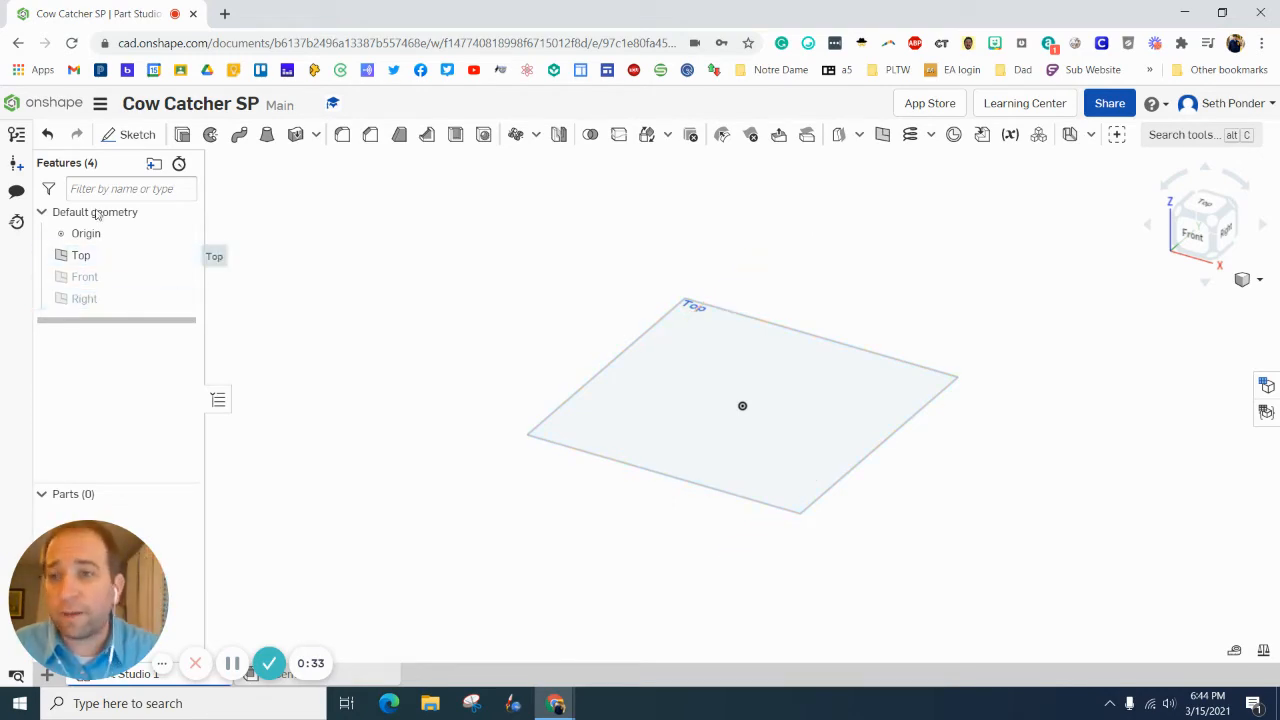
Step: Draw a closed five-sided wedge on the Top plane and make its slanted sides equal
left_click(137, 134)
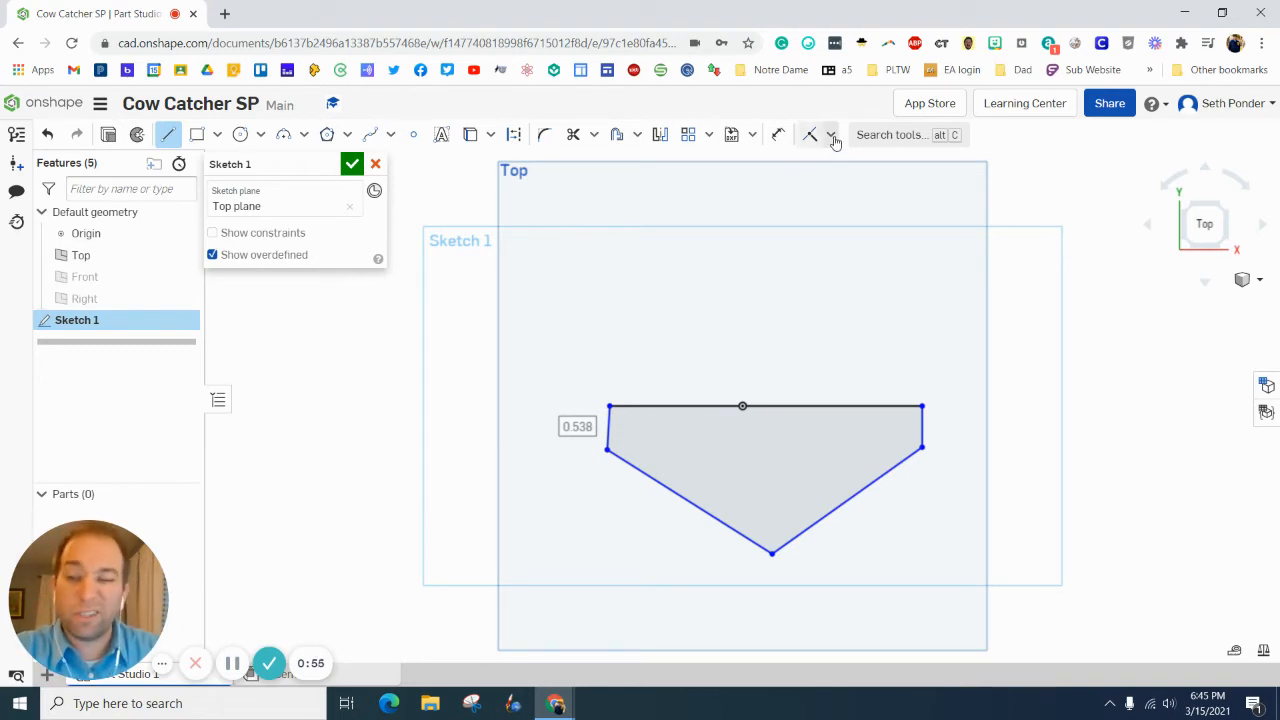
left_click(831, 135)
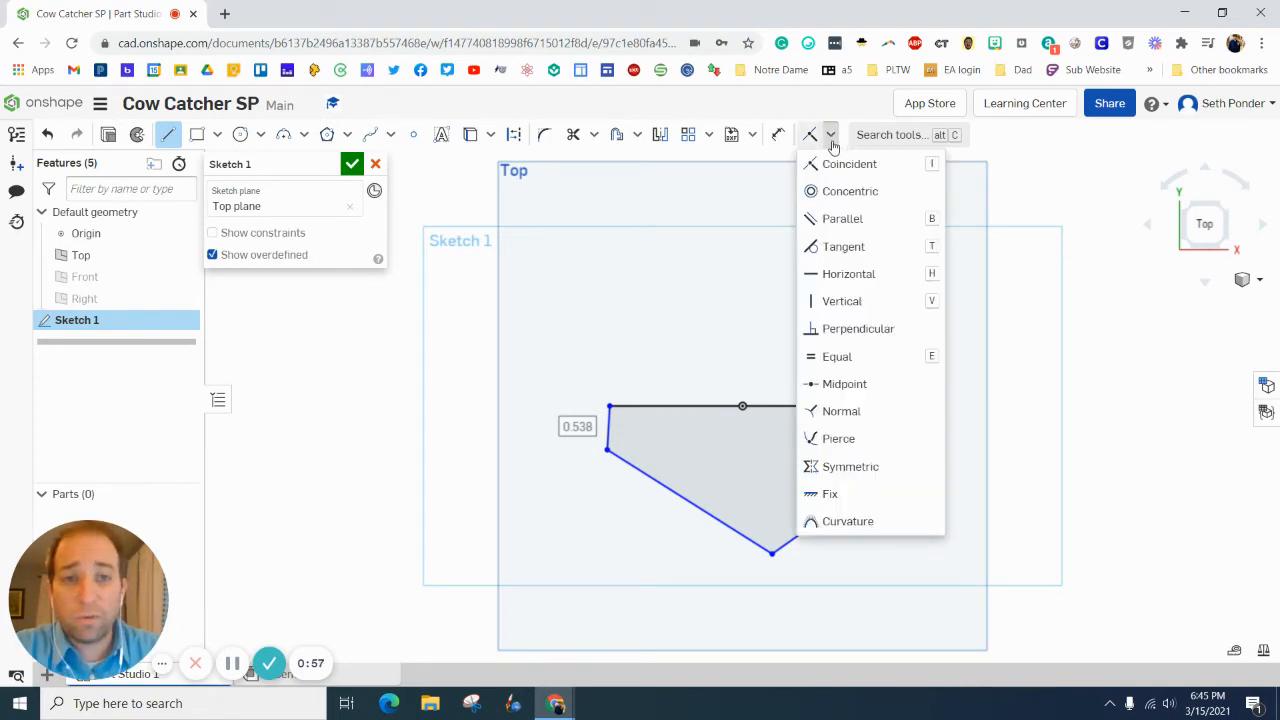
mouse_move(858, 328)
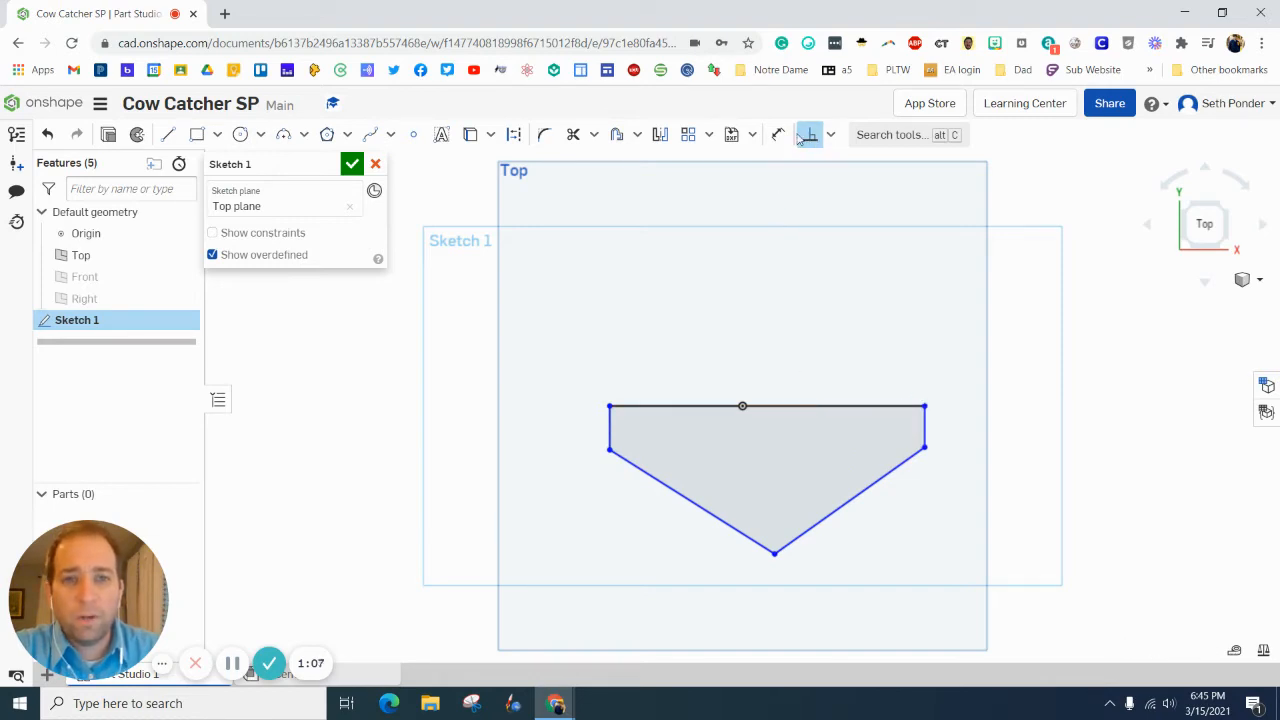
left_click(810, 134)
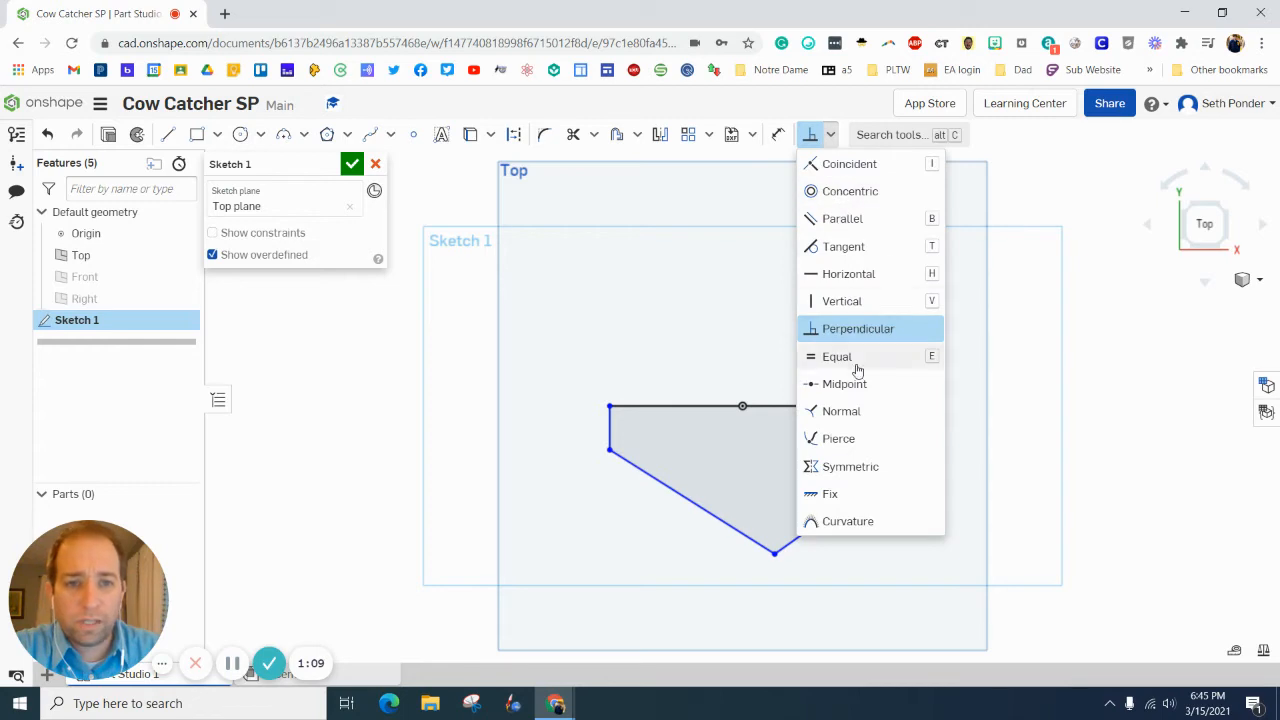
left_click(837, 356)
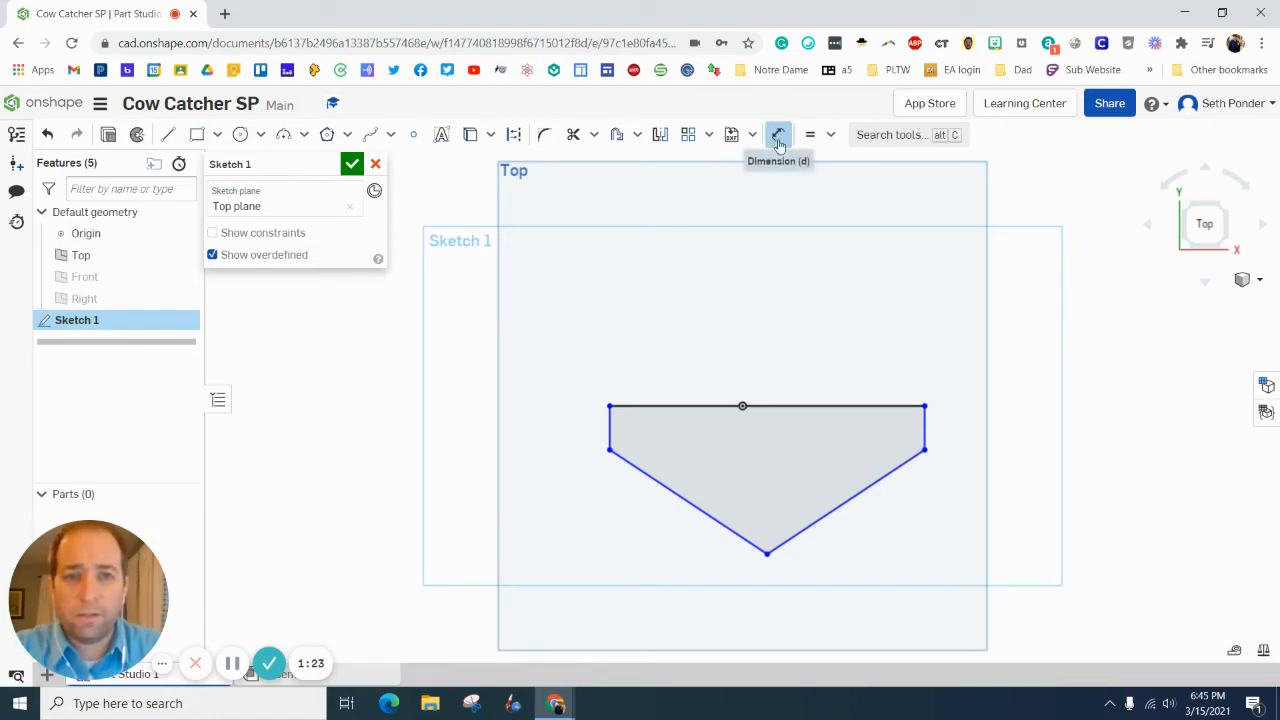
Step: Dimension the wedge with a 1.8 top width, 0.9 half-width, 0.25 sides and 1 depth
left_click(778, 134)
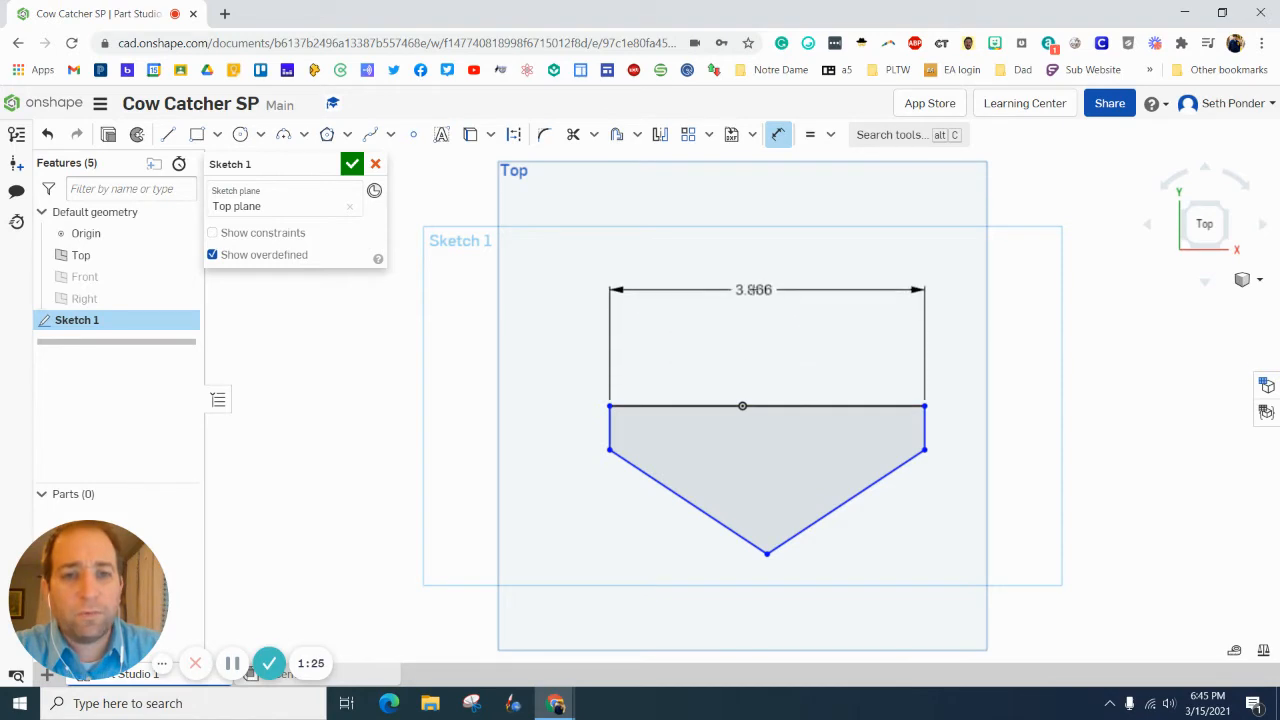
double_click(753, 290)
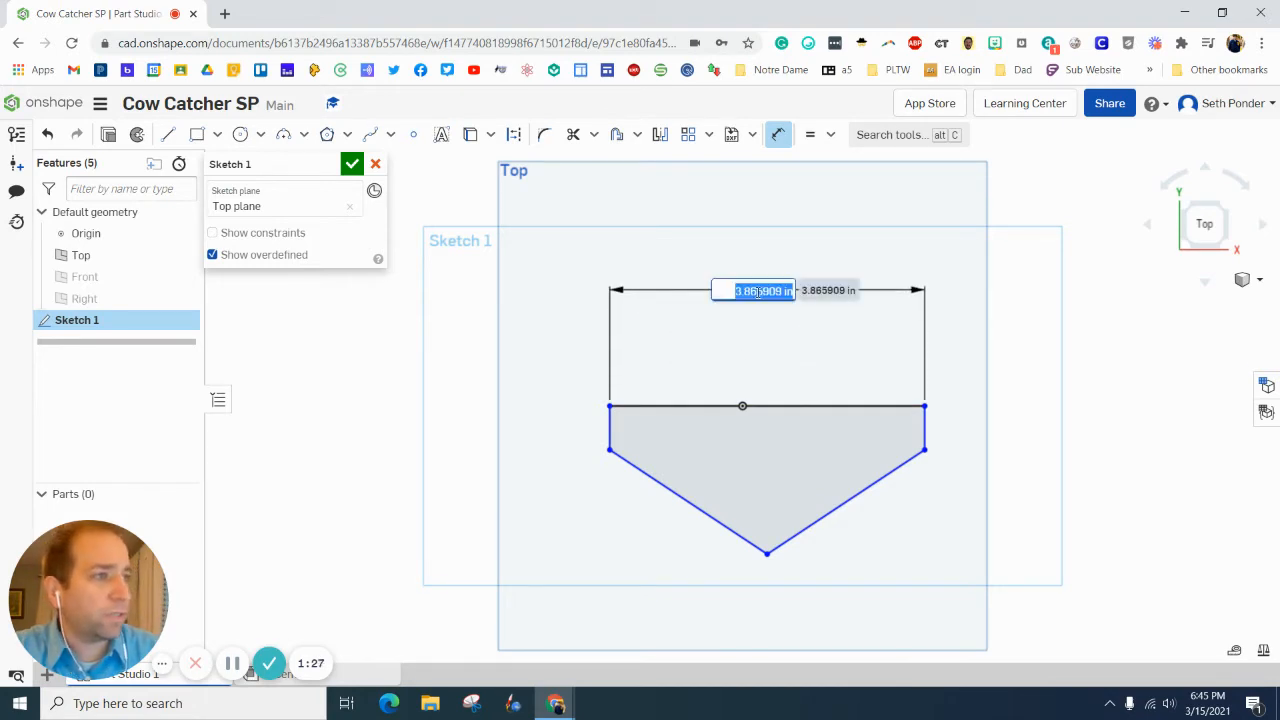
type("1.8")
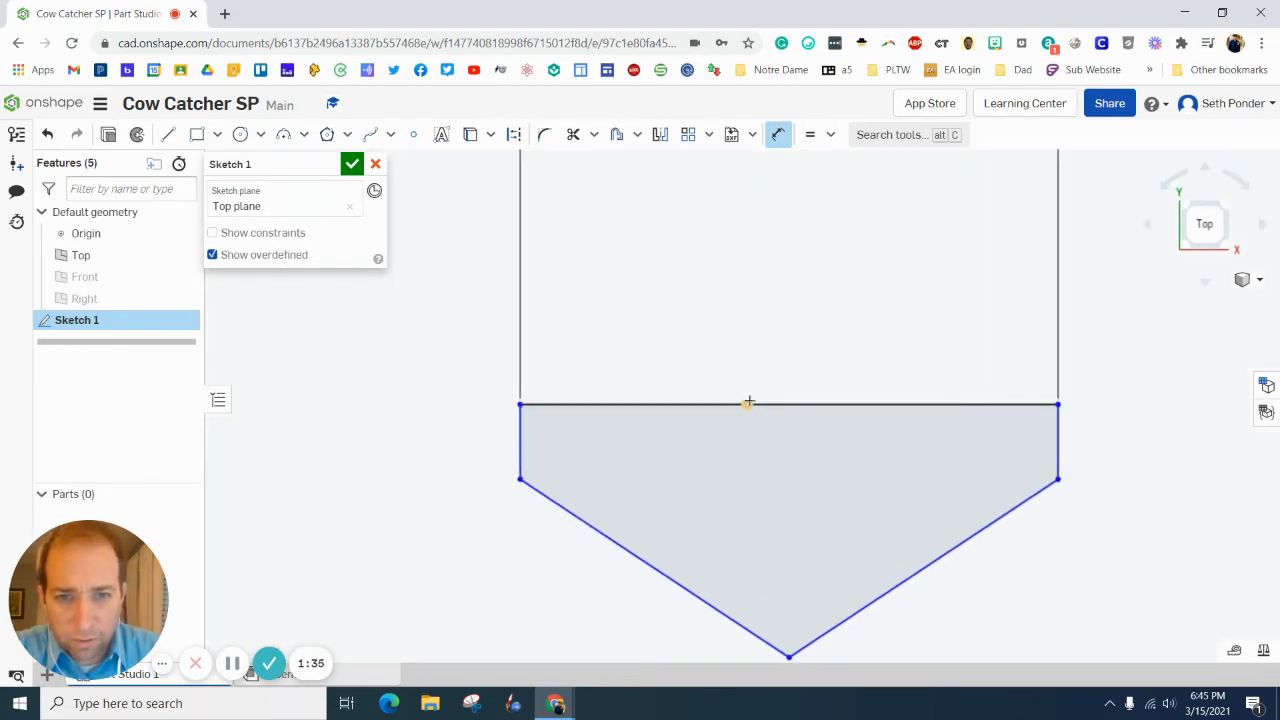
left_click(748, 406)
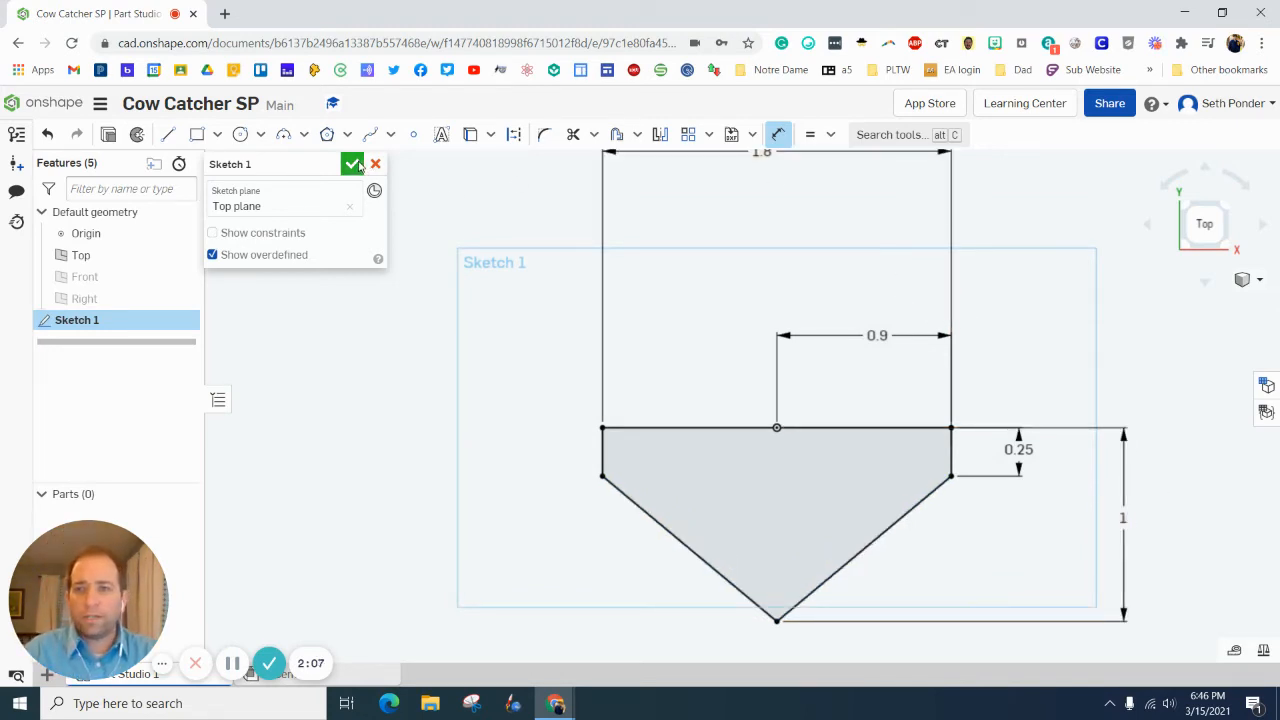
Step: Accept Sketch 1 with the wedge outline on the Top plane
left_click(352, 164)
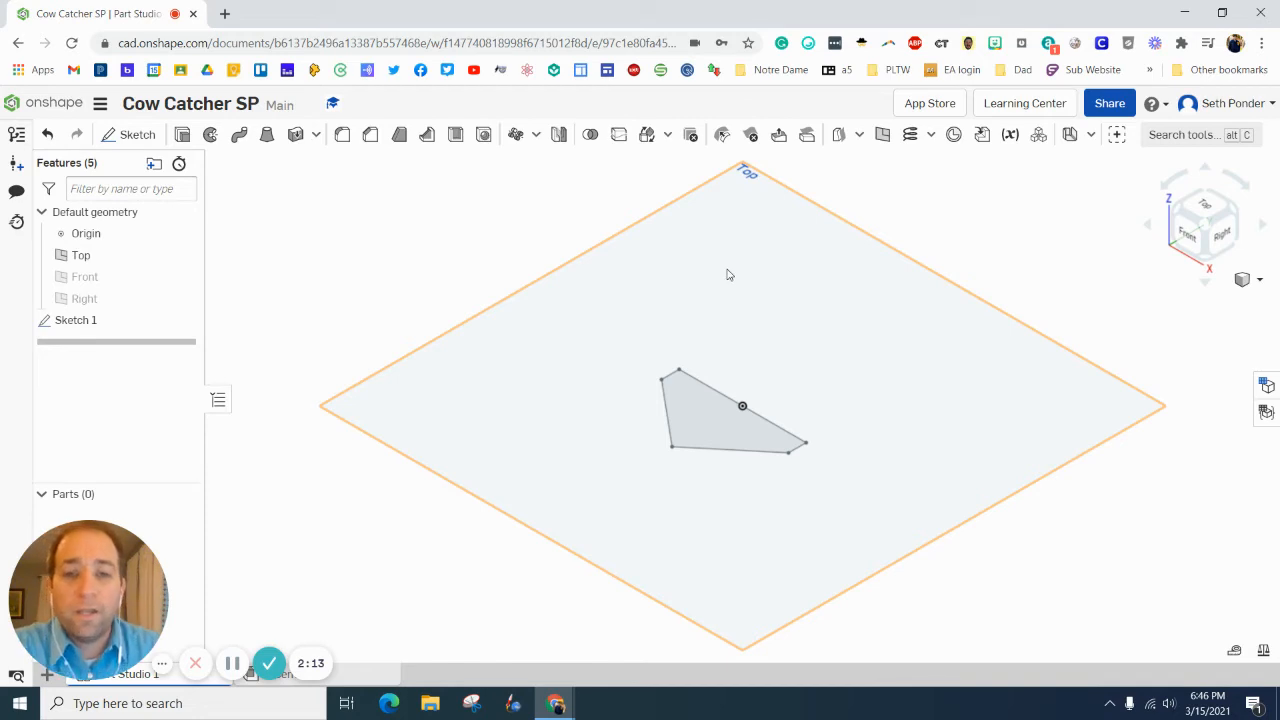
mouse_move(729, 244)
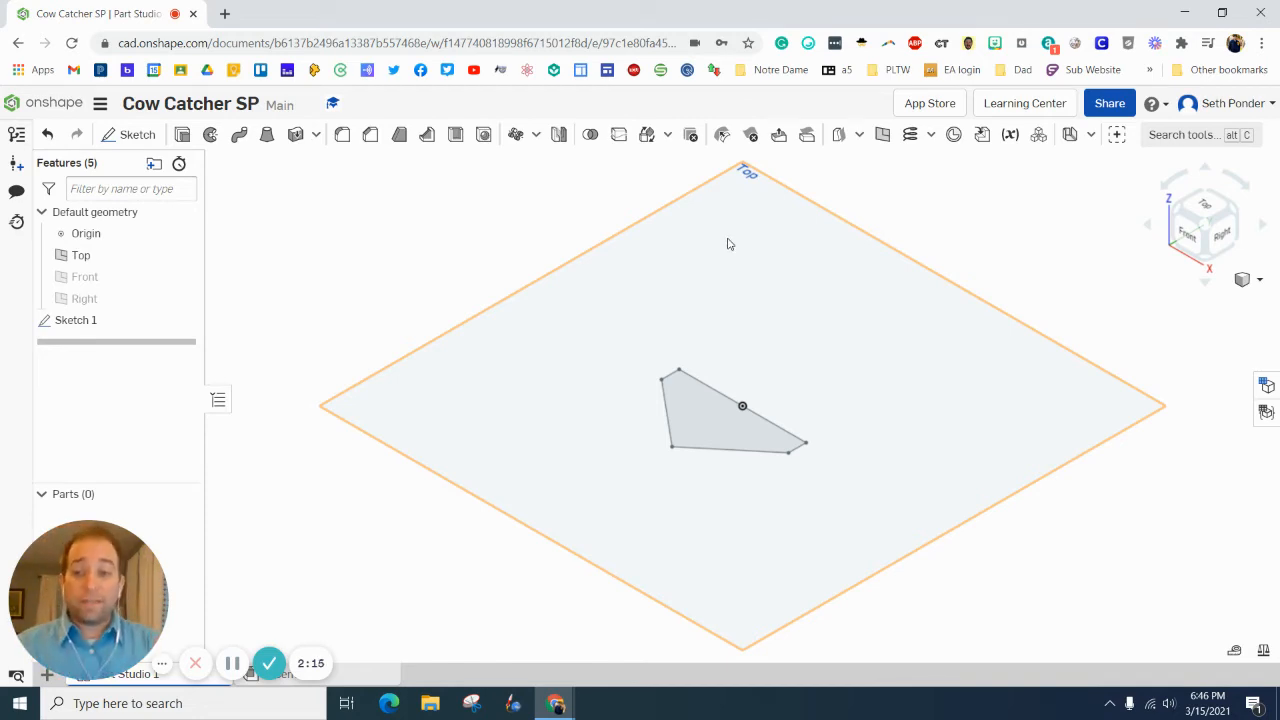
mouse_move(741, 231)
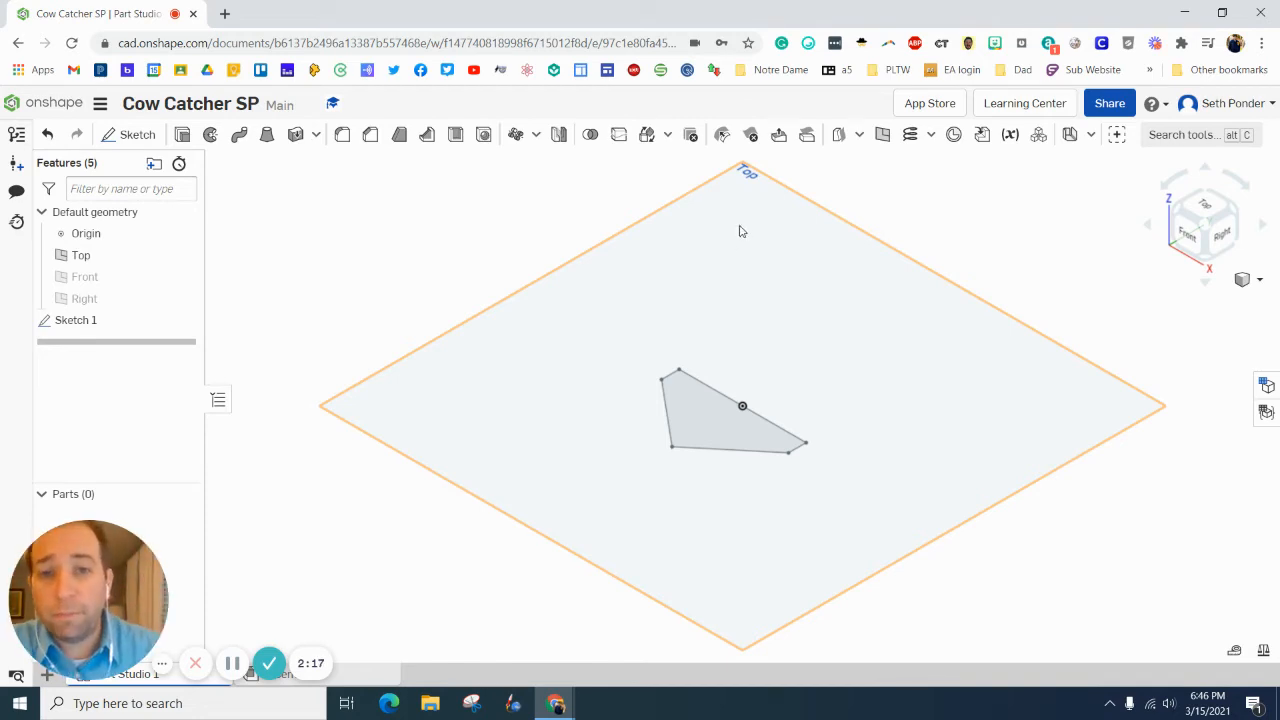
mouse_move(687, 319)
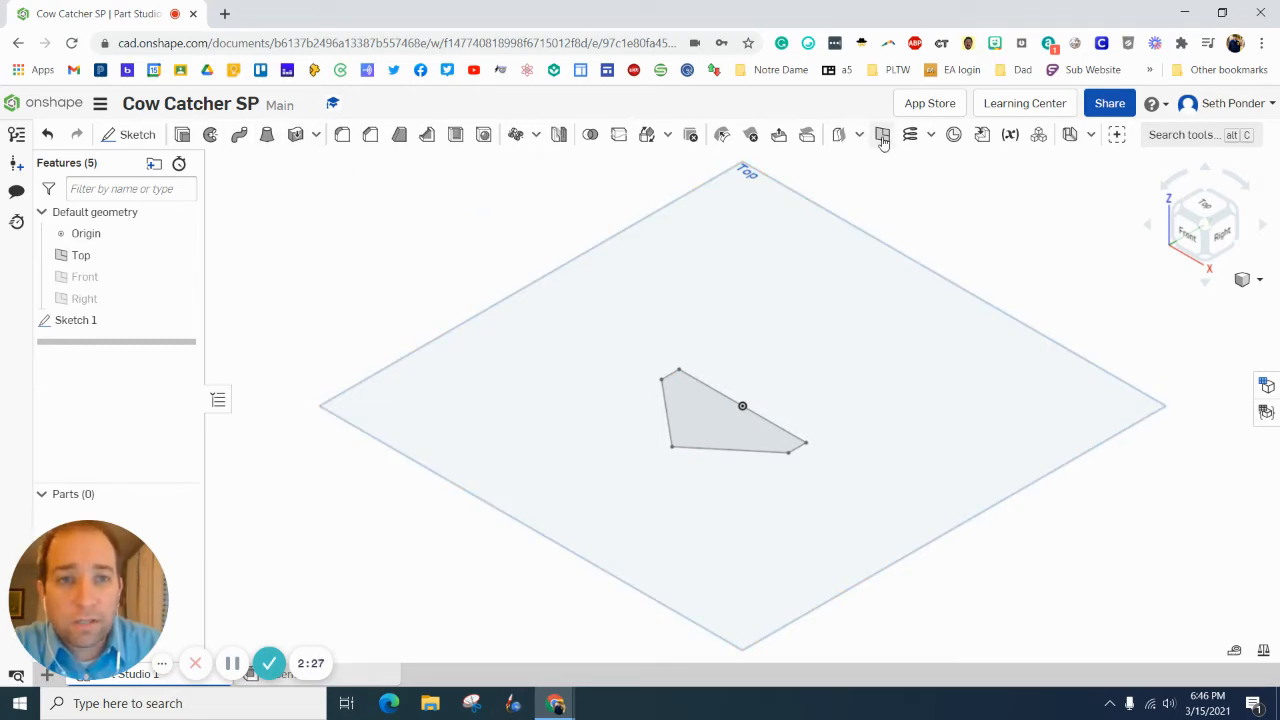
Step: Create Plane 1 offset 0.75 in above the Top plane
left_click(881, 134)
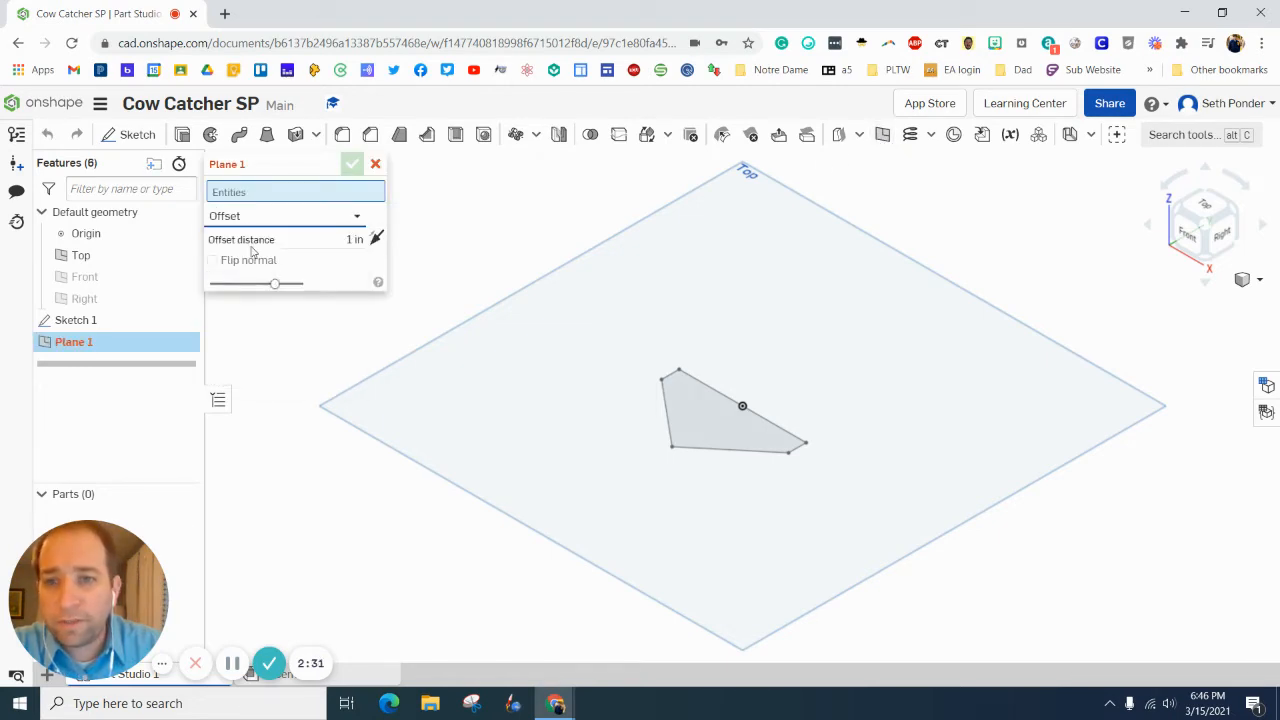
left_click(80, 254)
type(".75")
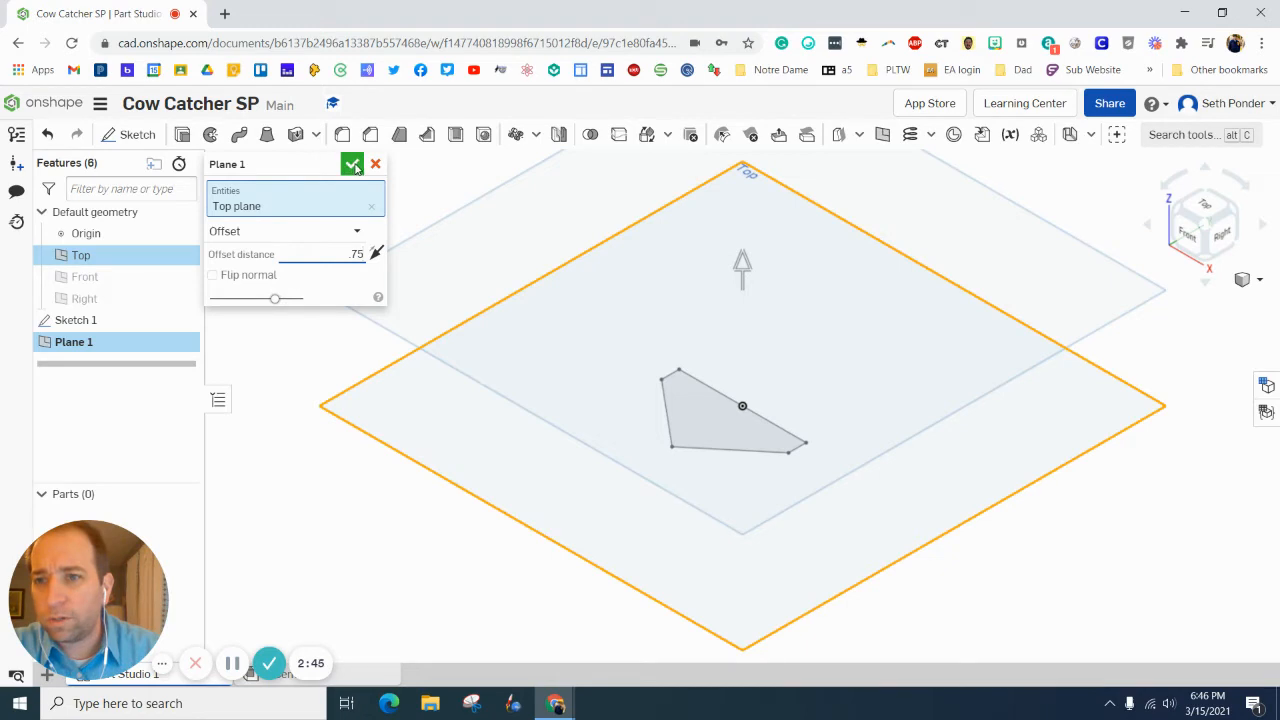
left_click(352, 164)
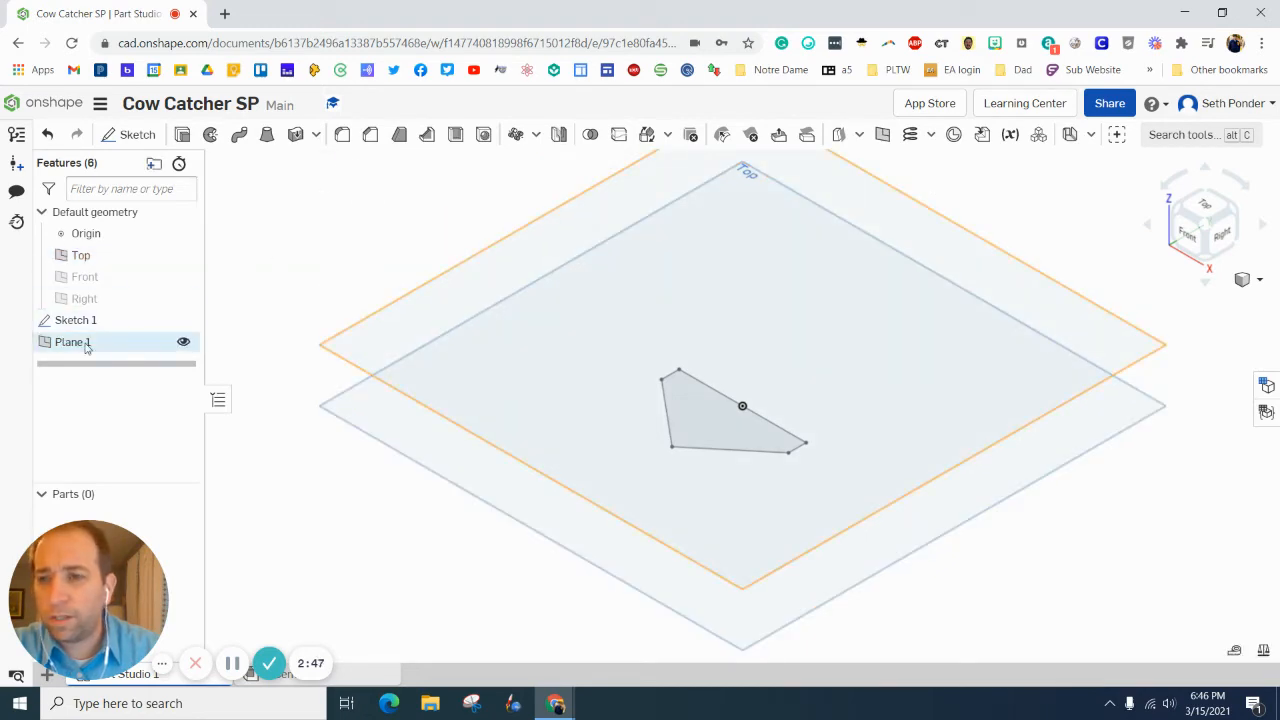
left_click(73, 342)
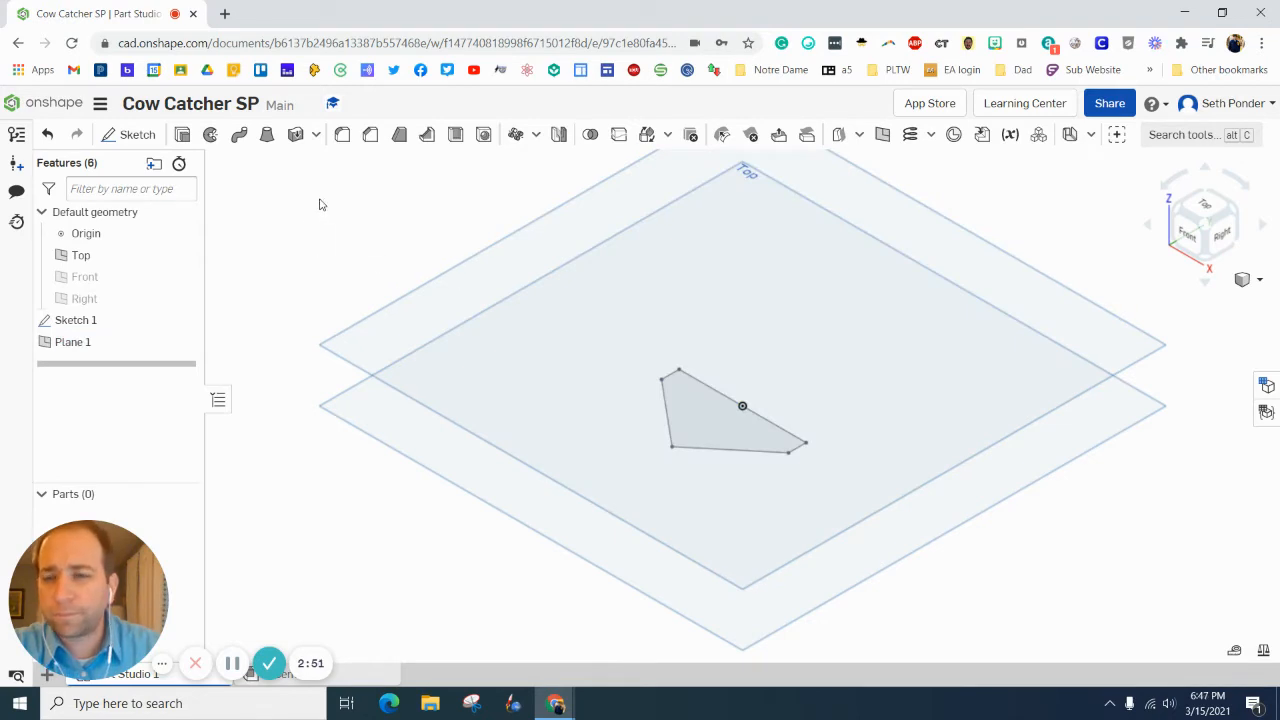
right_click(72, 341)
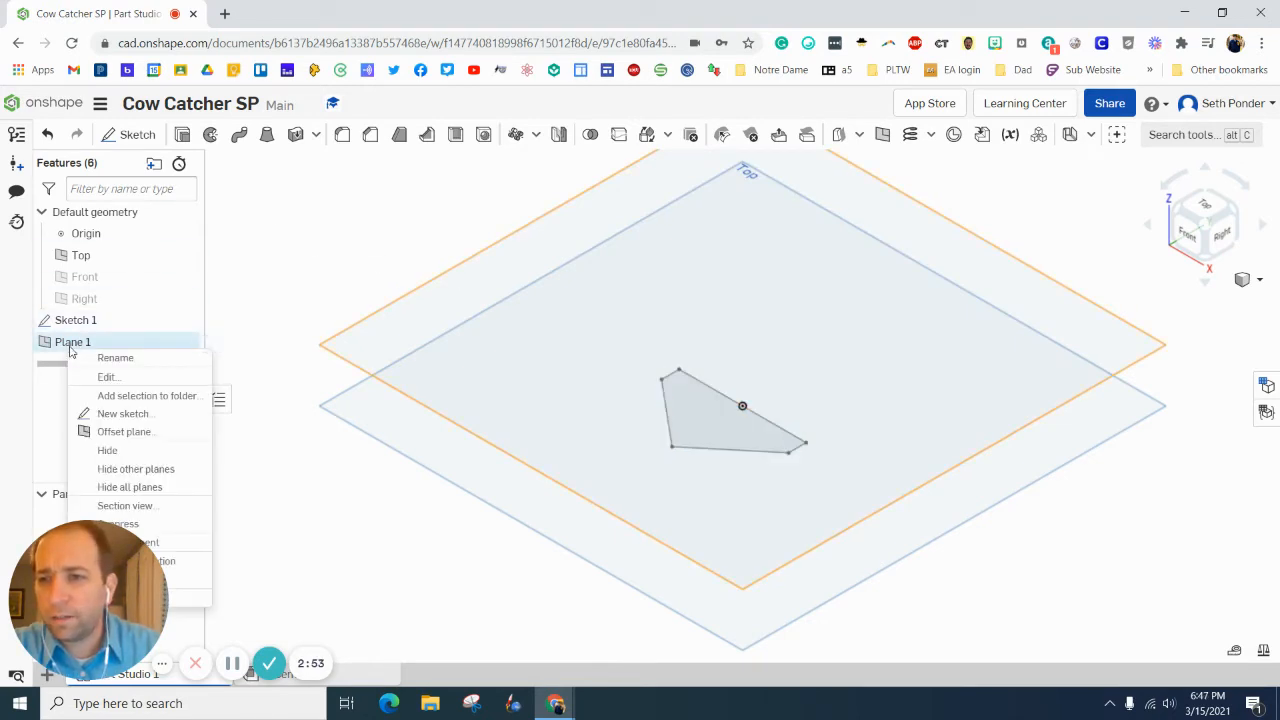
left_click(115, 357)
type("Top")
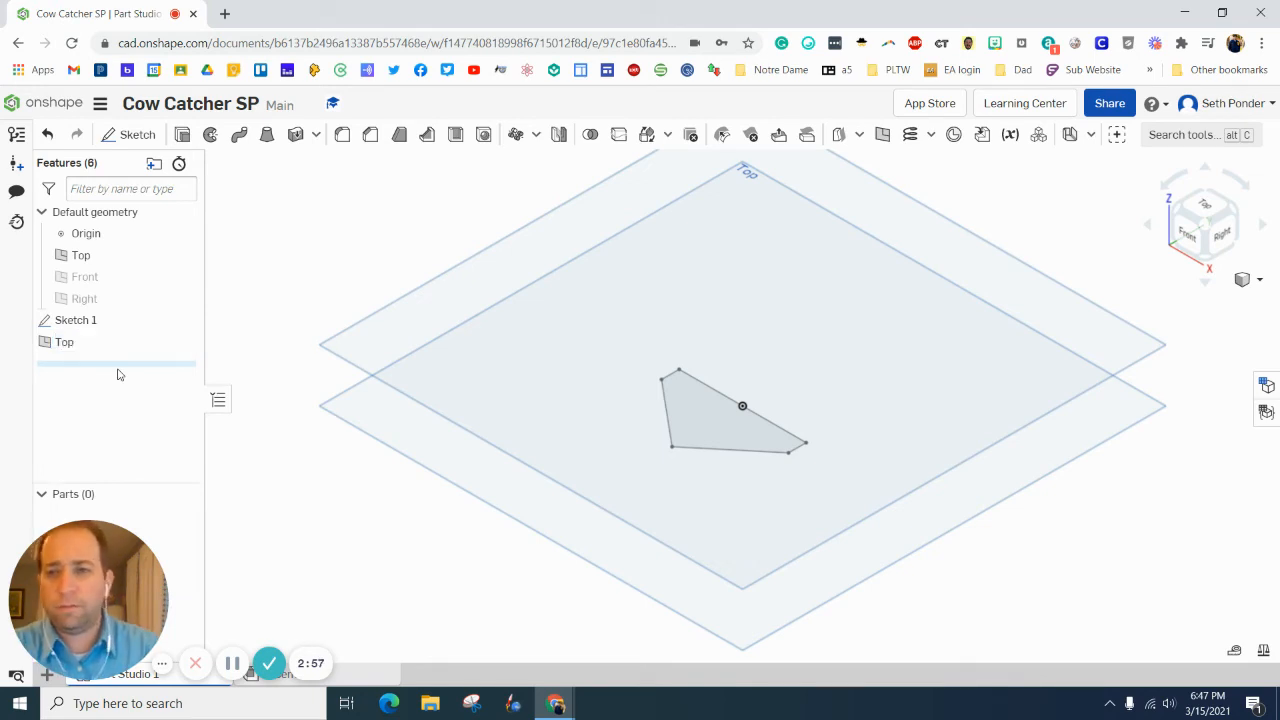
left_click(64, 342)
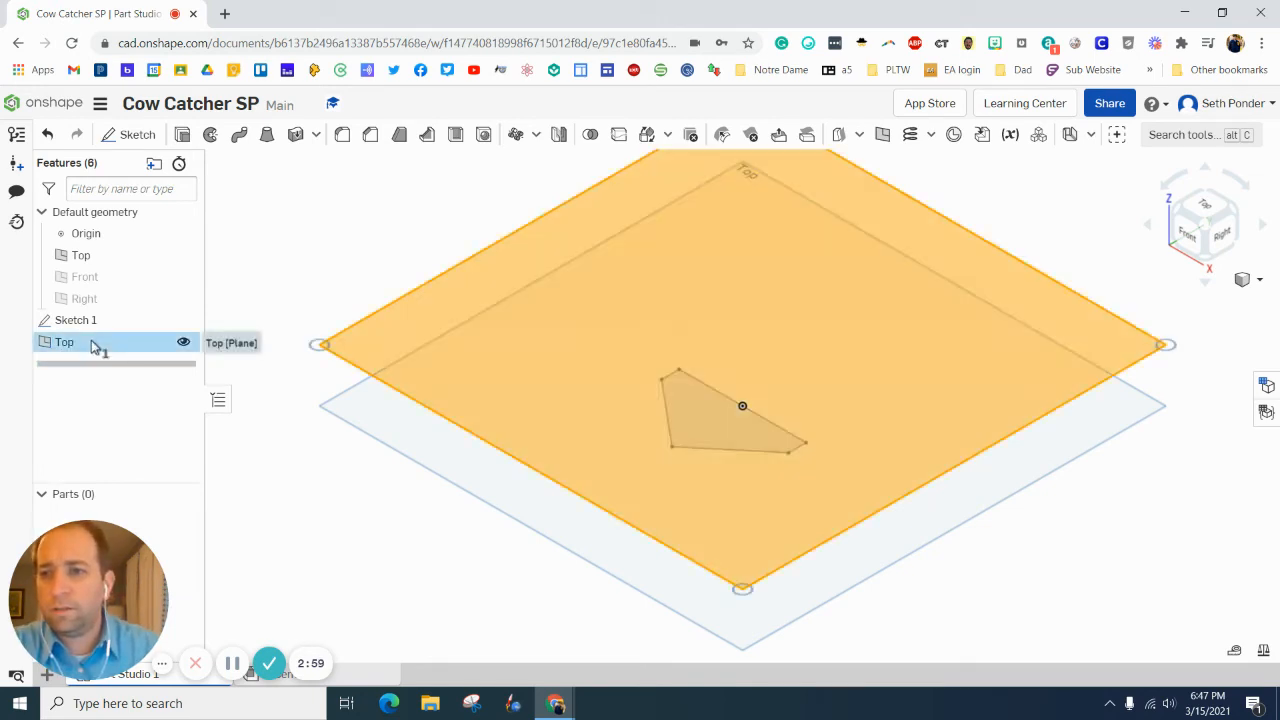
right_click(64, 342)
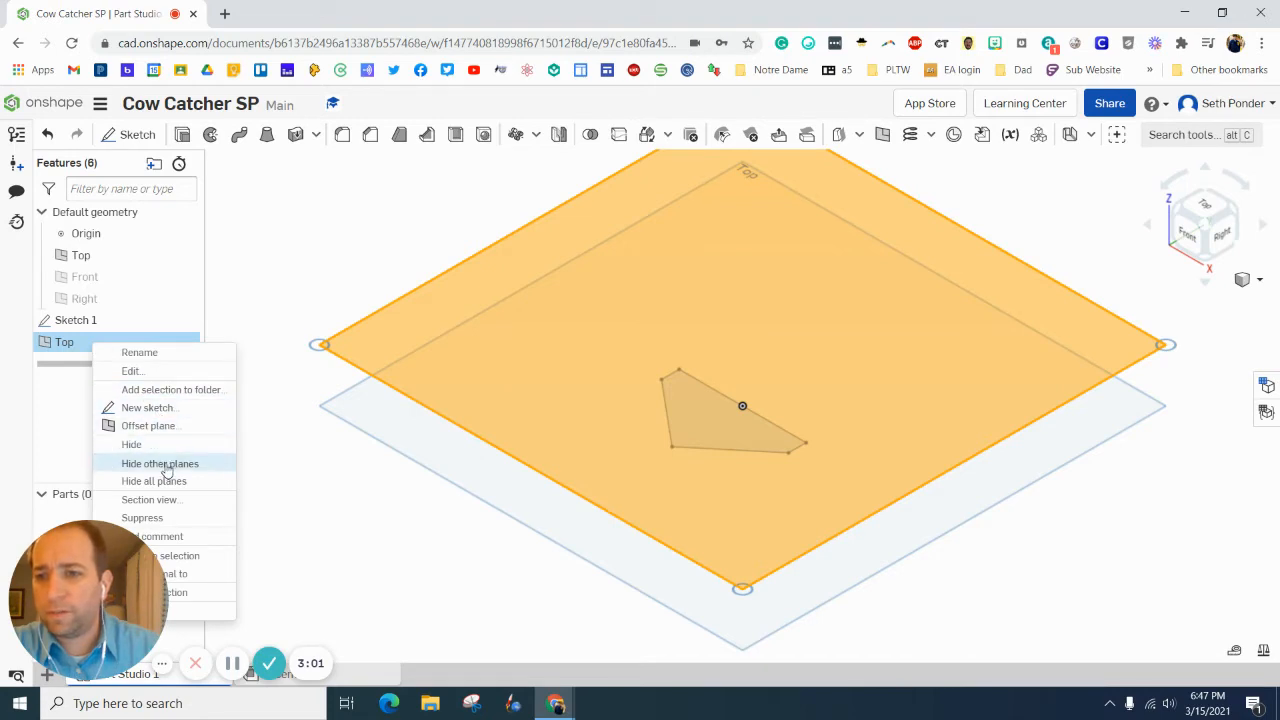
left_click(139, 352)
type(" CC")
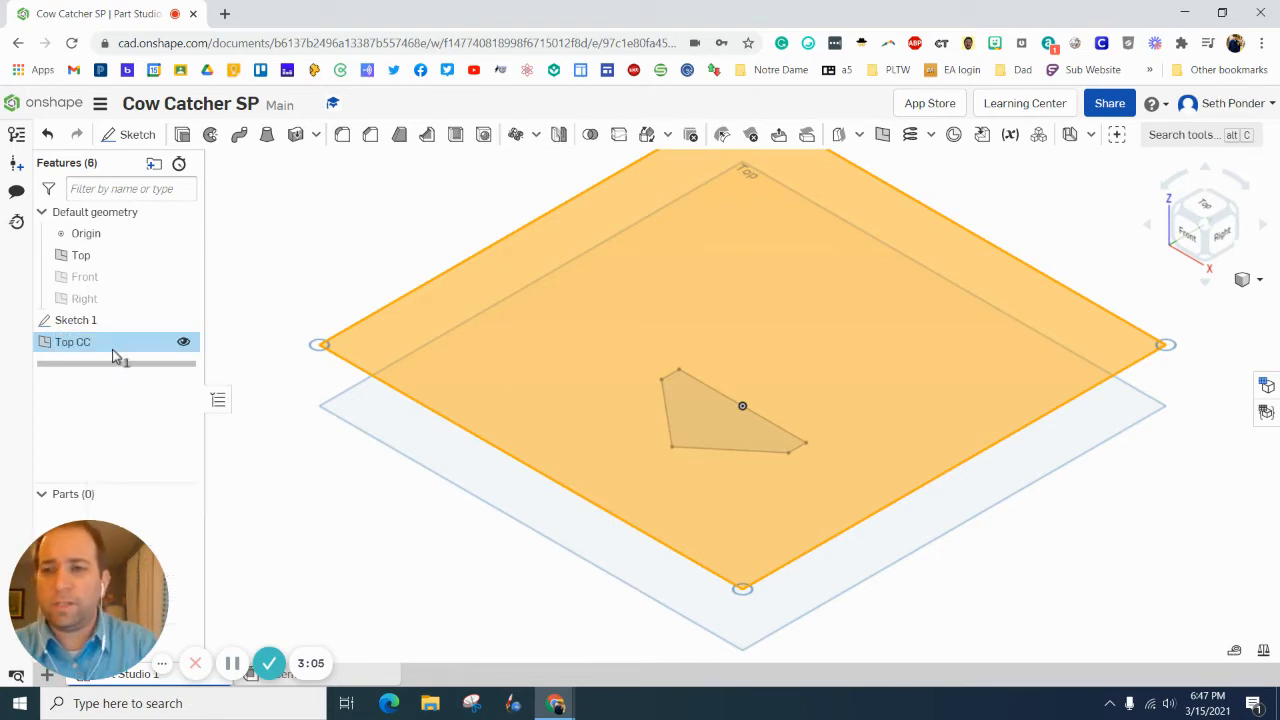
left_click(184, 342)
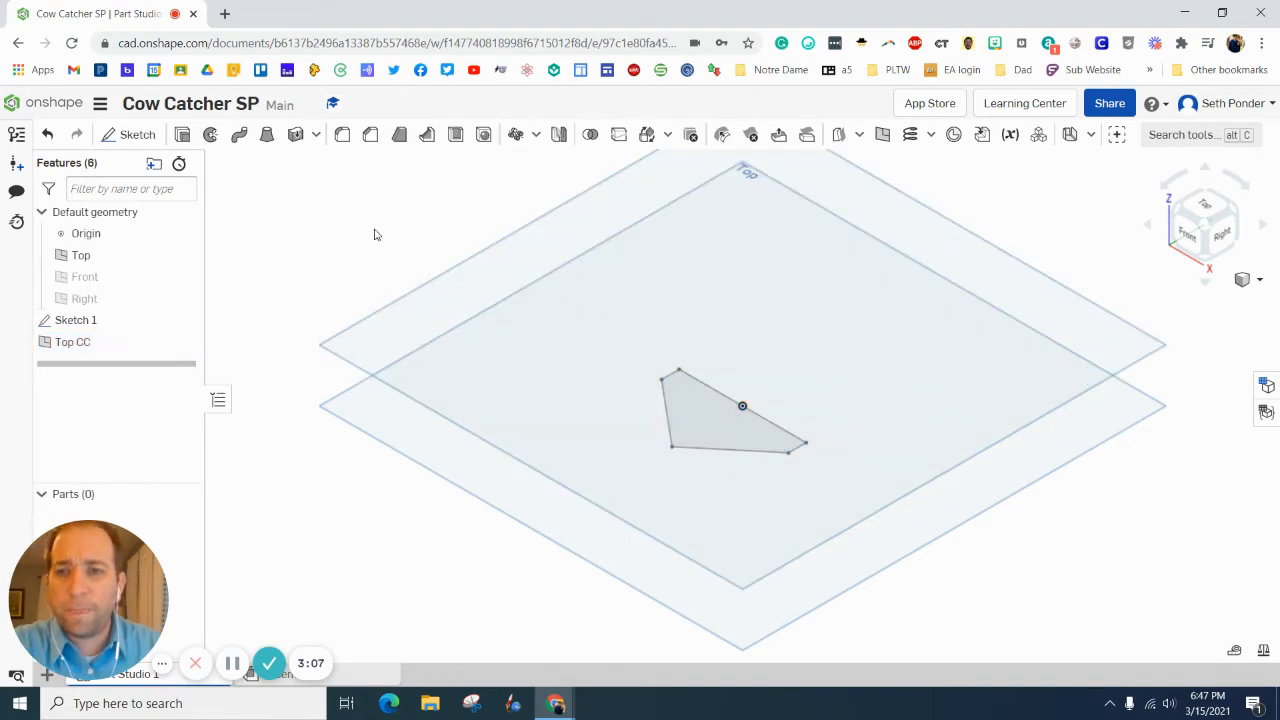
mouse_move(203, 153)
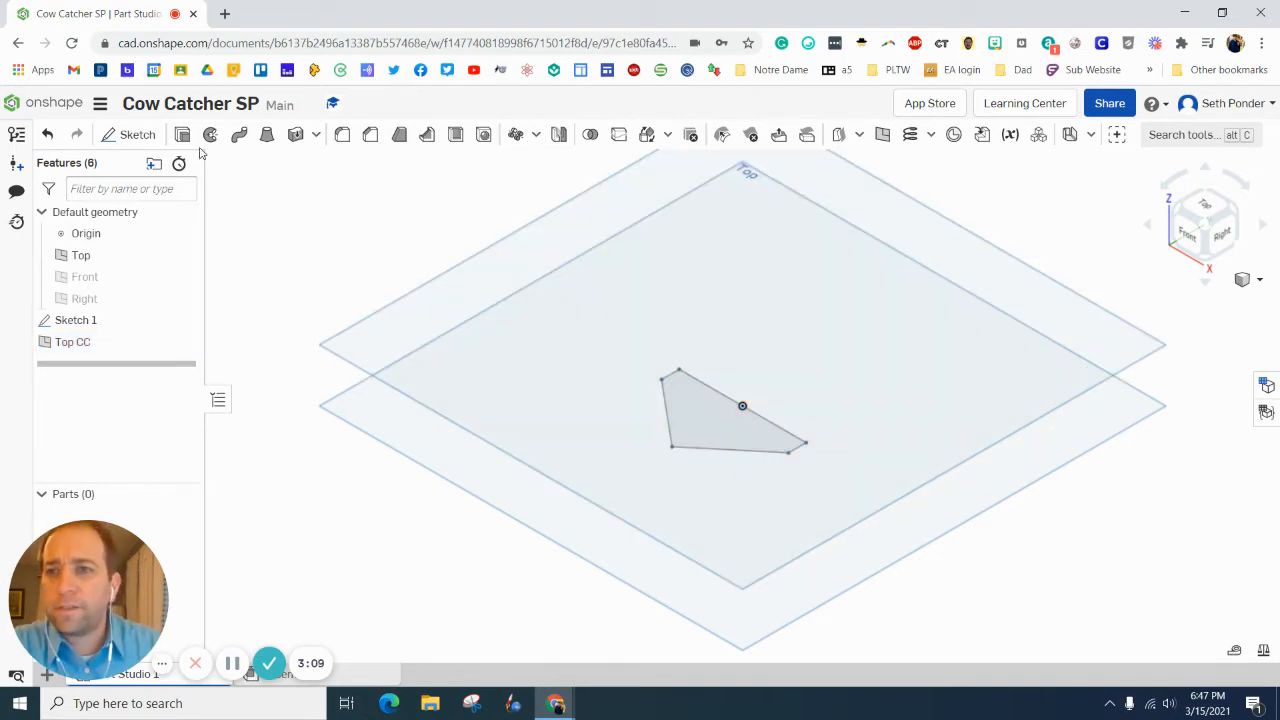
Step: On the Top CC plane, draw a smaller pointed inner outline with perpendicular sides
left_click(137, 134)
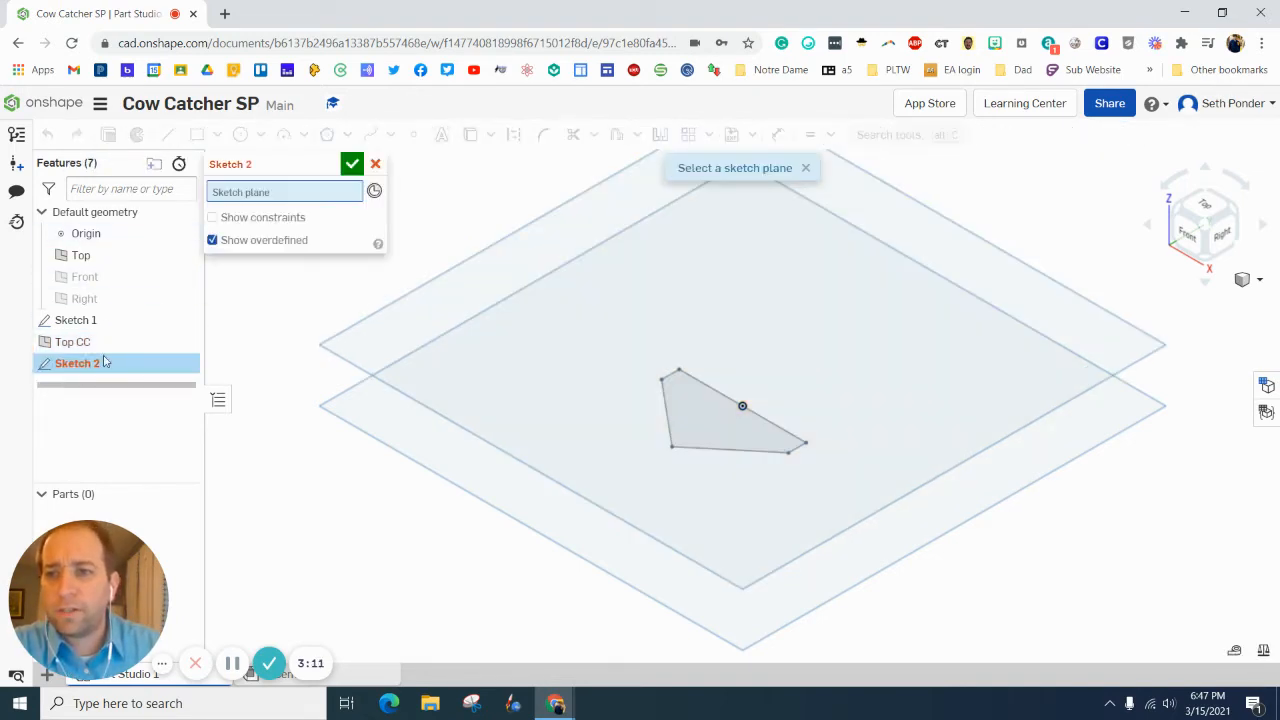
left_click(72, 341)
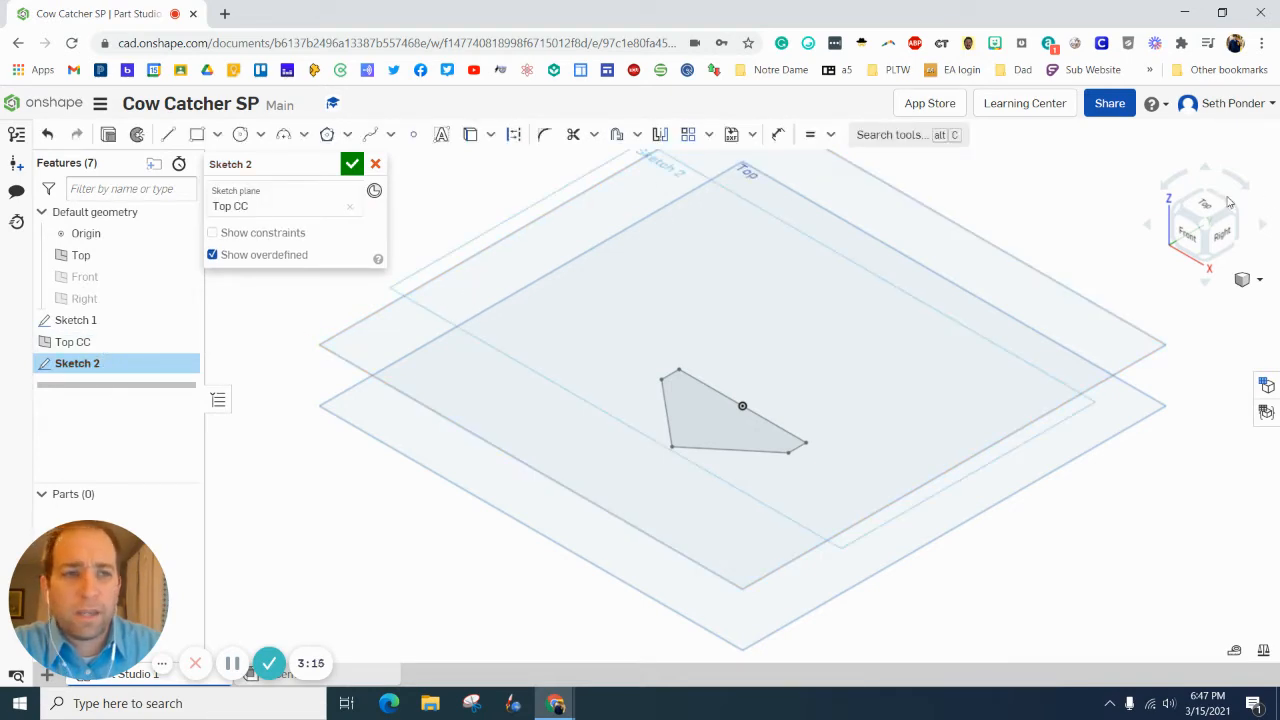
left_click(1204, 205)
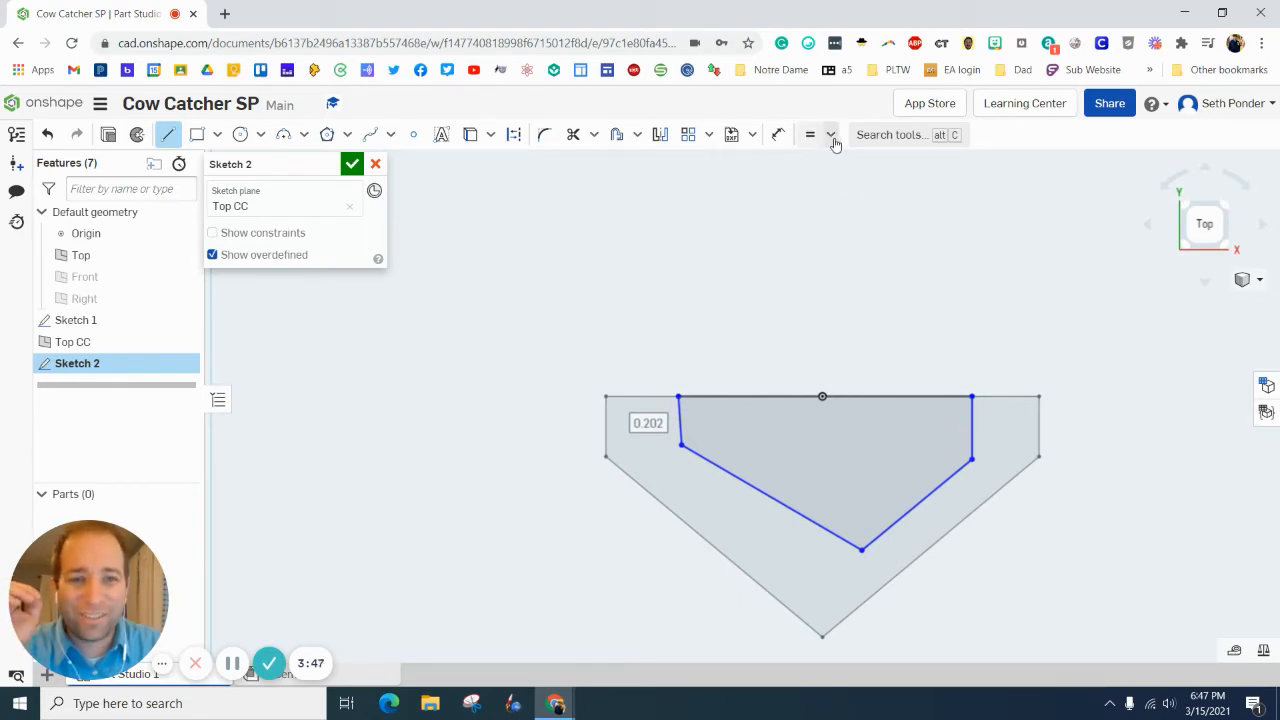
left_click(830, 134)
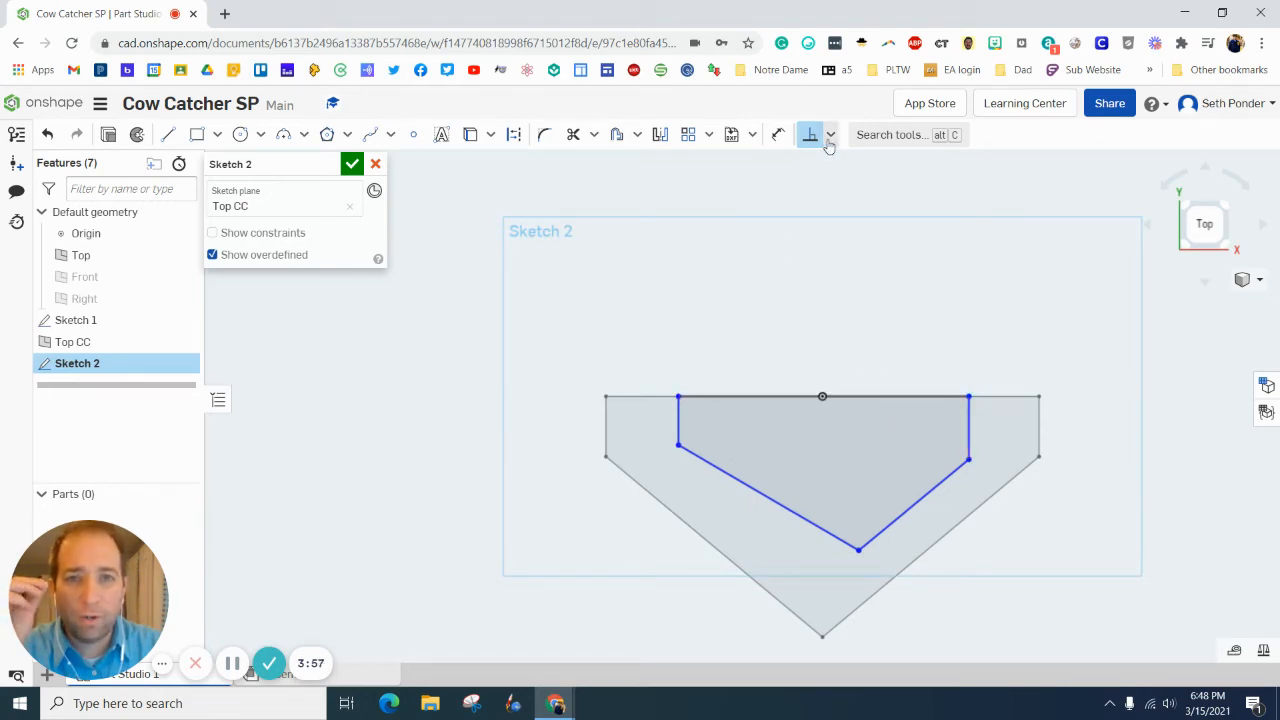
Step: Apply an Equal constraint to the inner outline's two slanted sides
left_click(830, 134)
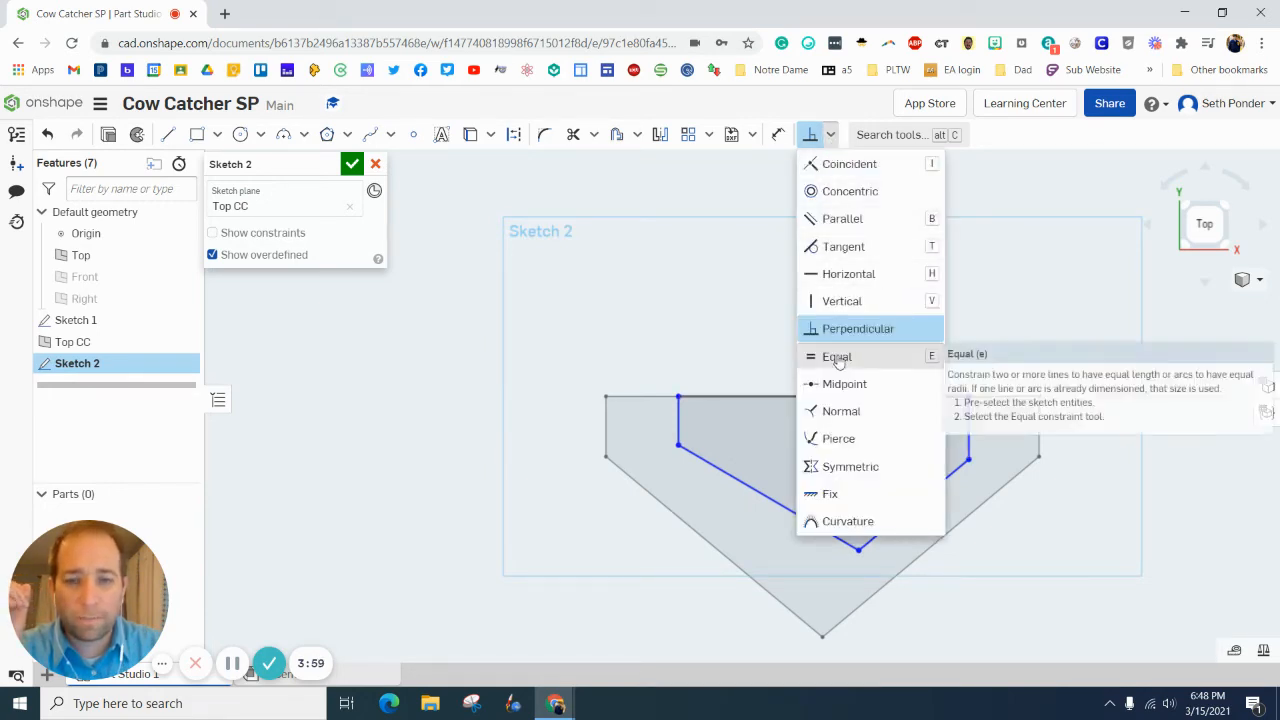
left_click(836, 357)
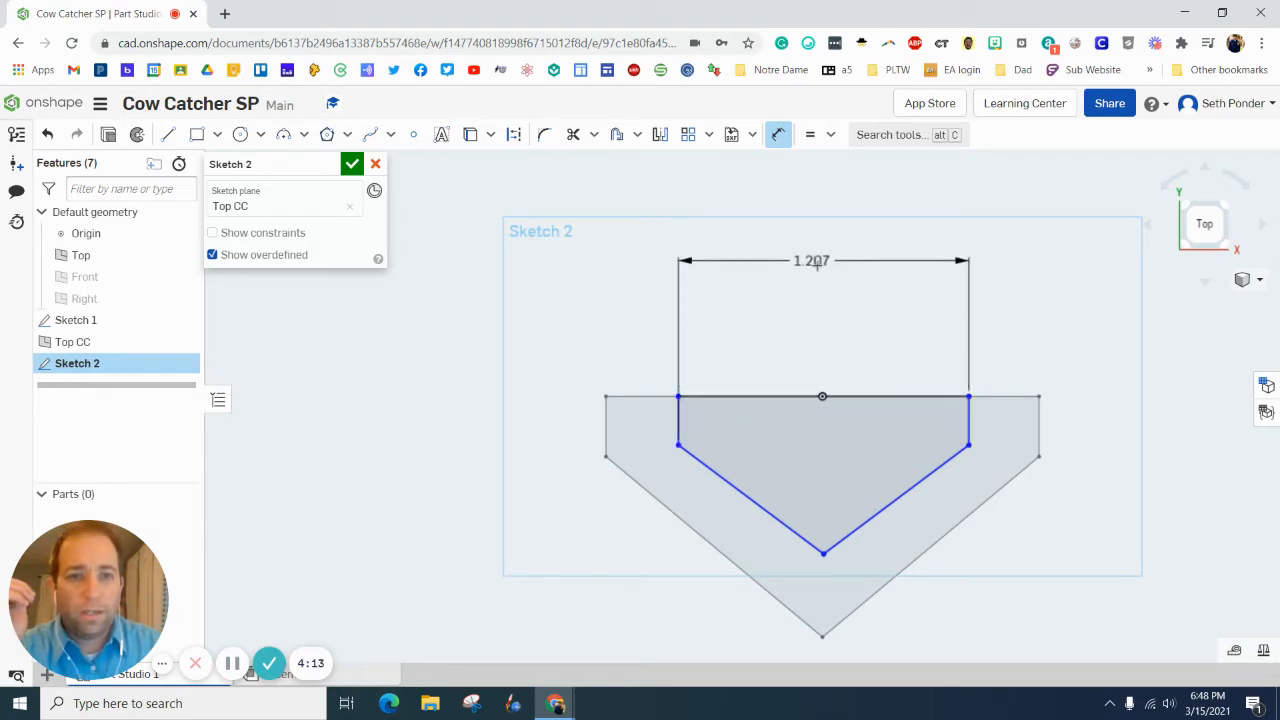
Step: Give the inner outline a 1.2 width, 0.6 half-width, 0.25 sides and 0.75 depth
double_click(815, 261)
type("1.2")
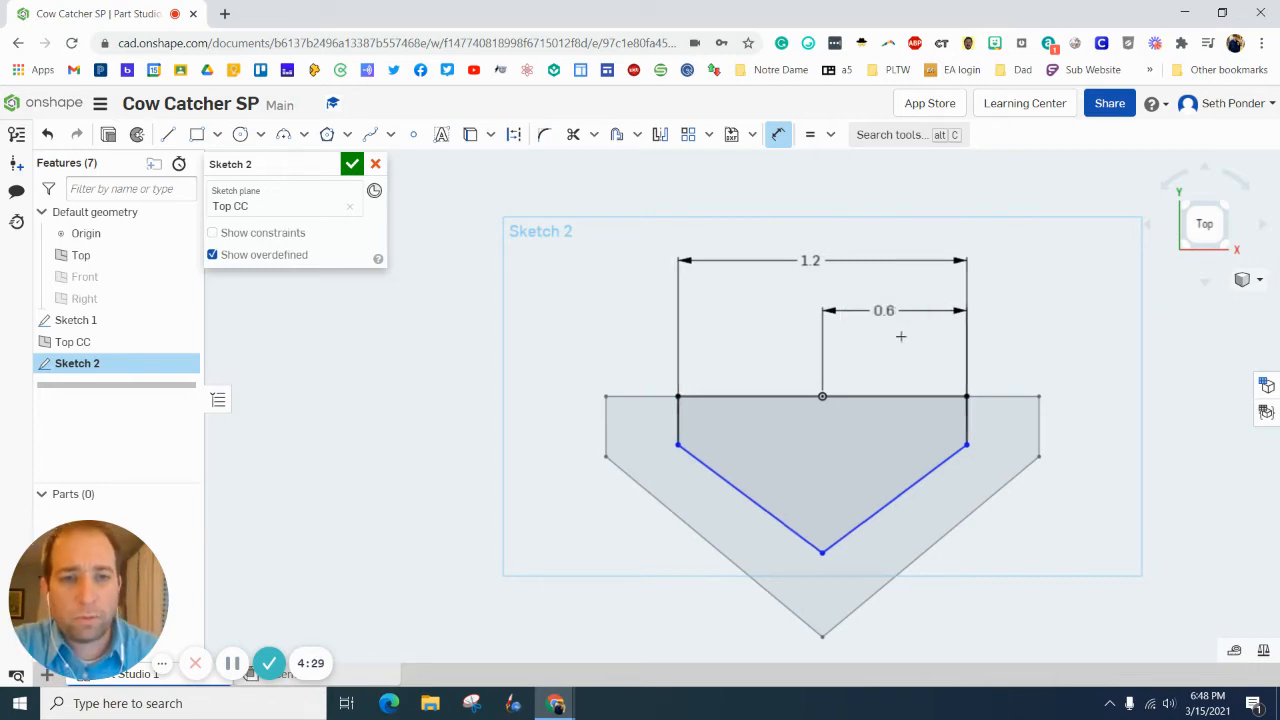
mouse_move(949, 413)
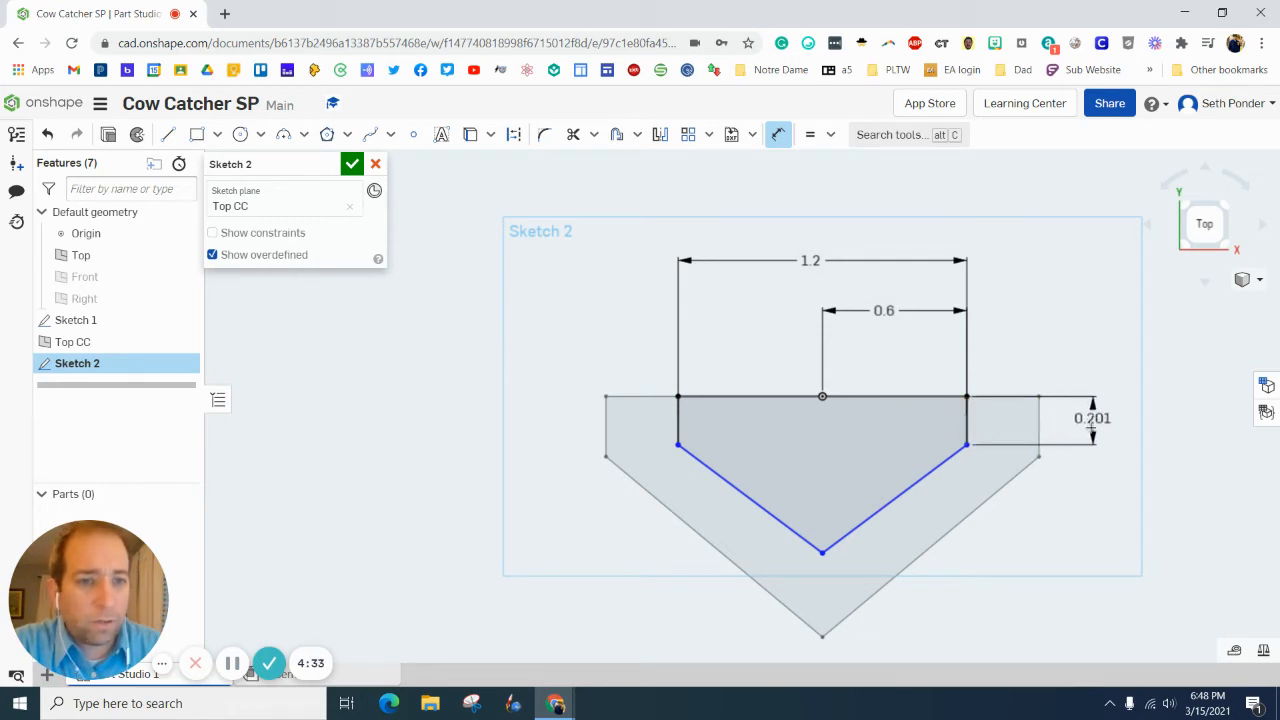
double_click(1092, 418)
type("0.25")
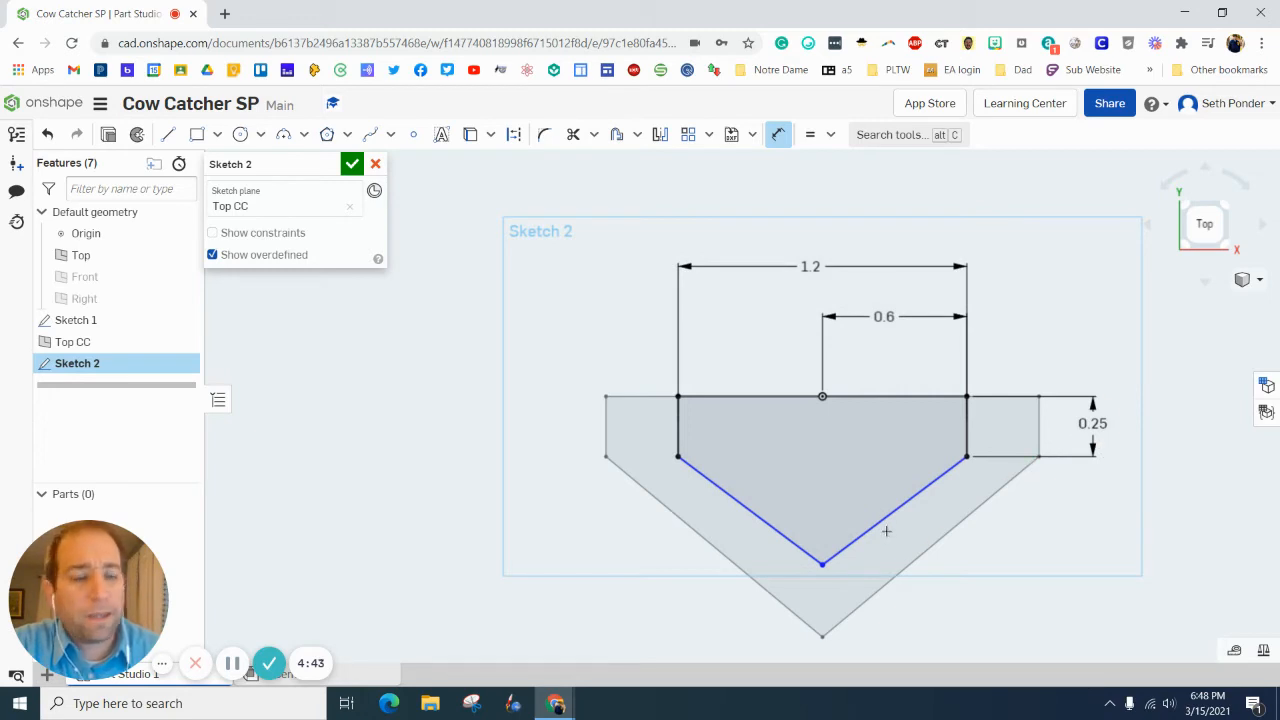
mouse_move(821, 566)
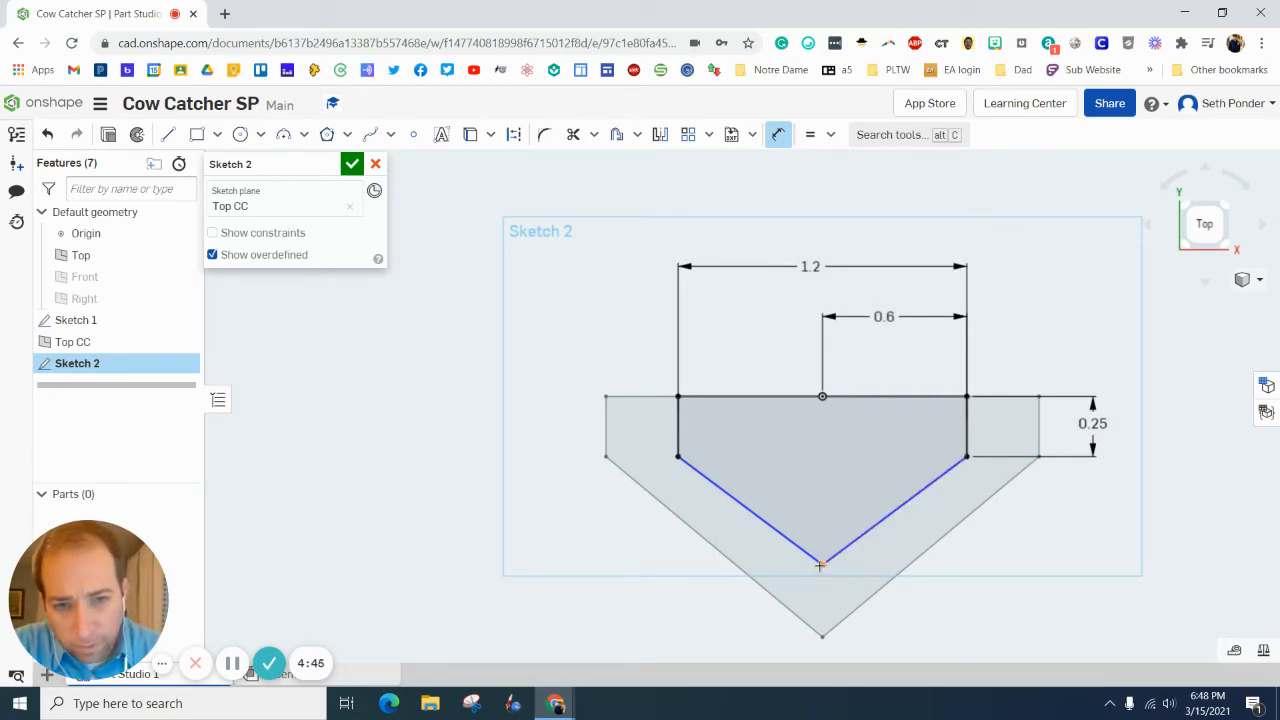
left_click(820, 397)
type("0.75")
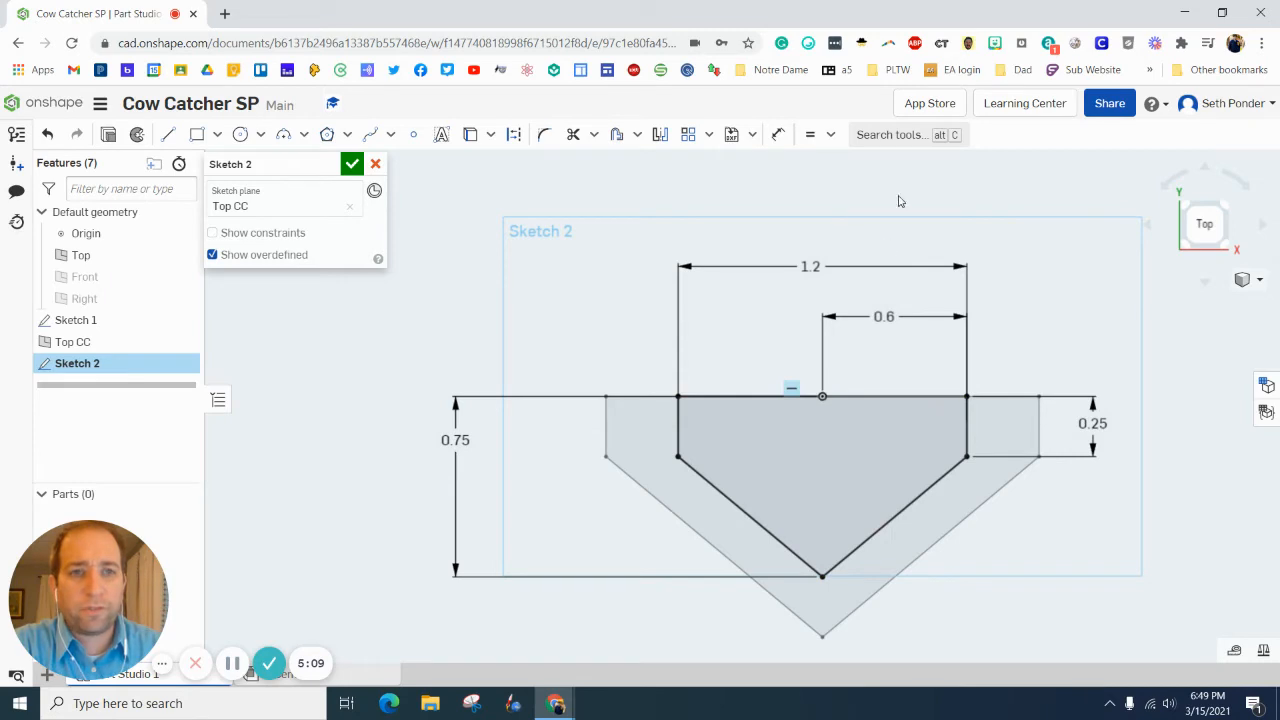
Step: Close Sketch 2 and loft the Sketch 1 and Sketch 2 profiles into solid Part 1
left_click(351, 163)
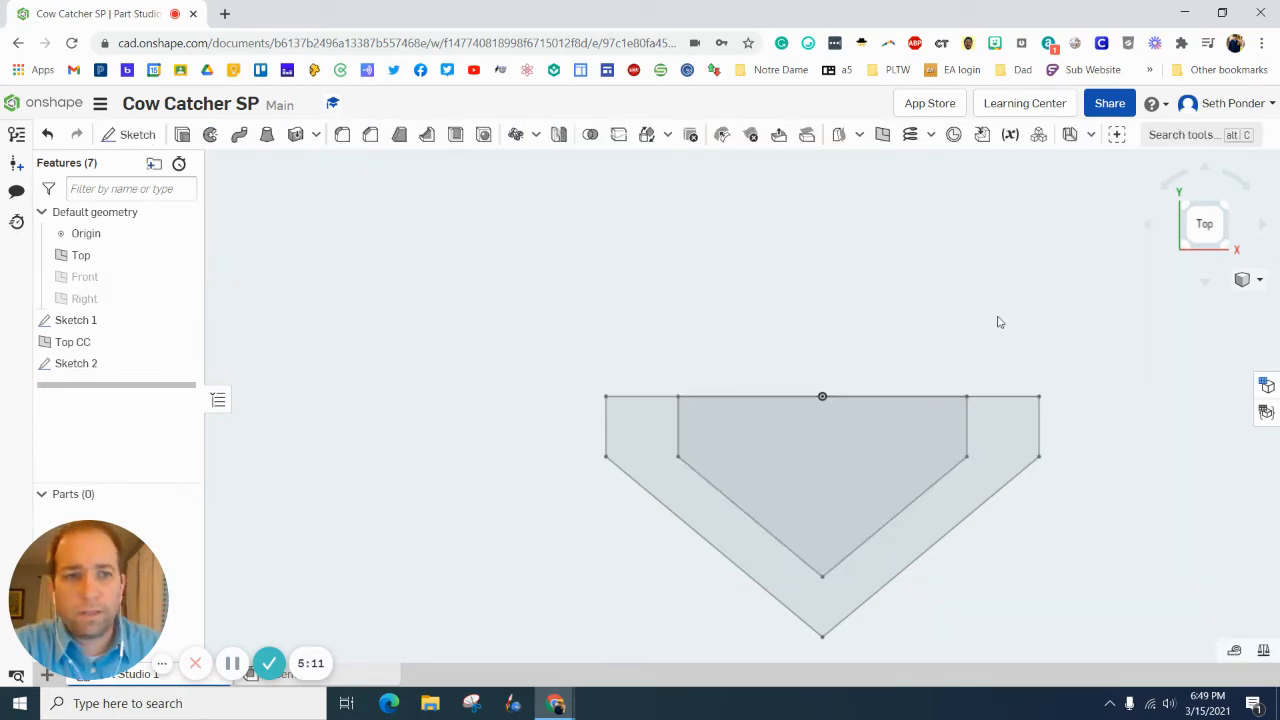
left_click(1243, 279)
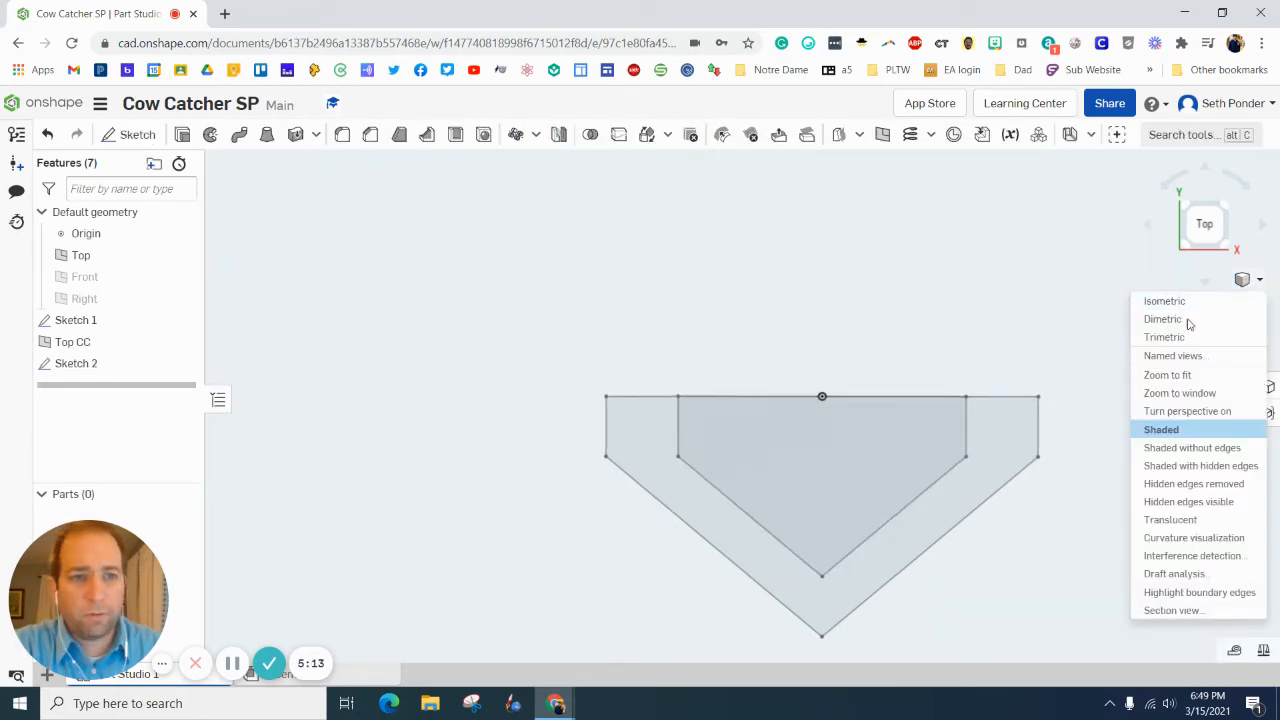
left_click(1164, 301)
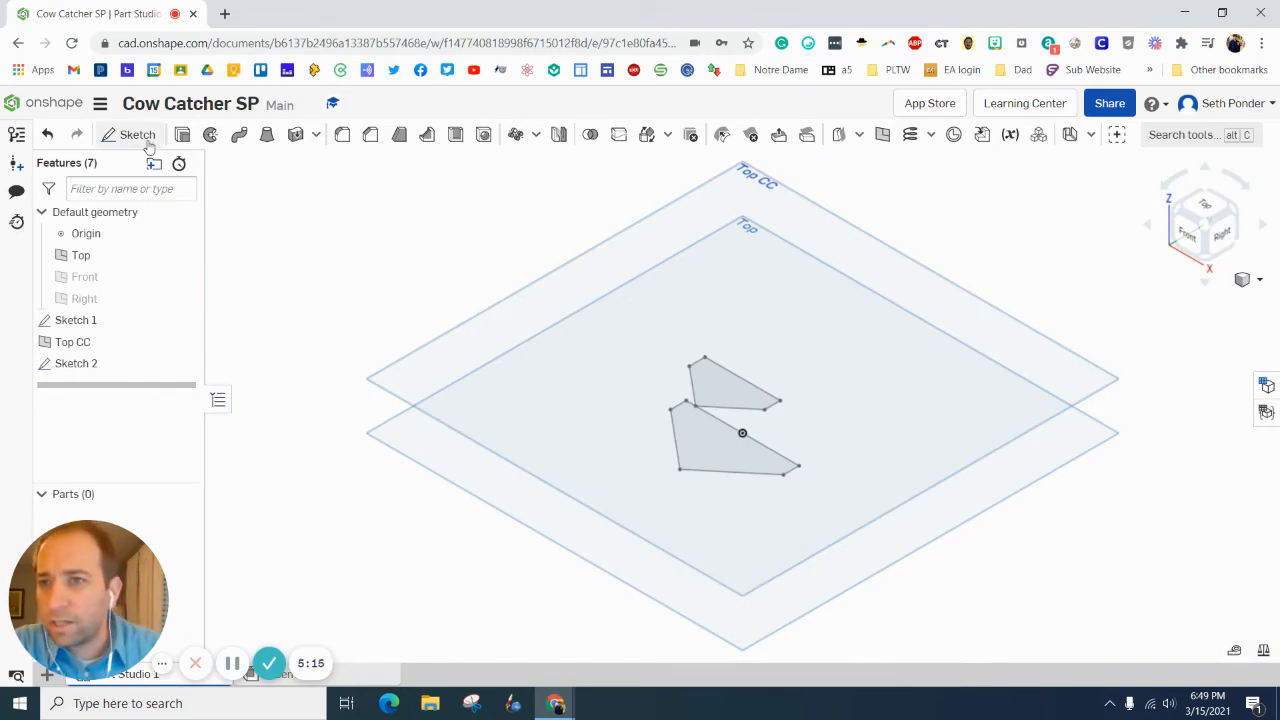
mouse_move(353, 143)
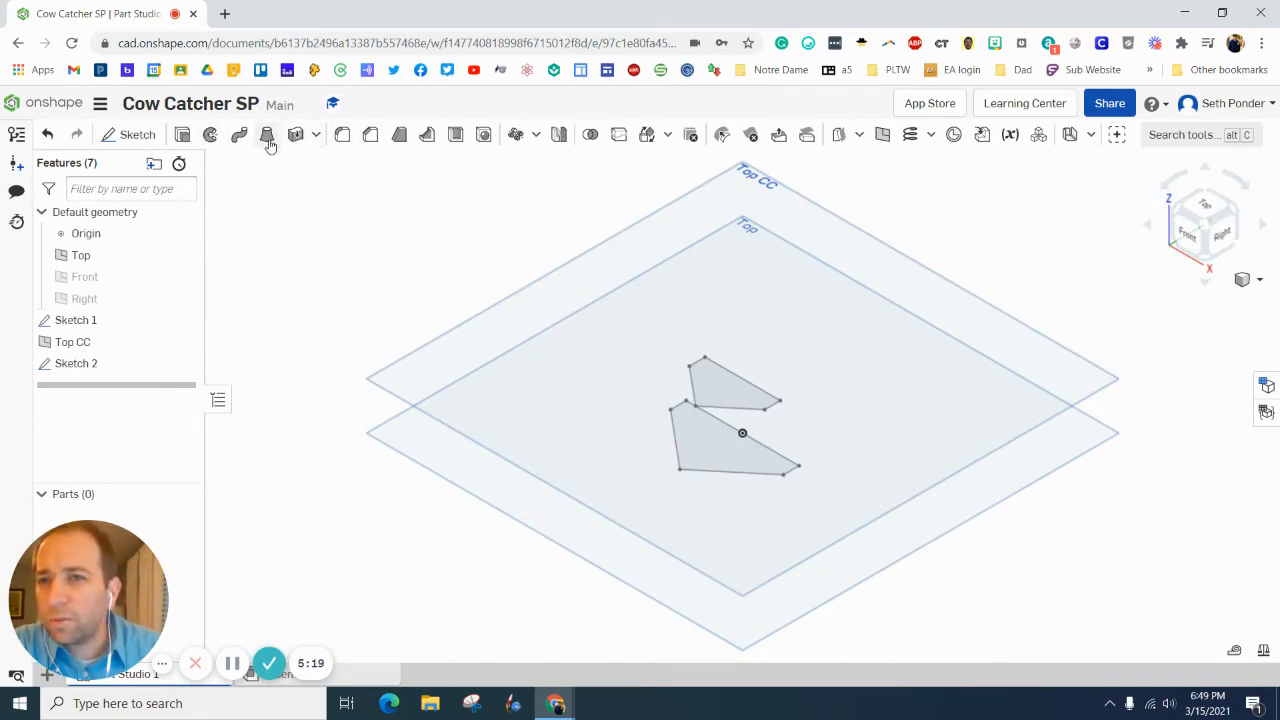
left_click(267, 134)
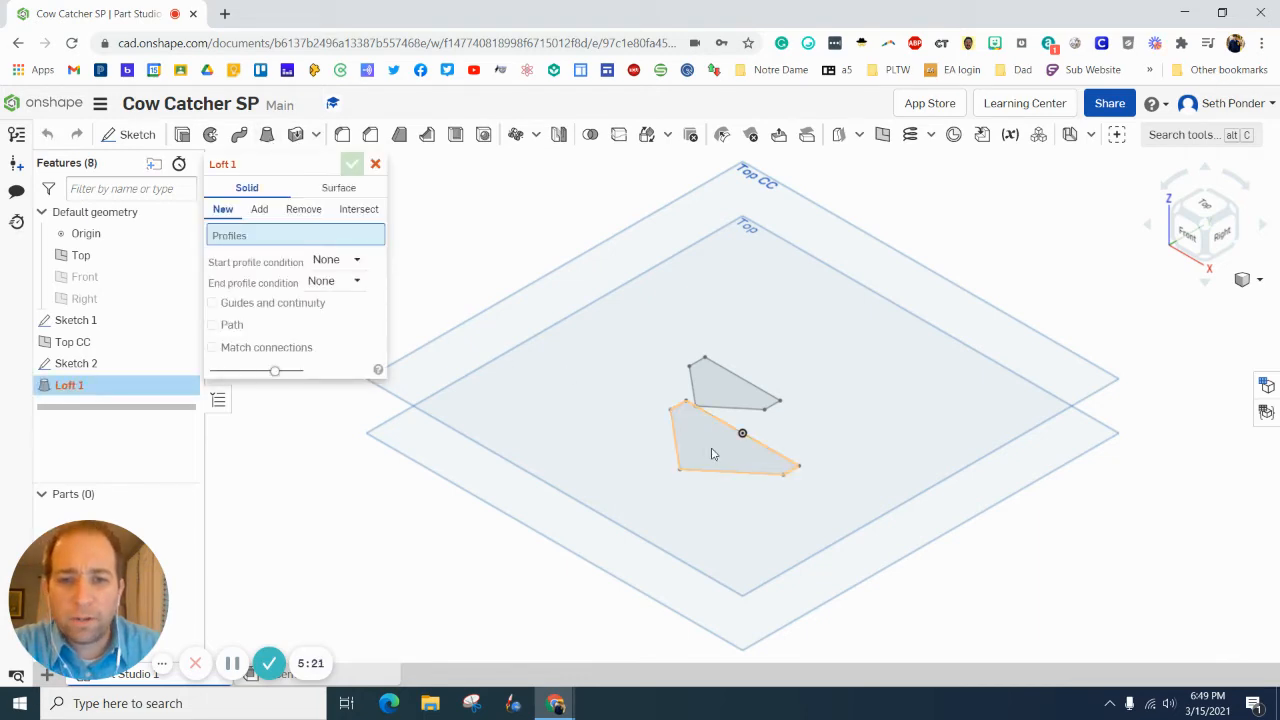
left_click(730, 385)
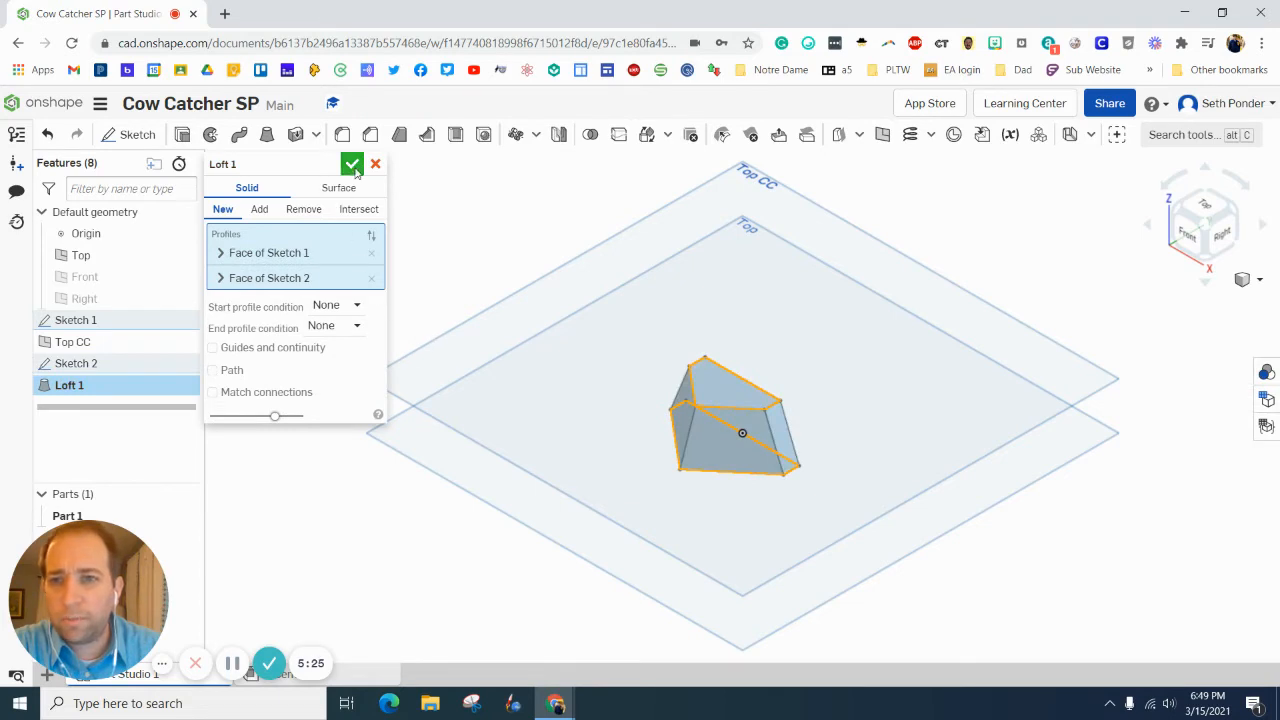
left_click(351, 164)
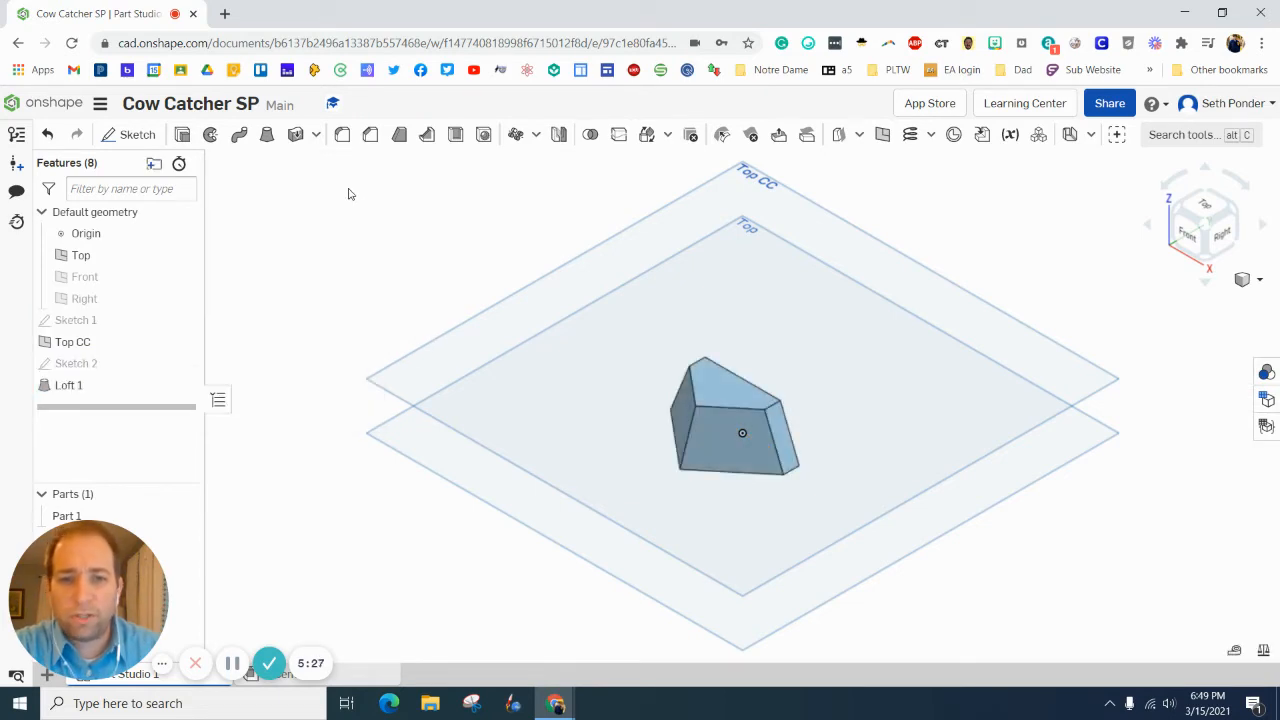
mouse_move(1183, 218)
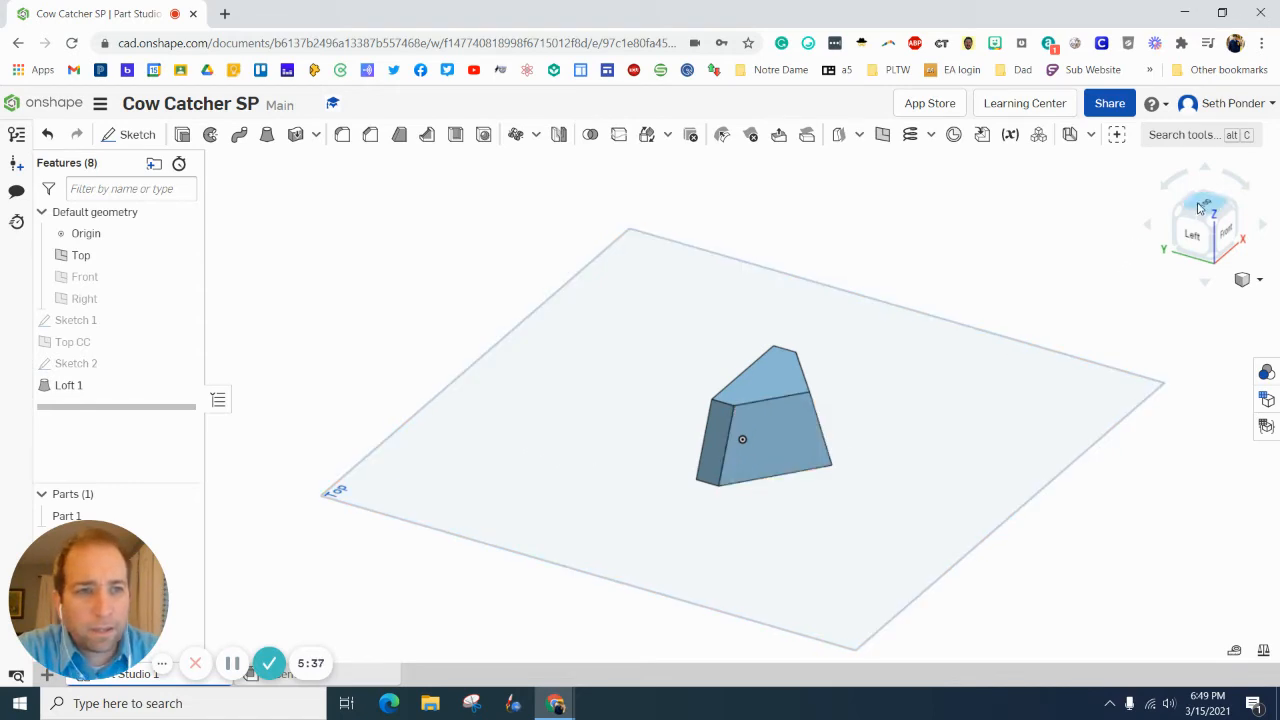
left_click(1204, 210)
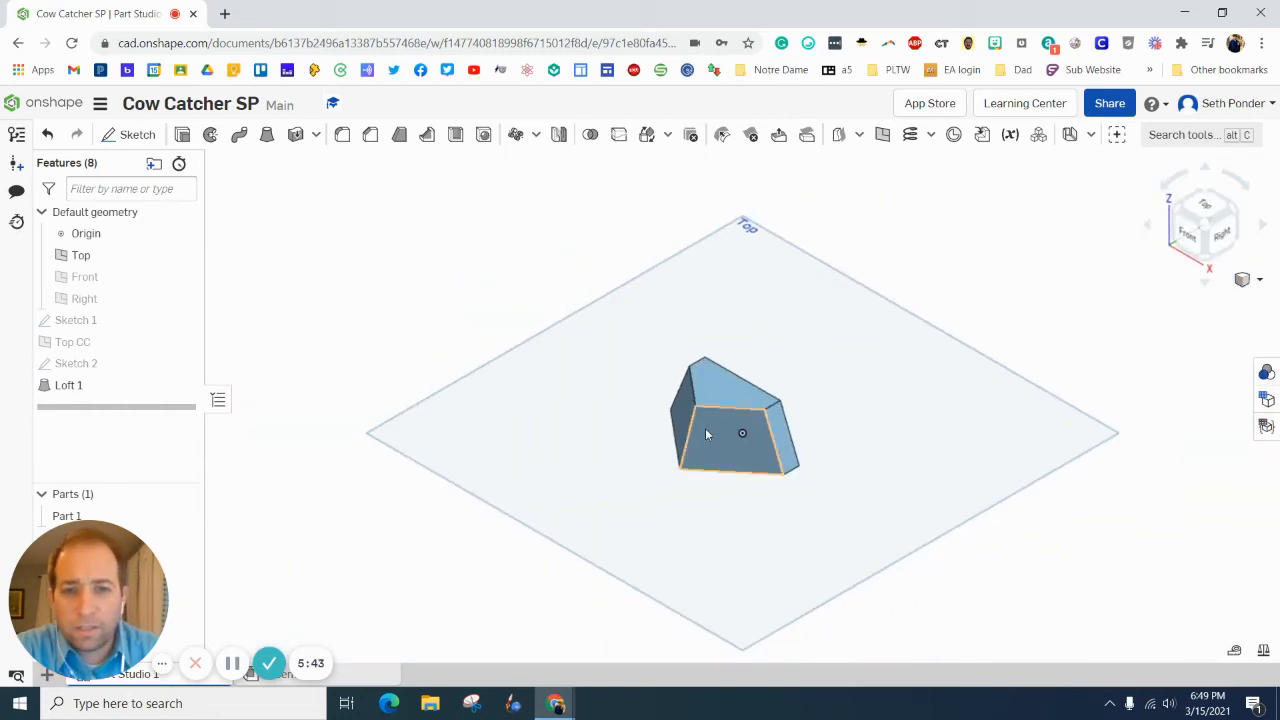
Step: Draw Sketch 3 on the loft's front face, offsetting its edges inward
left_click(137, 134)
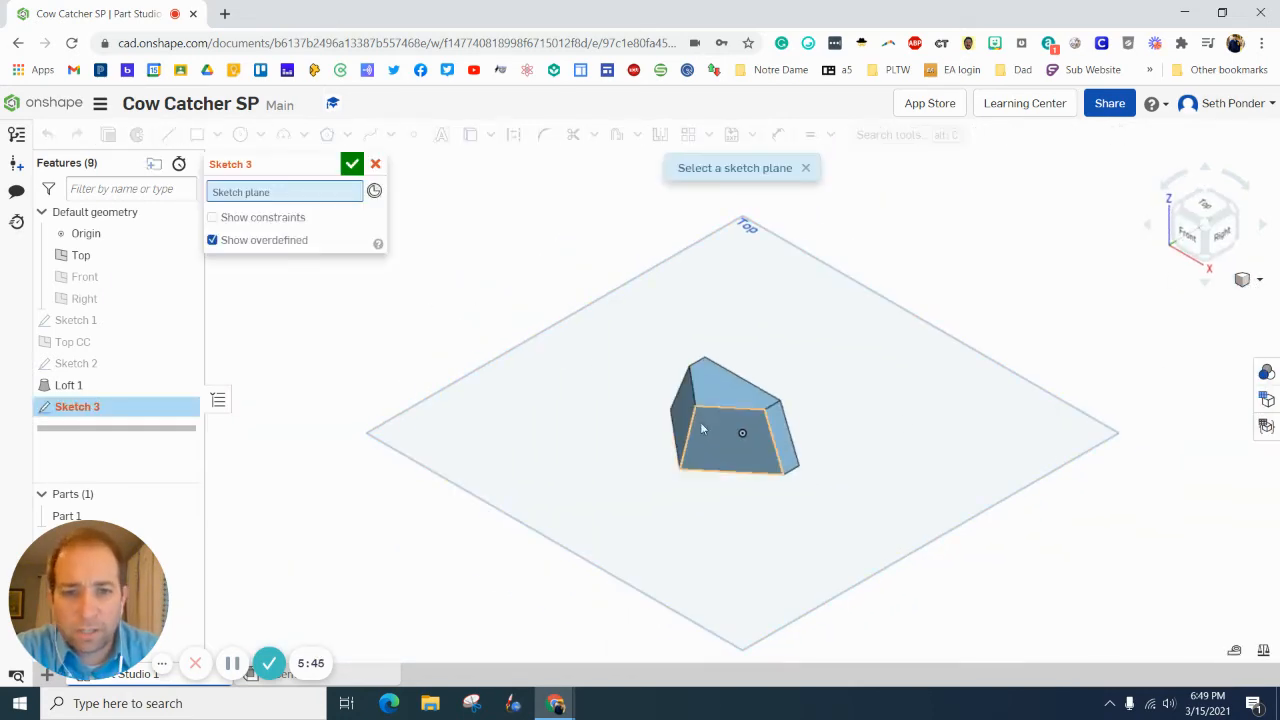
left_click(725, 433)
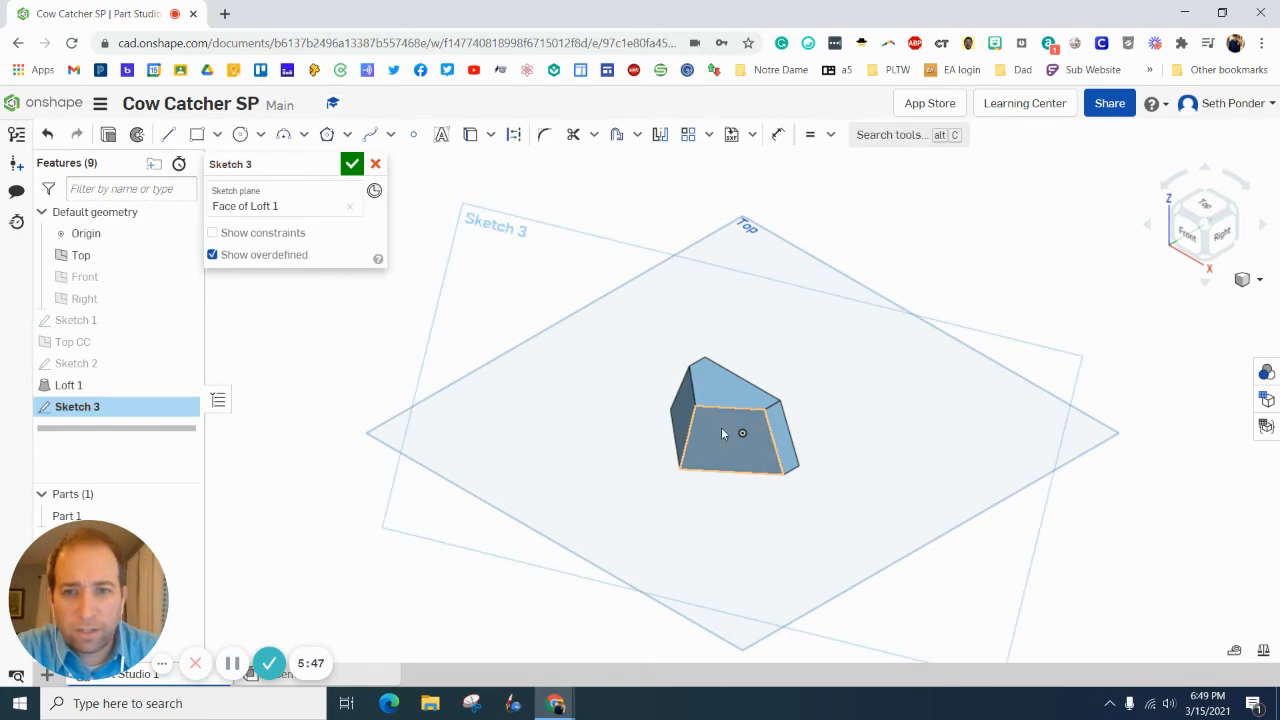
left_click(742, 435)
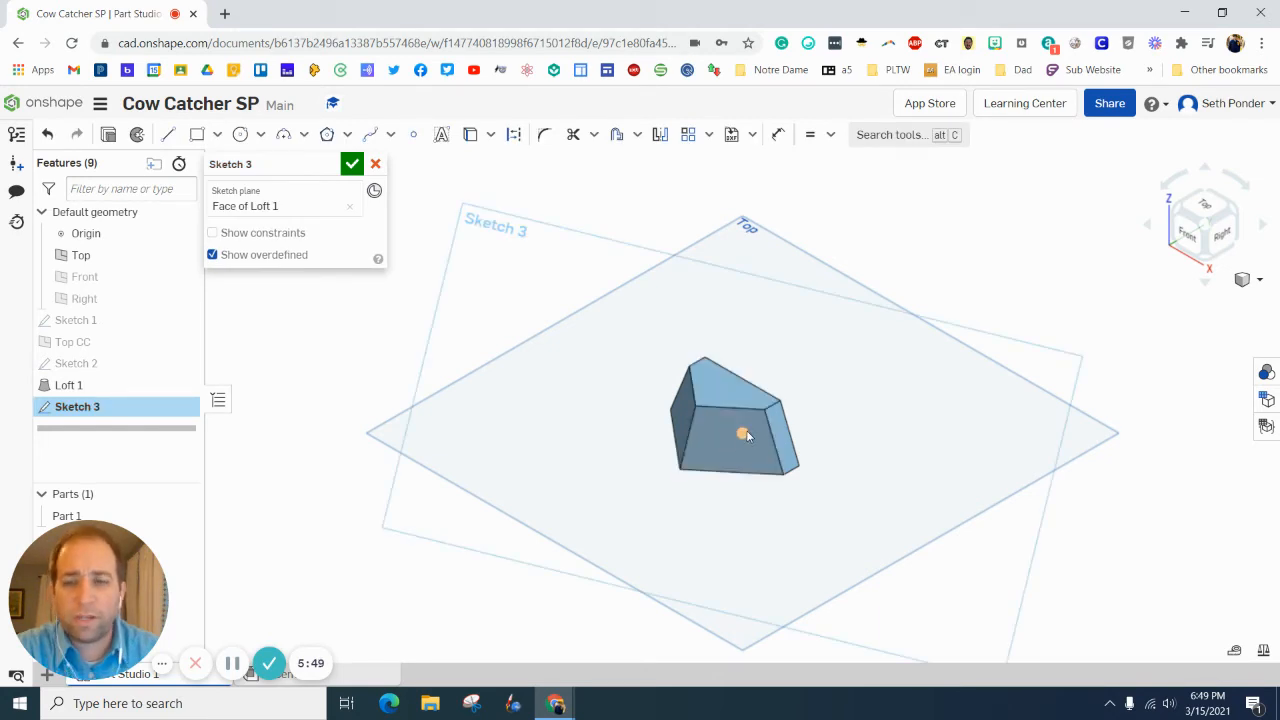
left_click(742, 433)
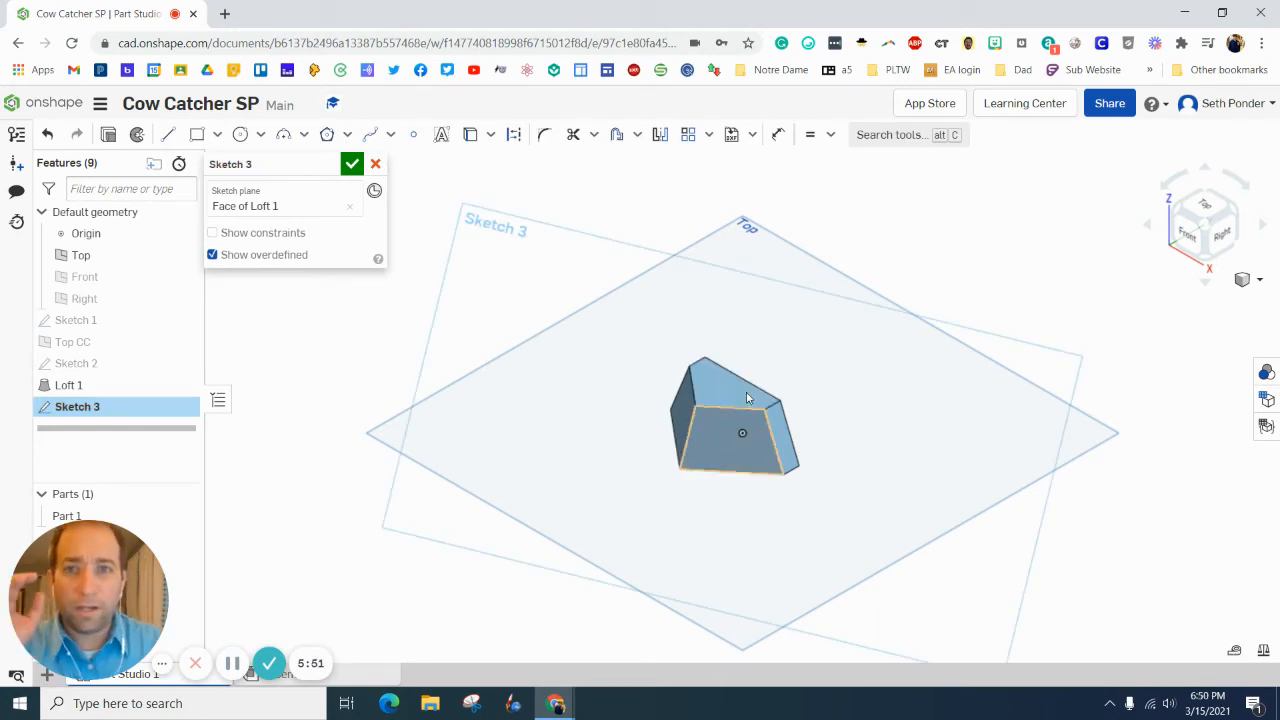
mouse_move(615, 134)
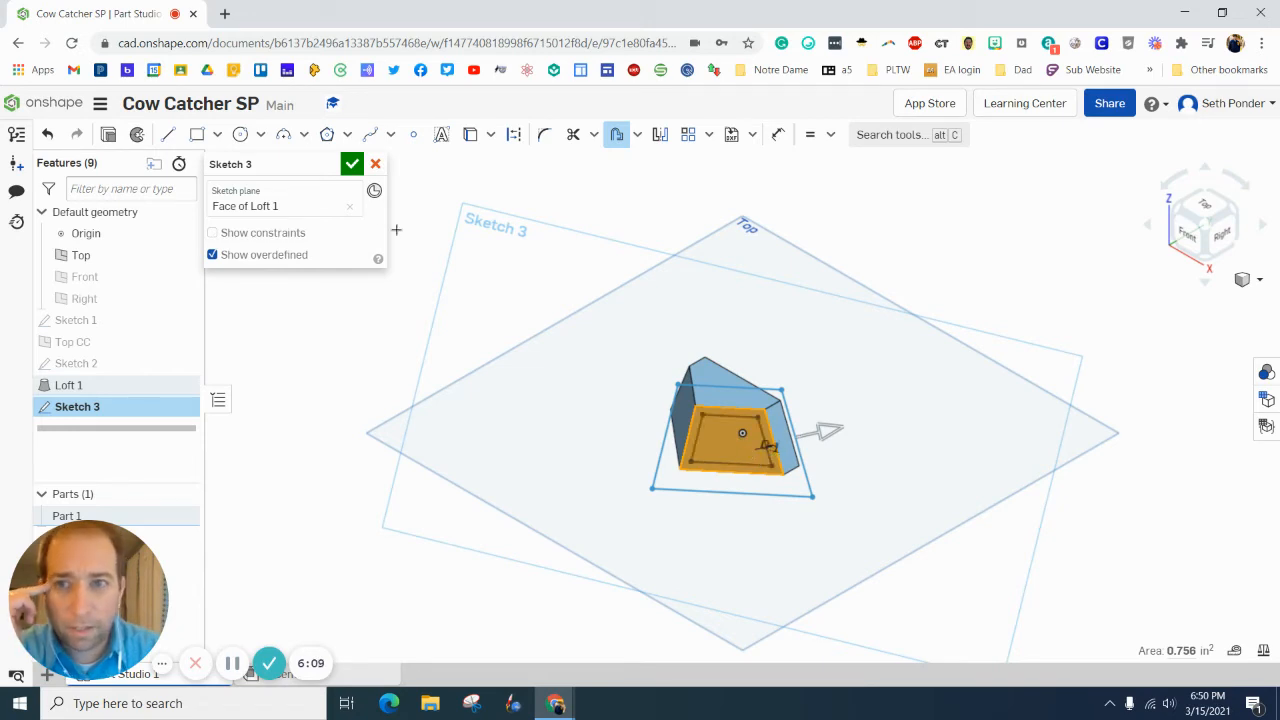
left_click(351, 163)
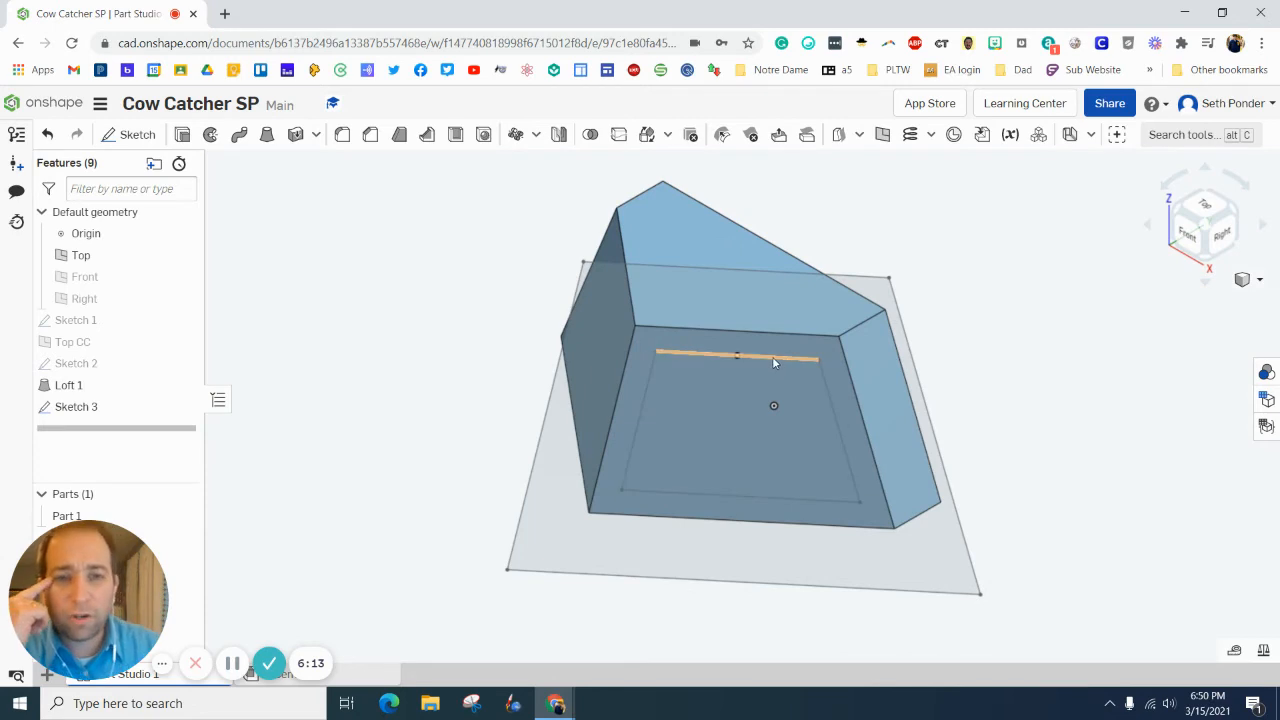
left_click(615, 420)
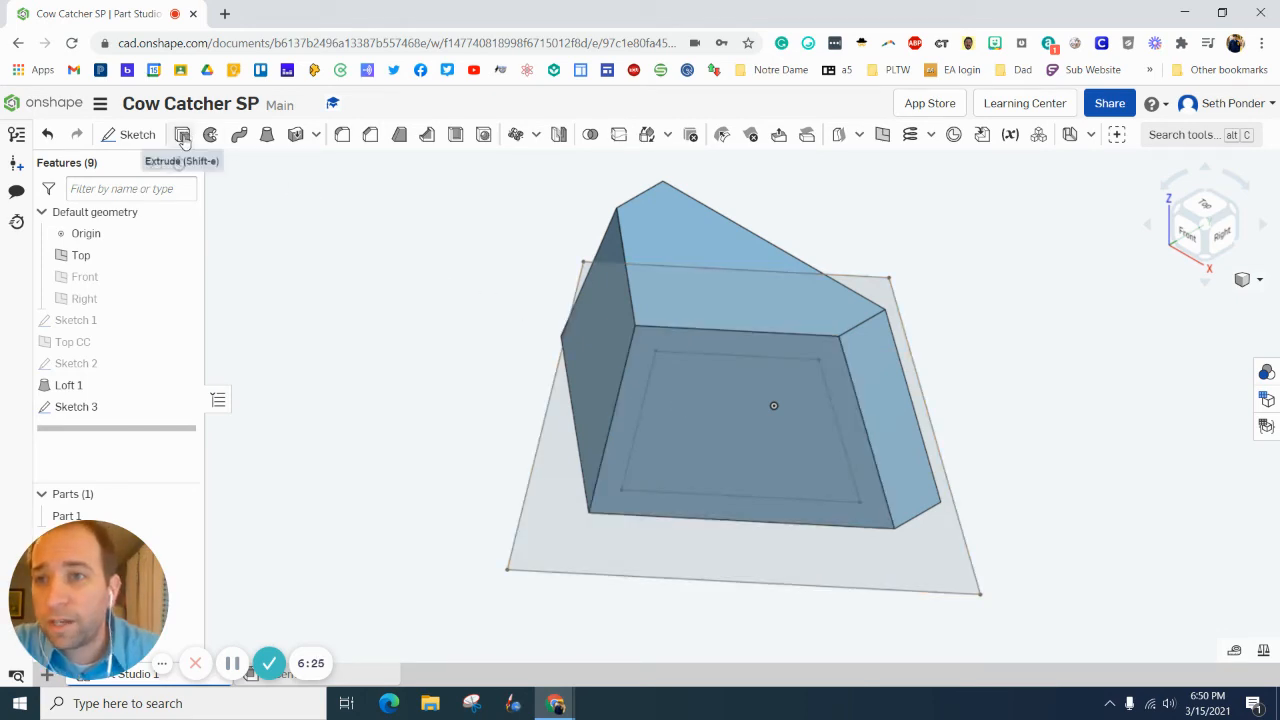
Step: Extrude the Sketch 3 outline as a 0.05 in Remove cut into the wedge's side face
left_click(183, 134)
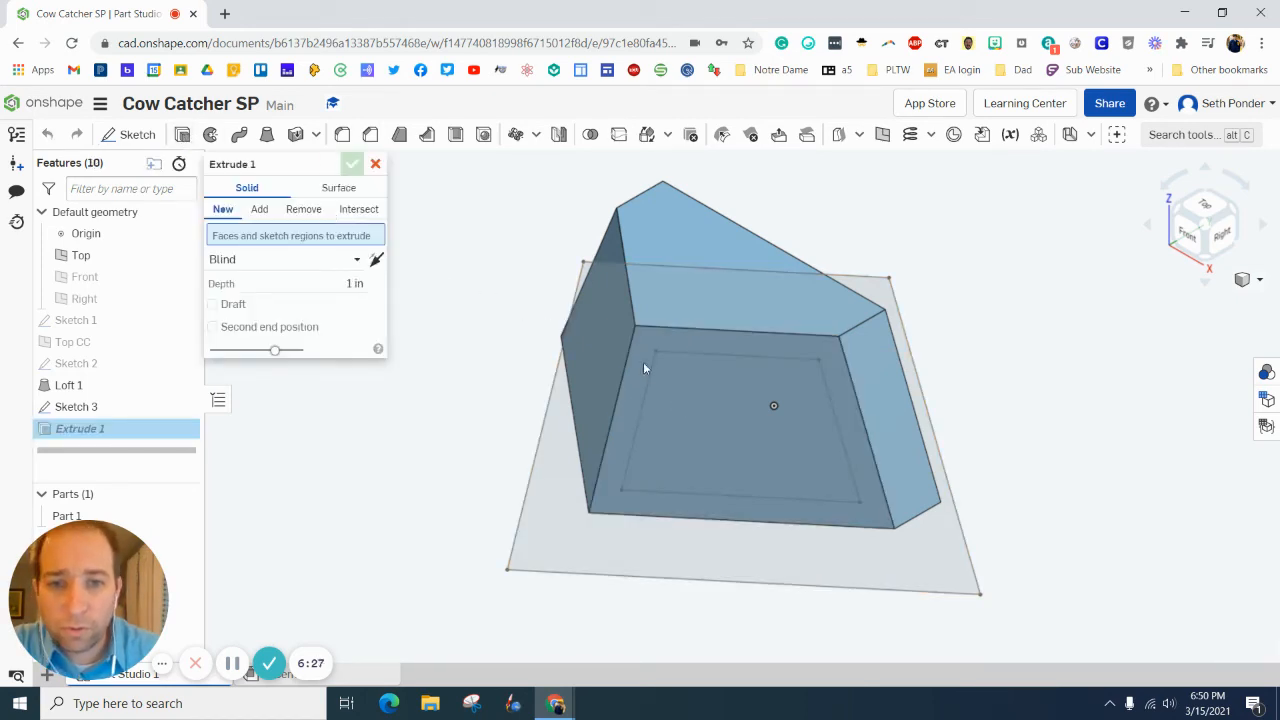
left_click(259, 209)
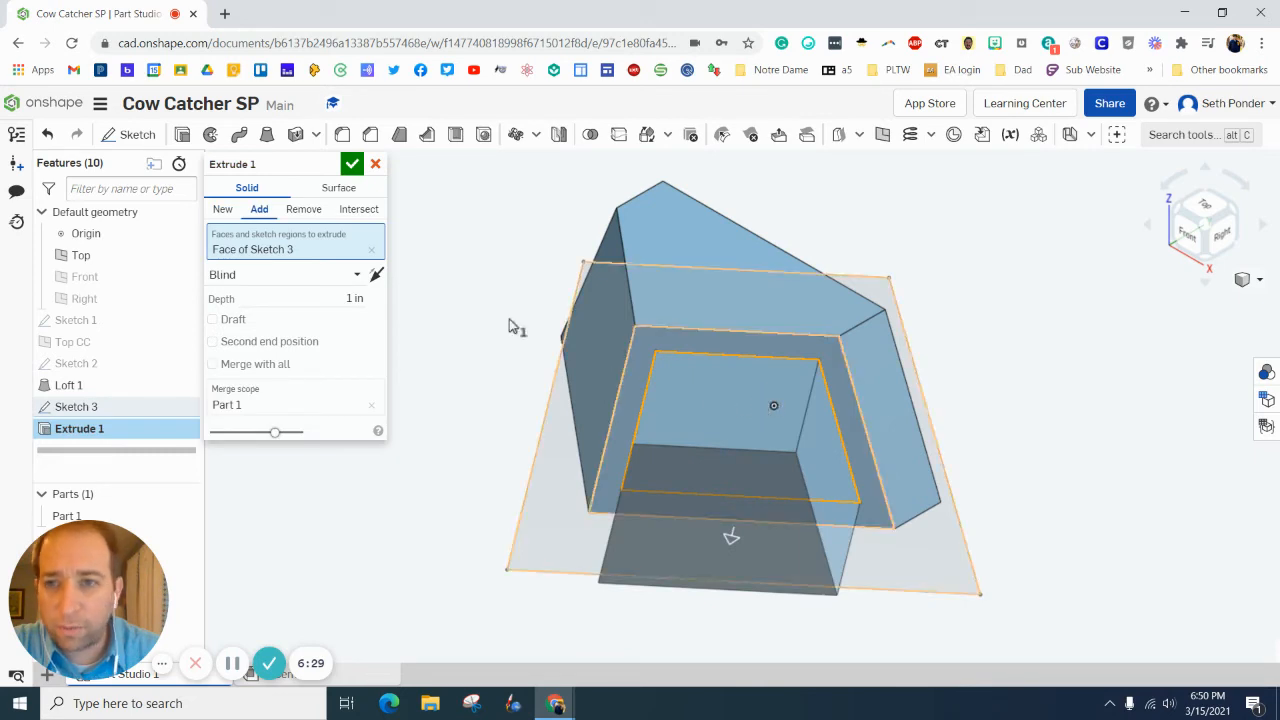
left_click(303, 209)
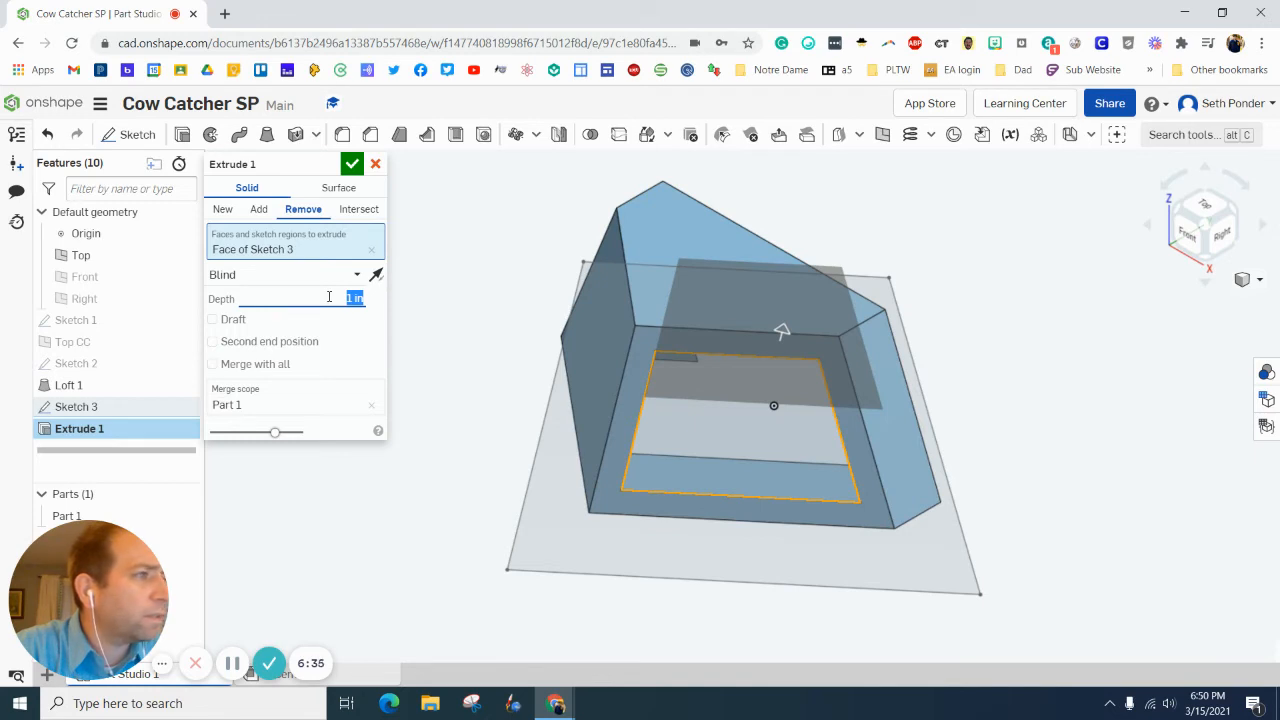
type("05")
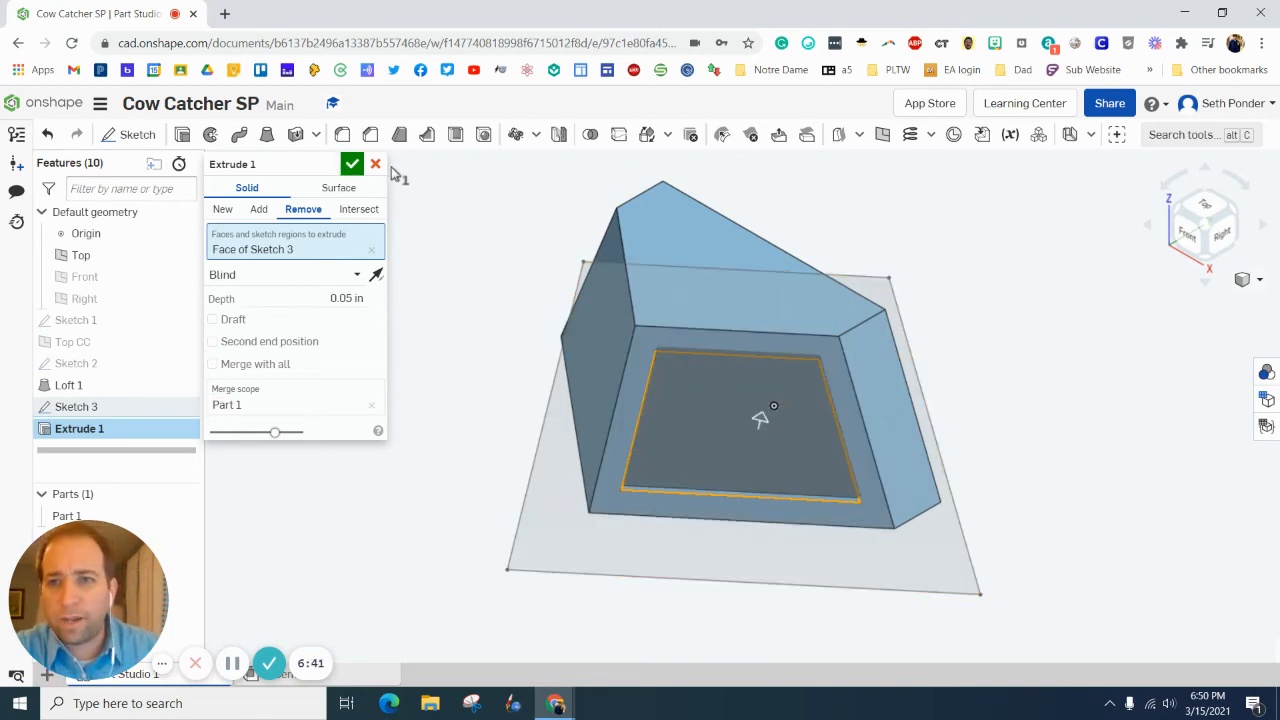
left_click(351, 164)
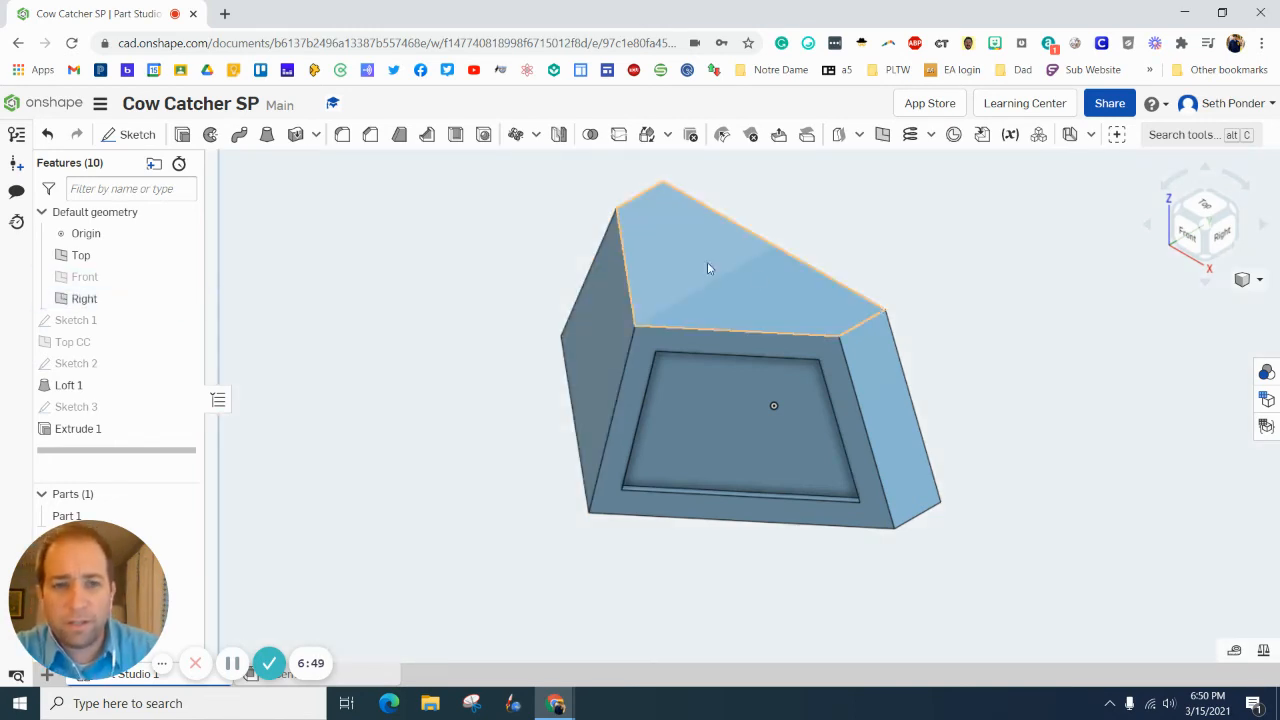
Step: From an isometric view, feature-mirror Extrude 1 across the Right plane as Mirror 1
left_click(1258, 279)
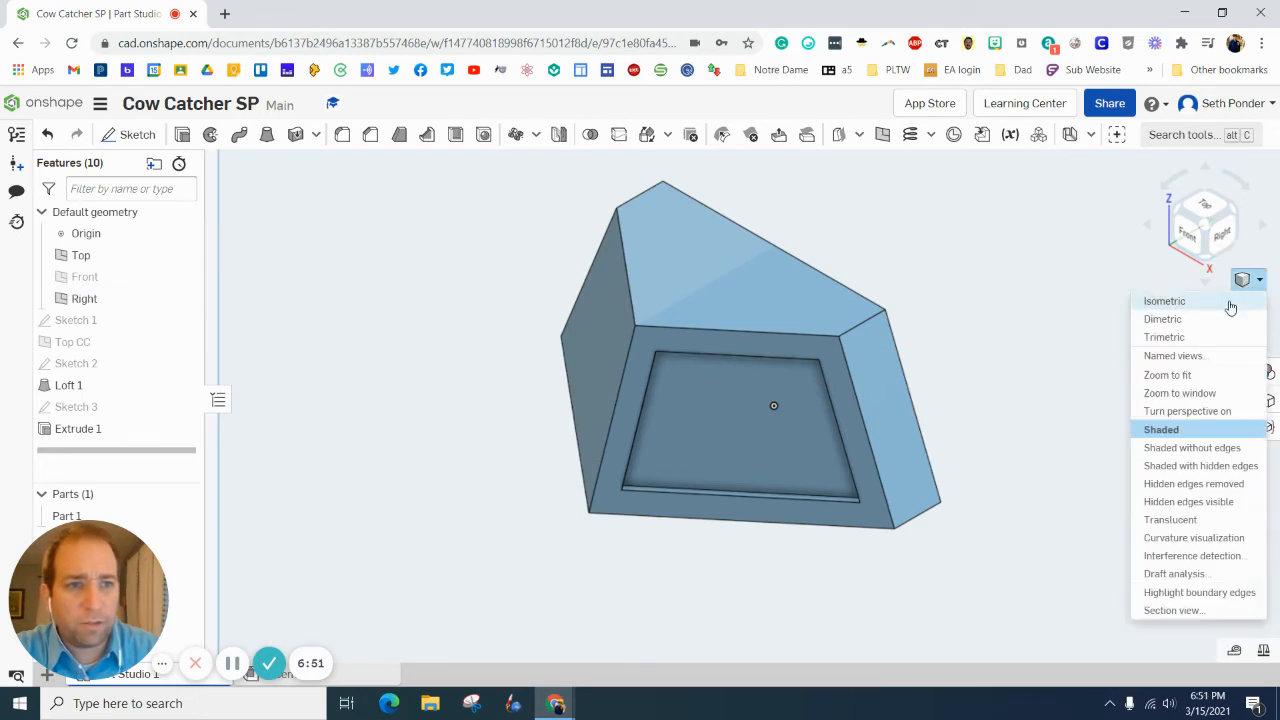
left_click(1167, 374)
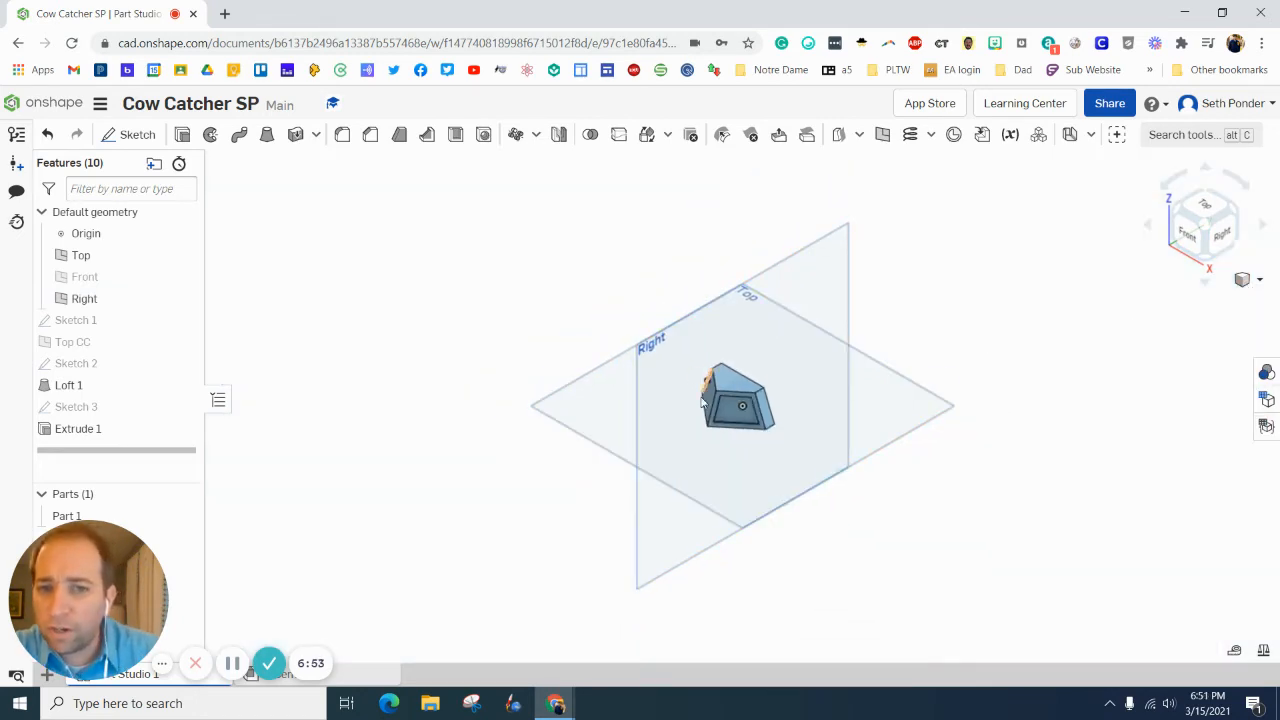
mouse_move(430, 195)
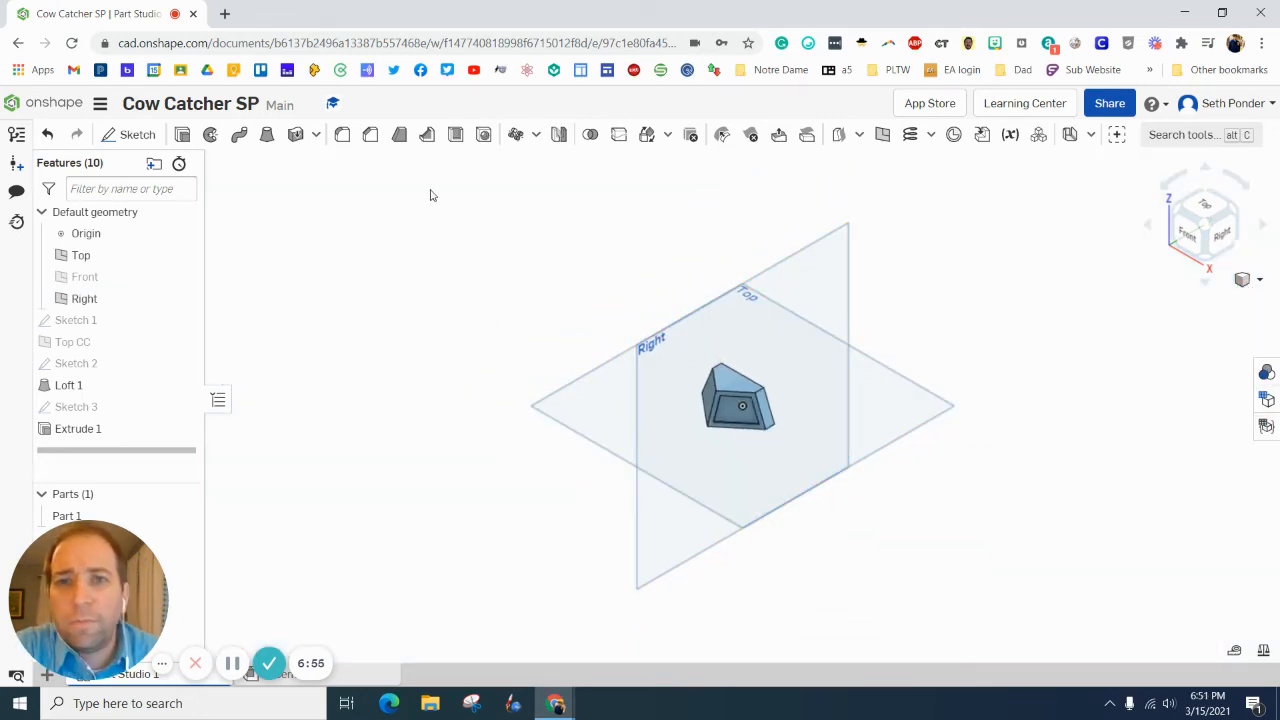
mouse_move(559, 134)
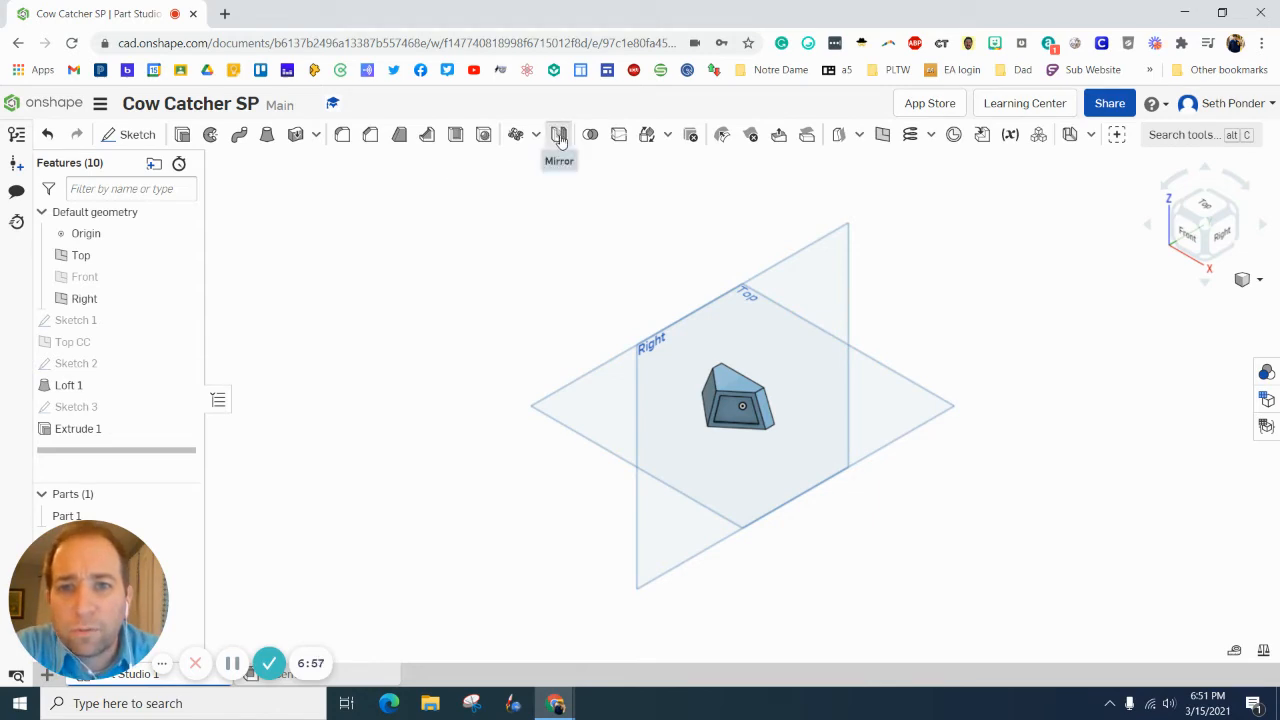
left_click(558, 134)
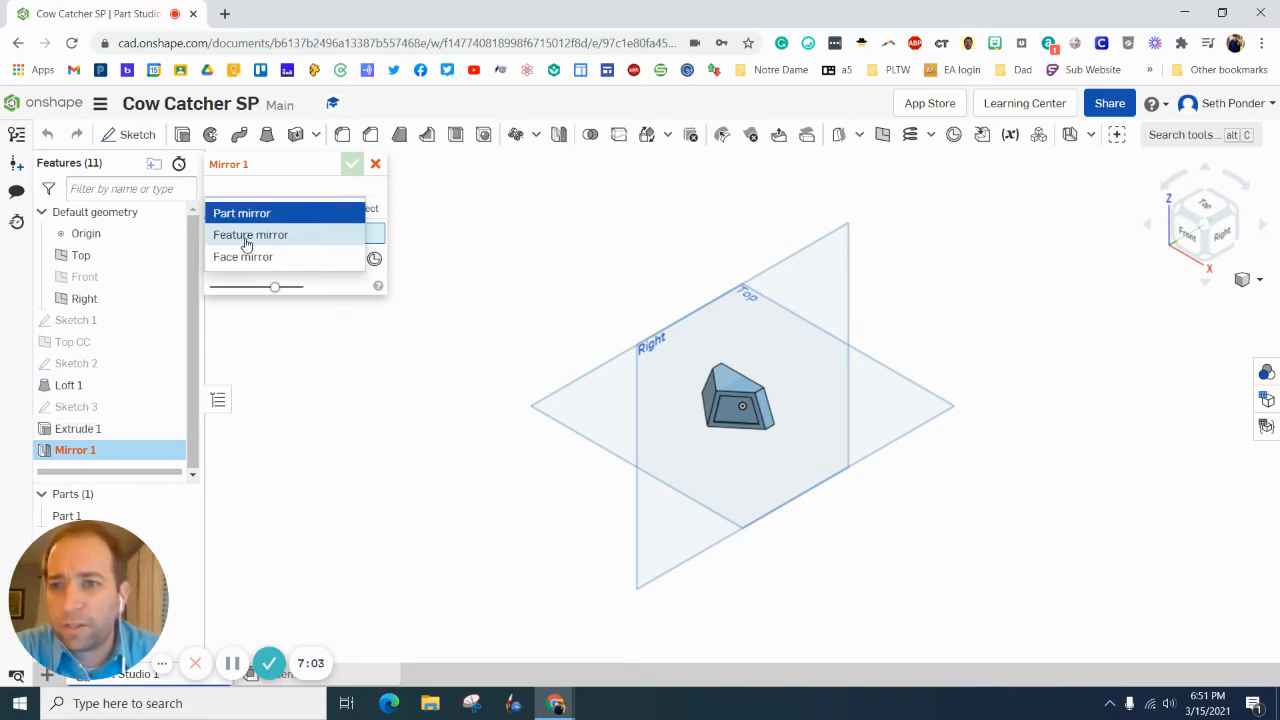
left_click(250, 234)
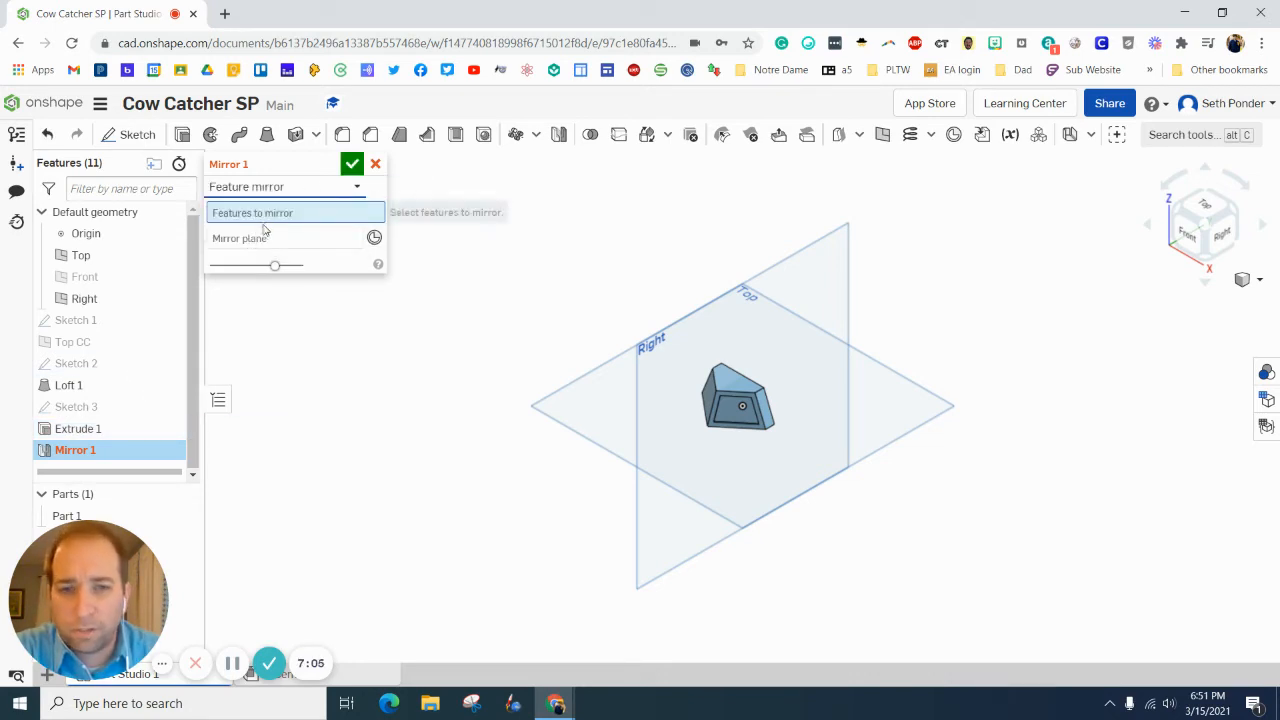
left_click(77, 428)
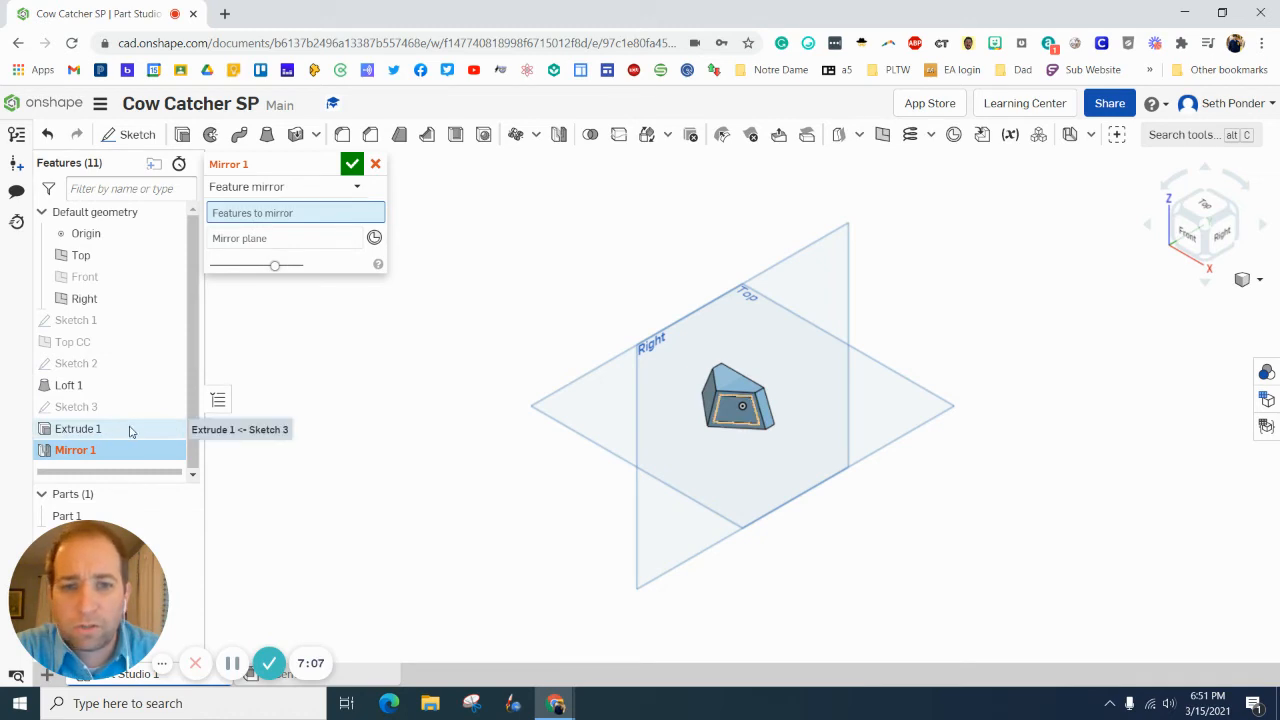
left_click(77, 428)
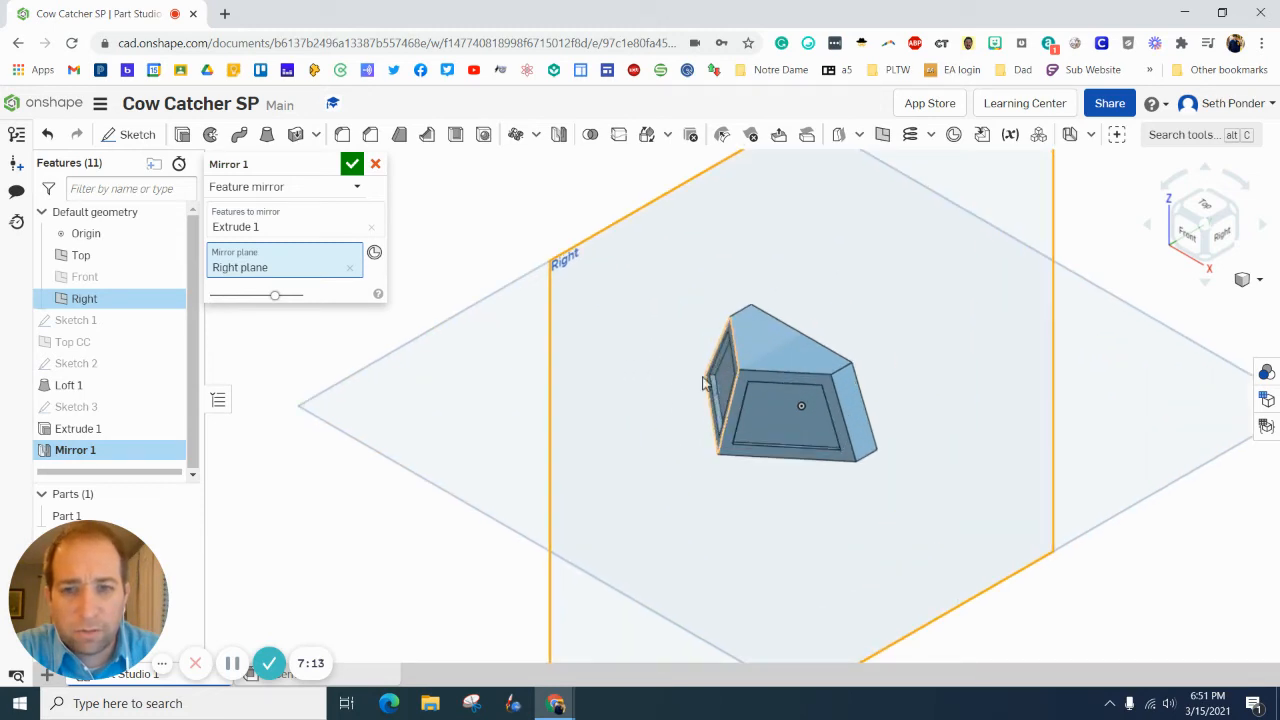
left_click(351, 163)
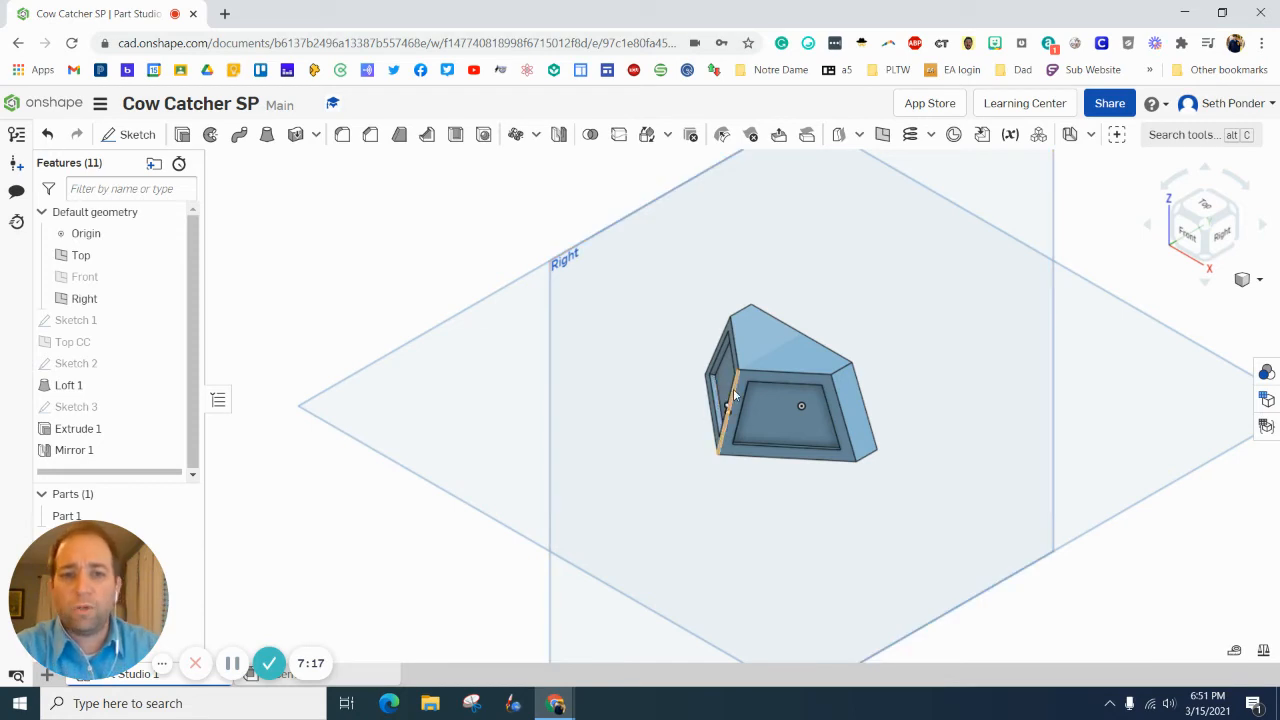
left_click(78, 428)
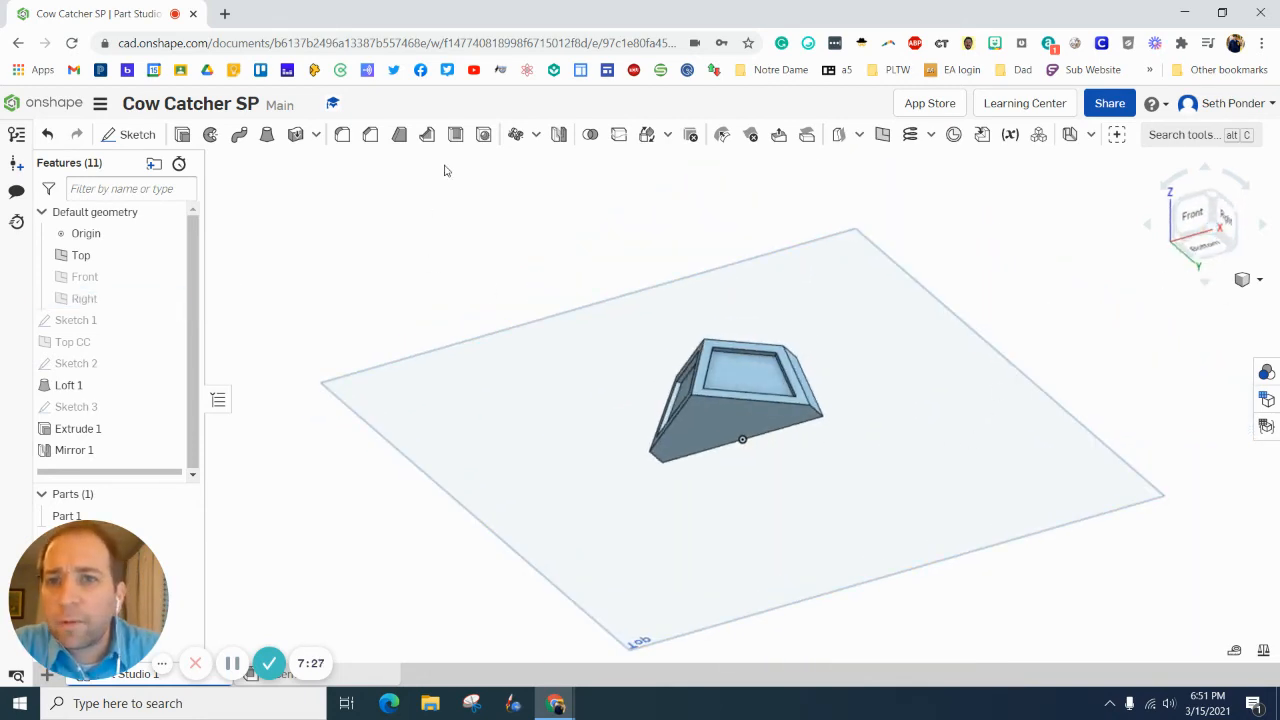
Step: Shell the wedge, removing one face of Loft 1 to leave it open
left_click(455, 134)
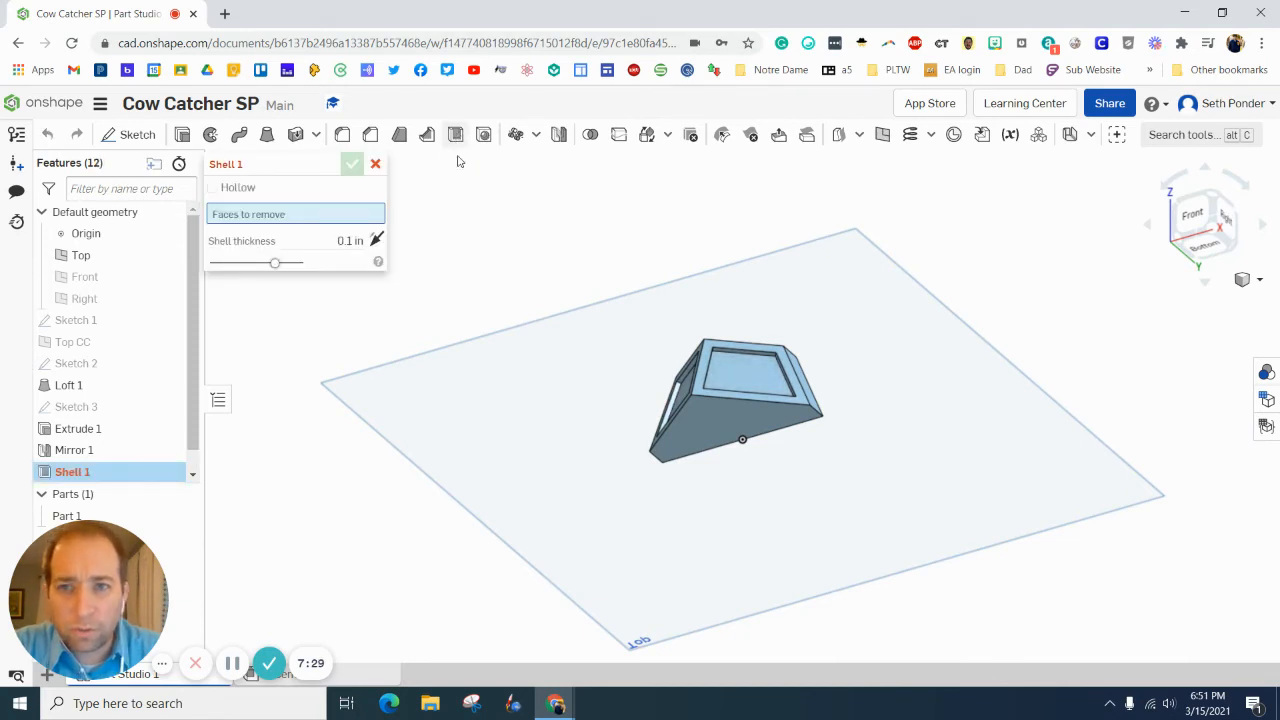
left_click(700, 430)
type("1")
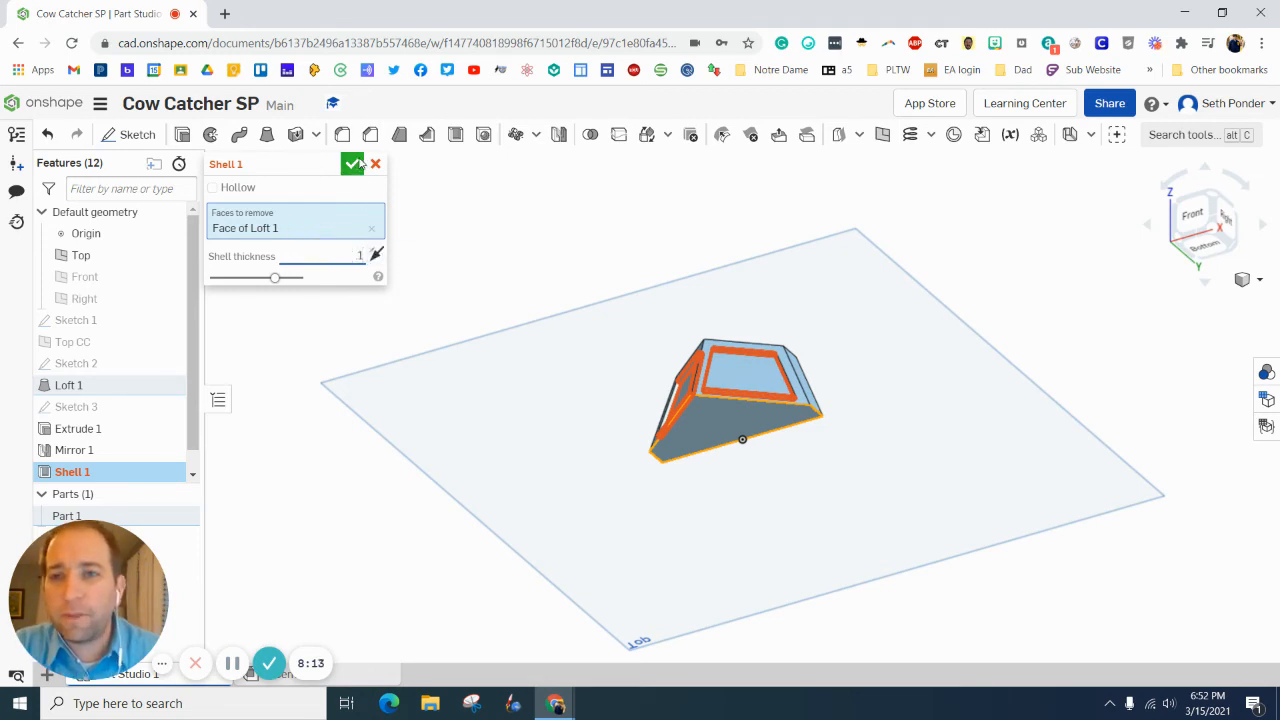
left_click(353, 163)
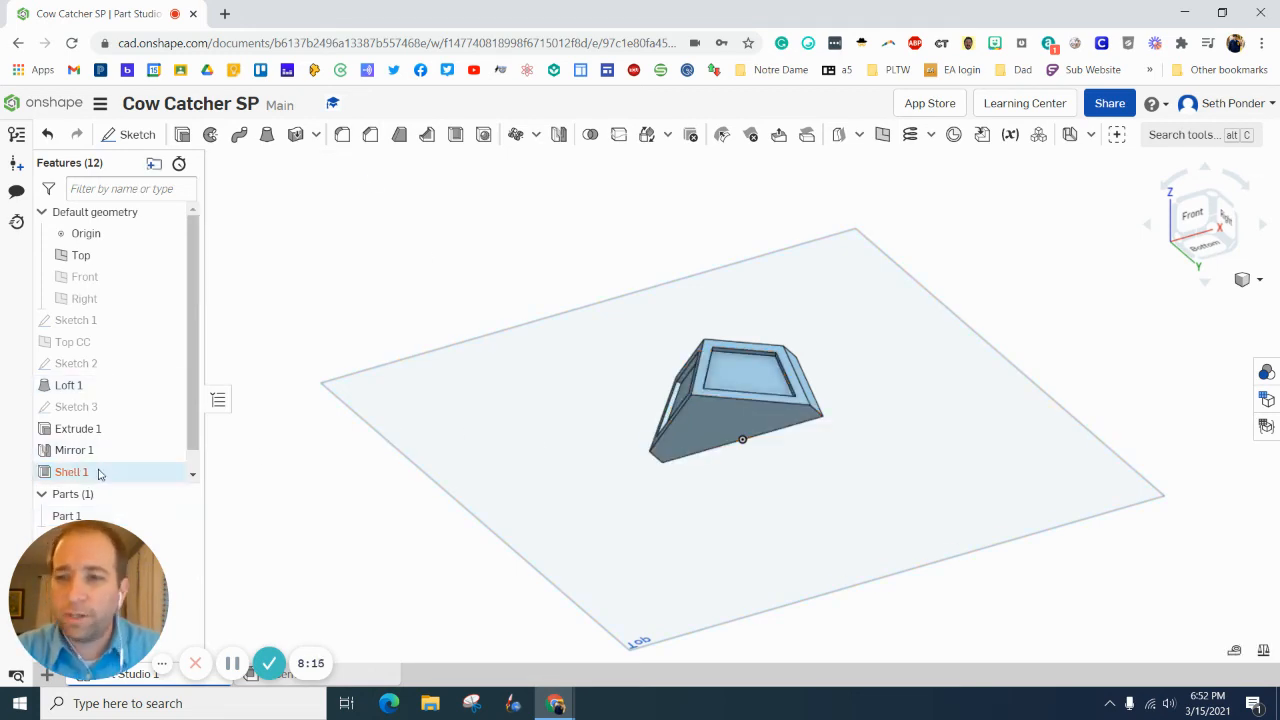
mouse_move(71, 471)
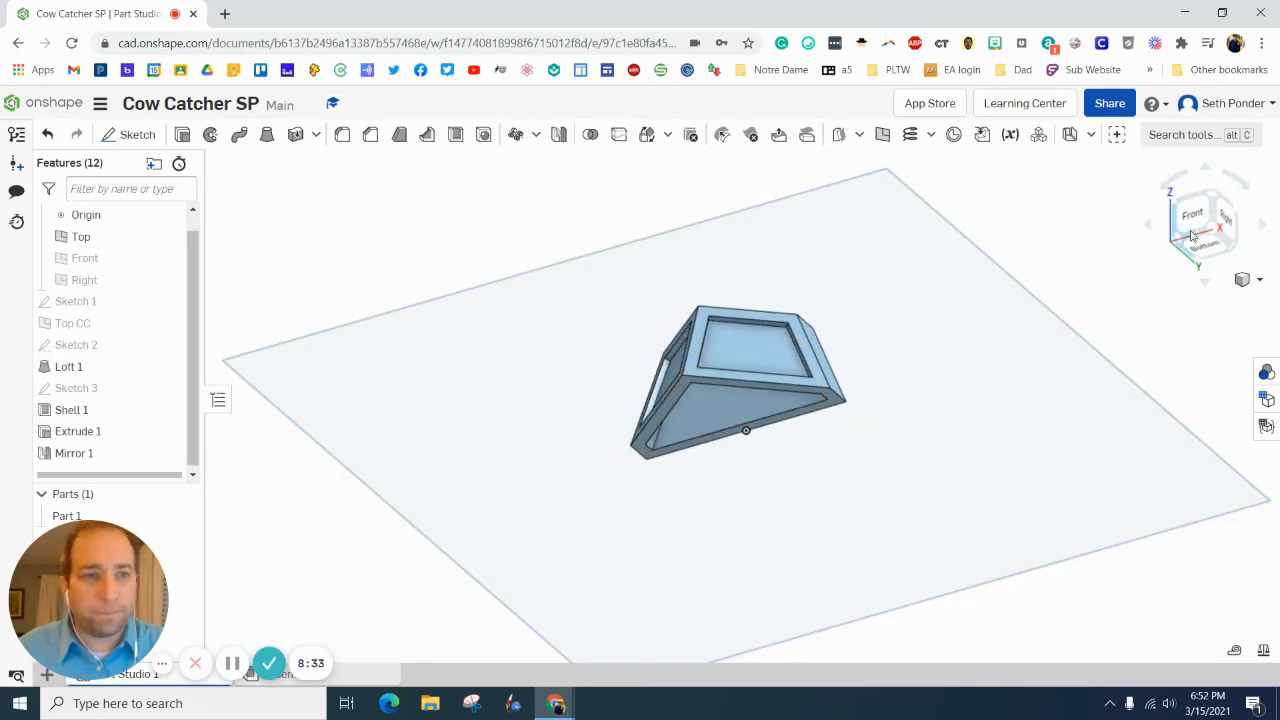
Step: Rotate the view to see the side of the reordered hollow wedge
left_click_drag(740, 380, 810, 405)
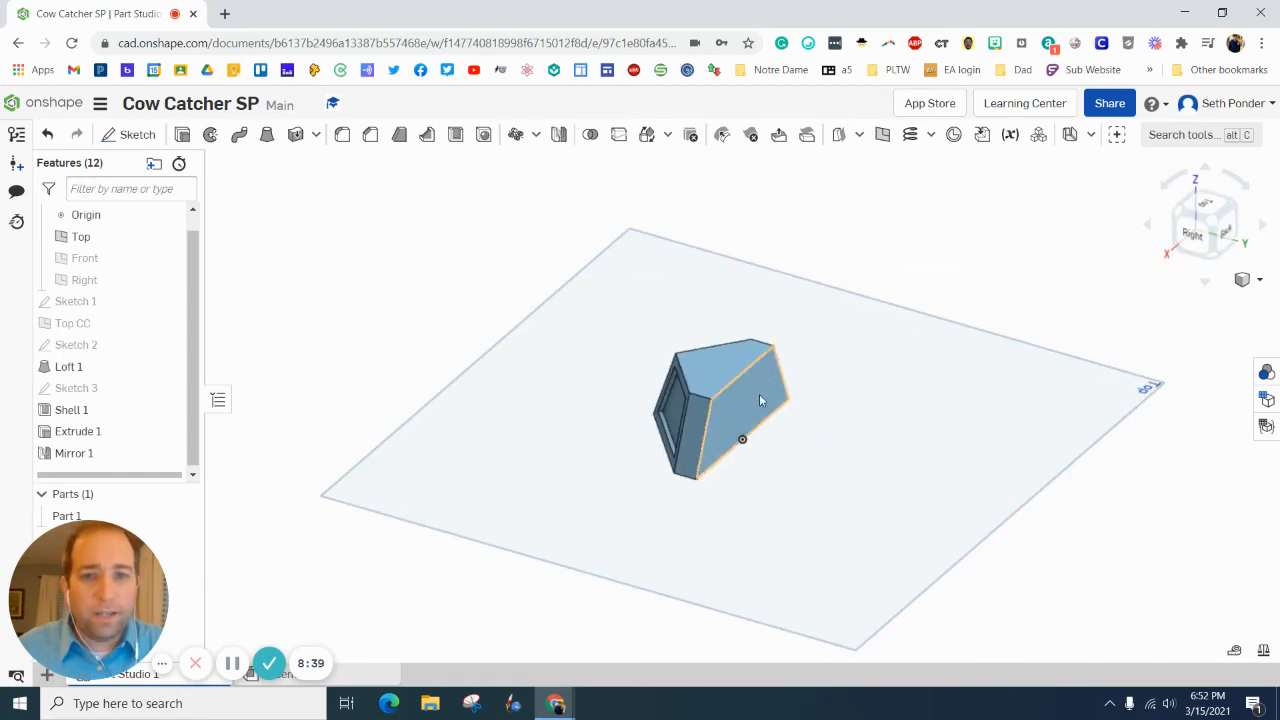
mouse_move(752, 403)
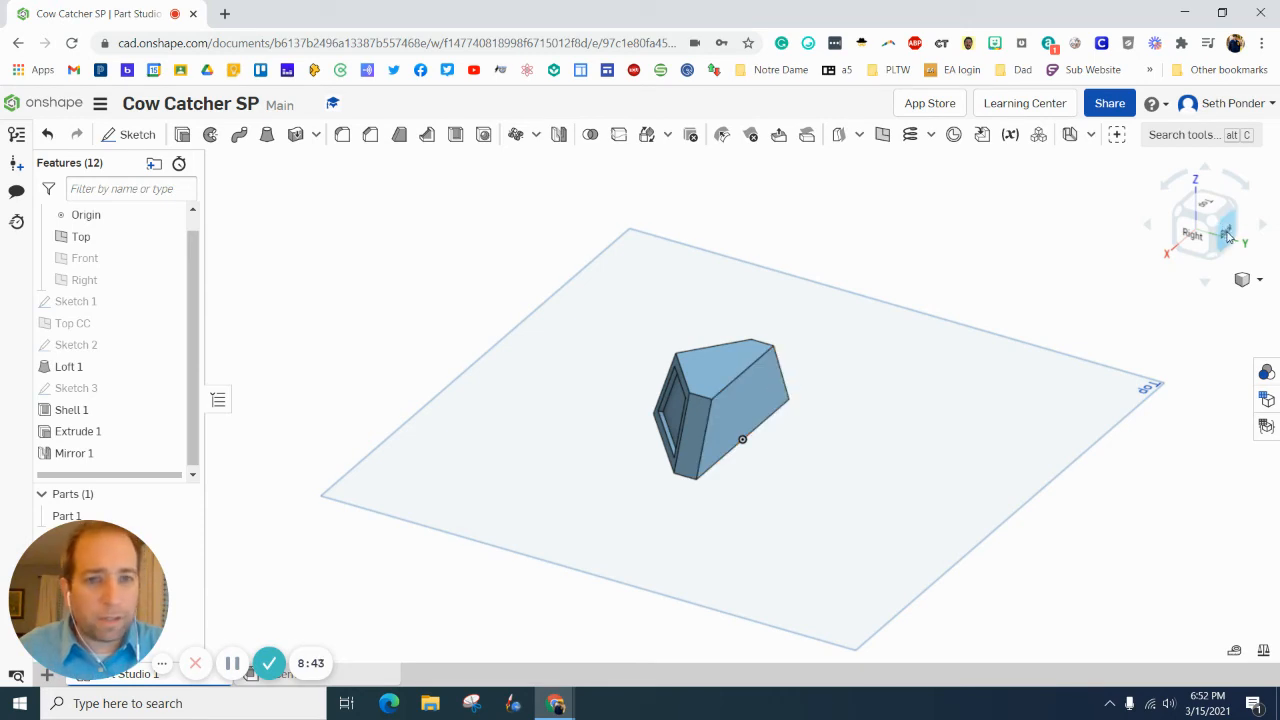
Step: Orient the model to the Back view using the view cube
left_click(1228, 236)
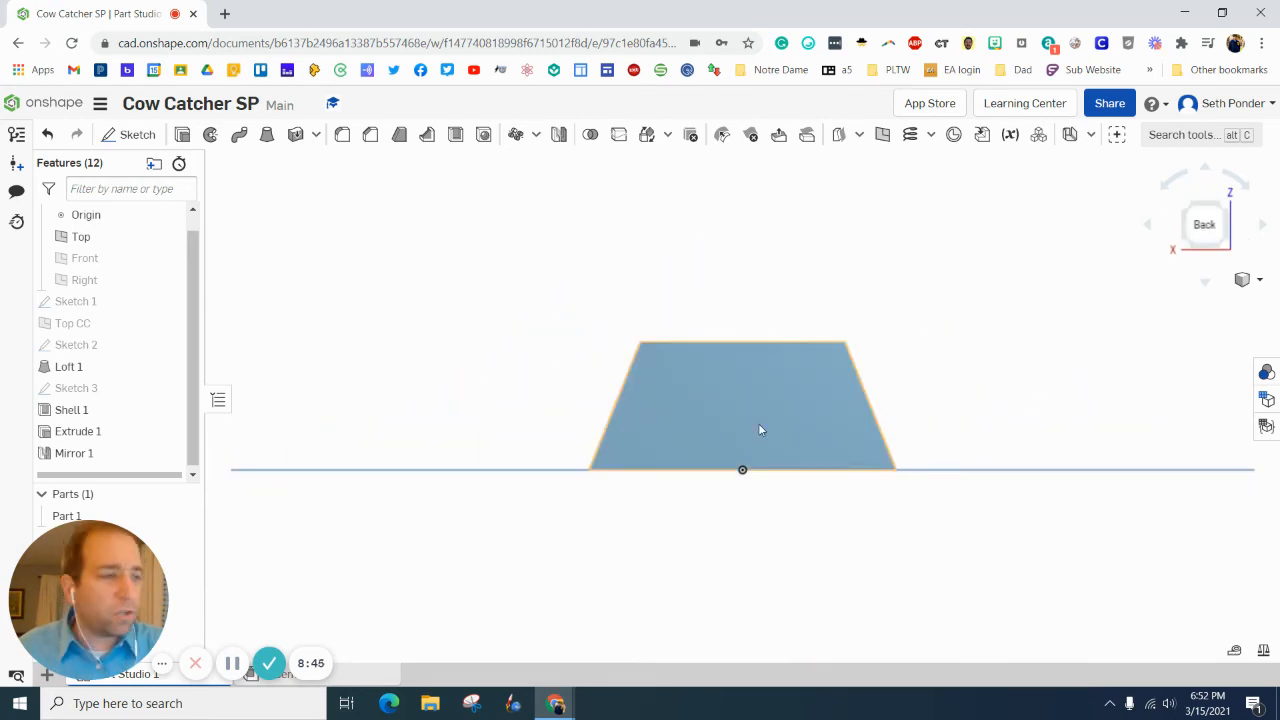
mouse_move(755, 431)
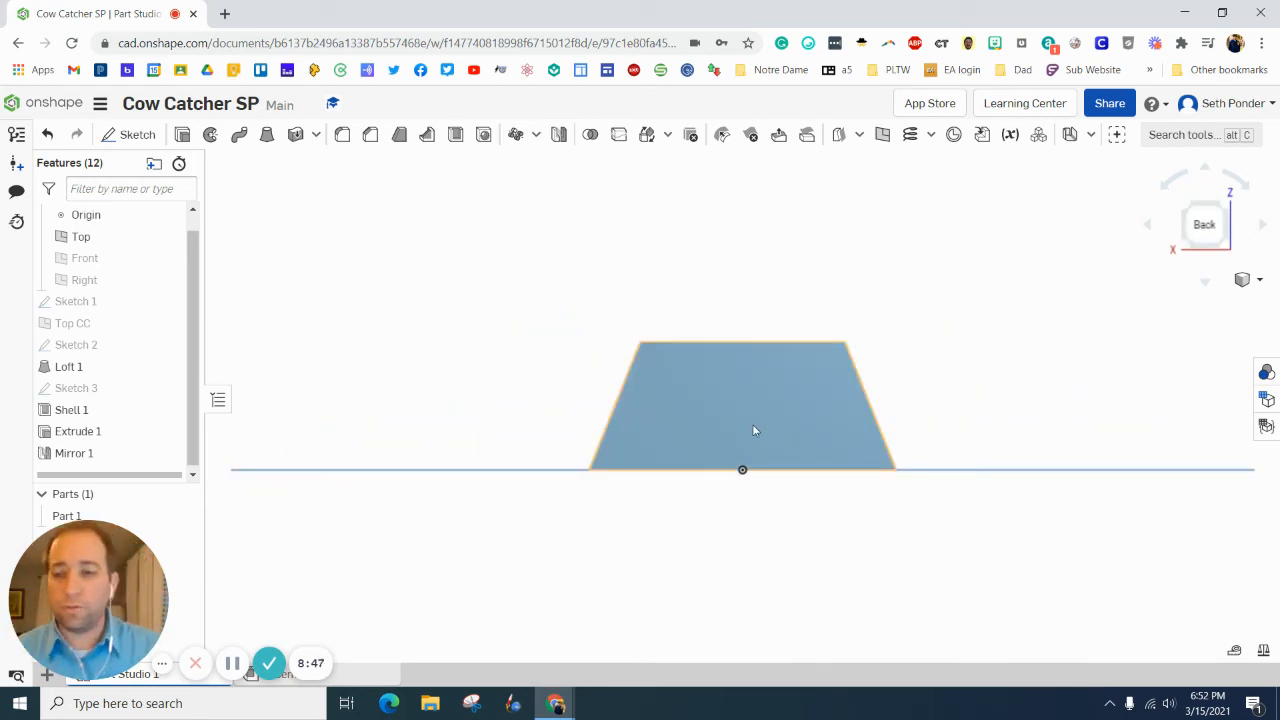
mouse_move(715, 435)
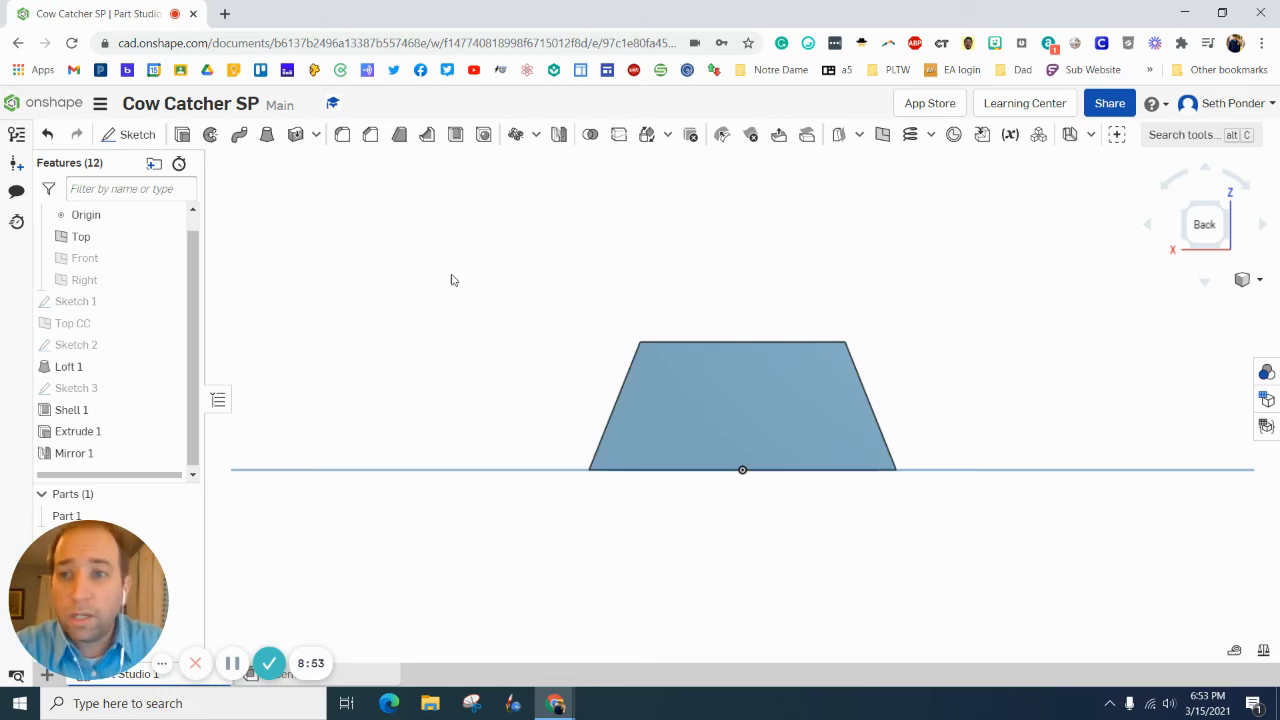
Step: Sketch on the back face and draw three circles: top centre, lower right, lower left
left_click(137, 134)
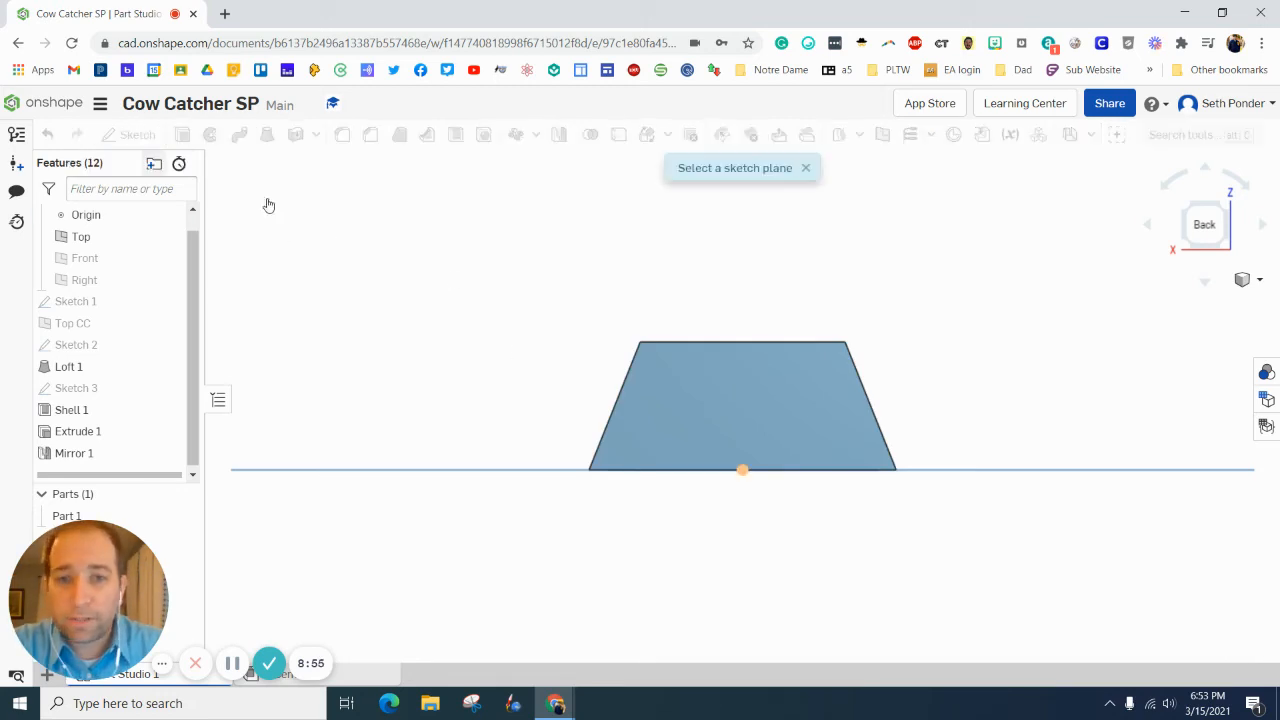
left_click(742, 405)
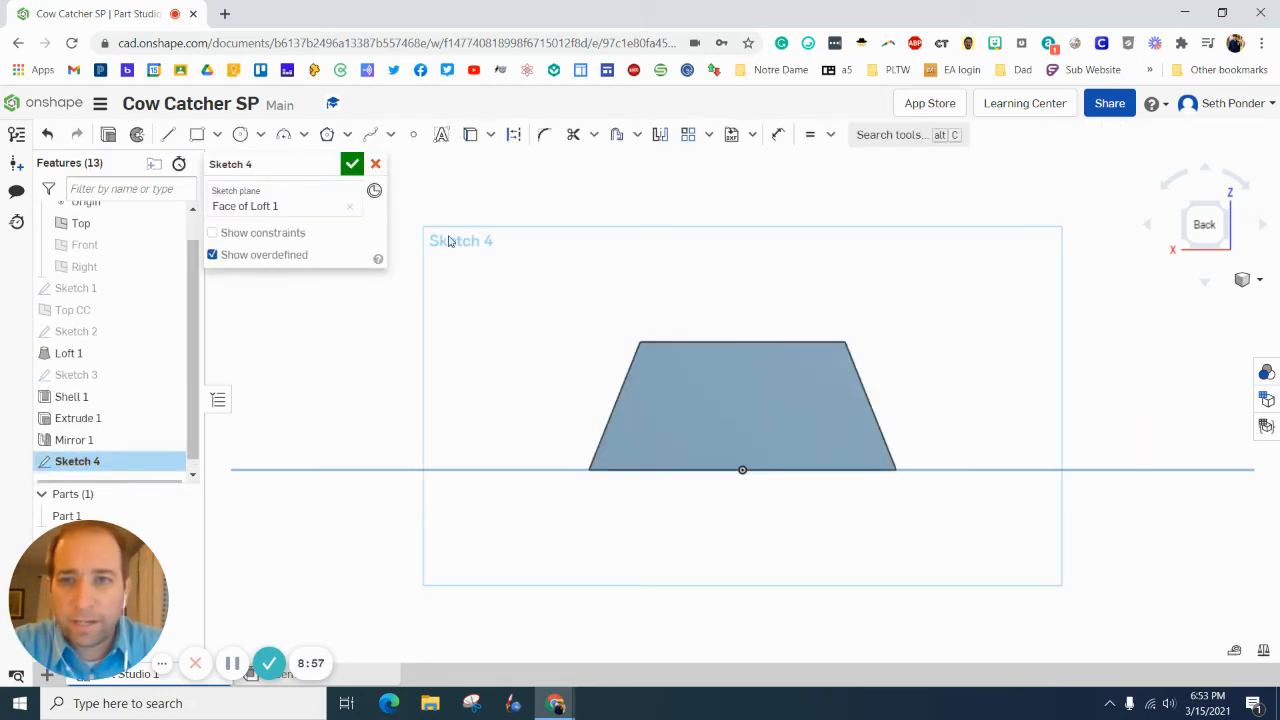
left_click(234, 134)
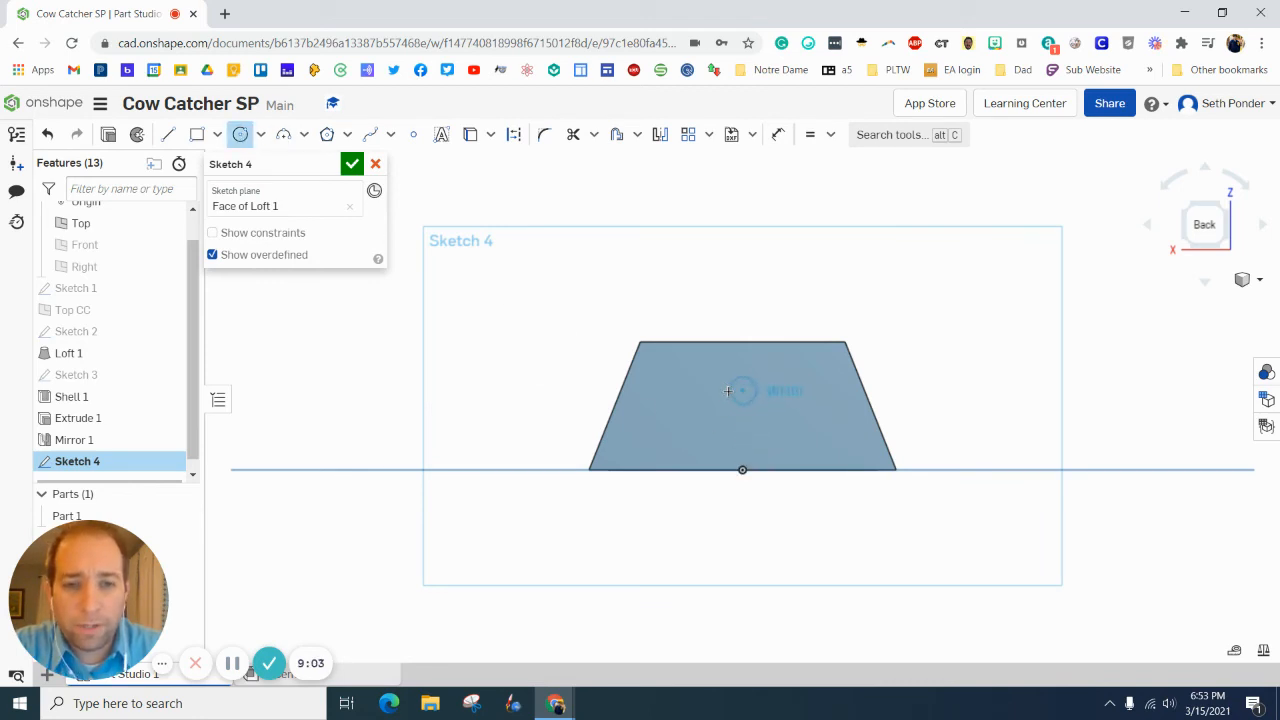
left_click(742, 391)
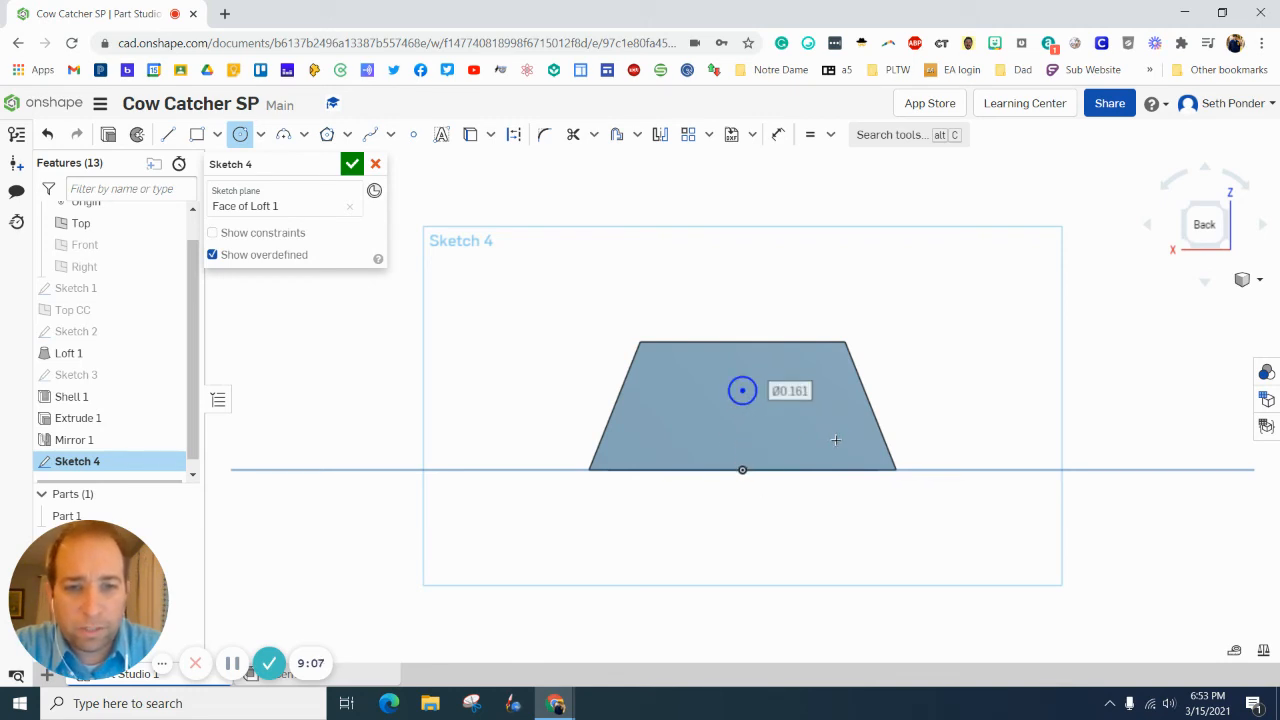
left_click(837, 440)
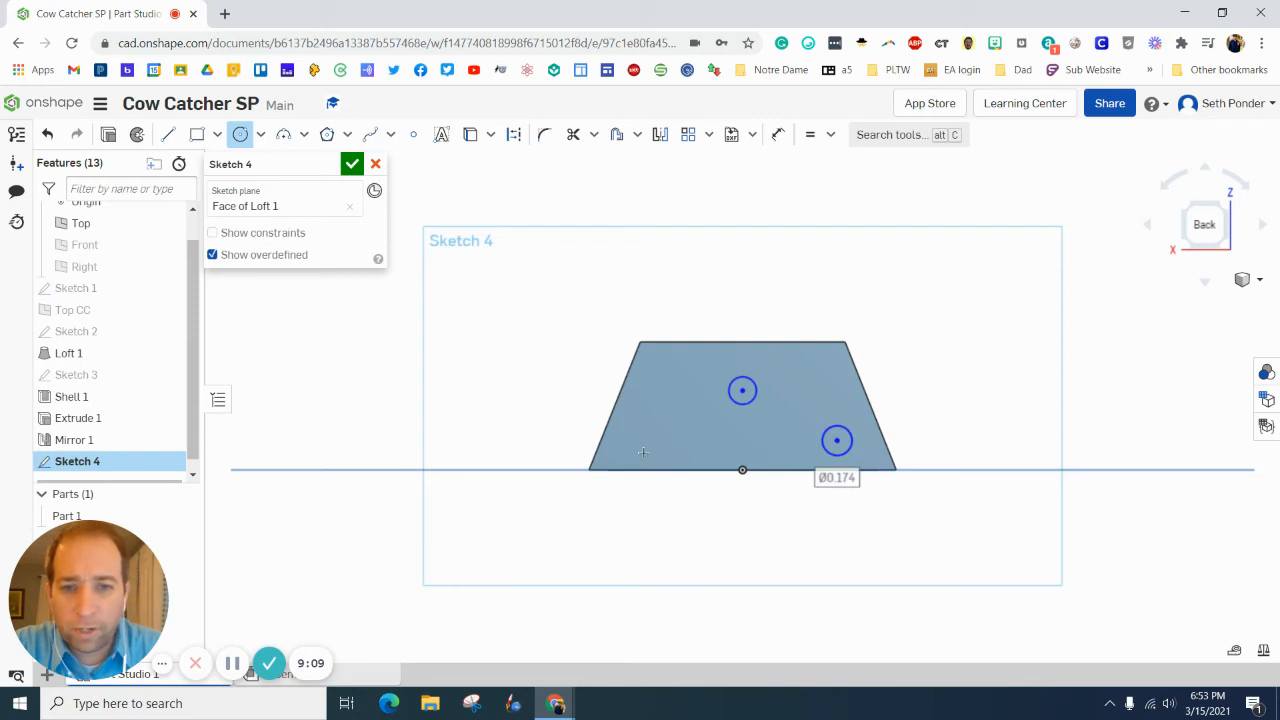
mouse_move(662, 441)
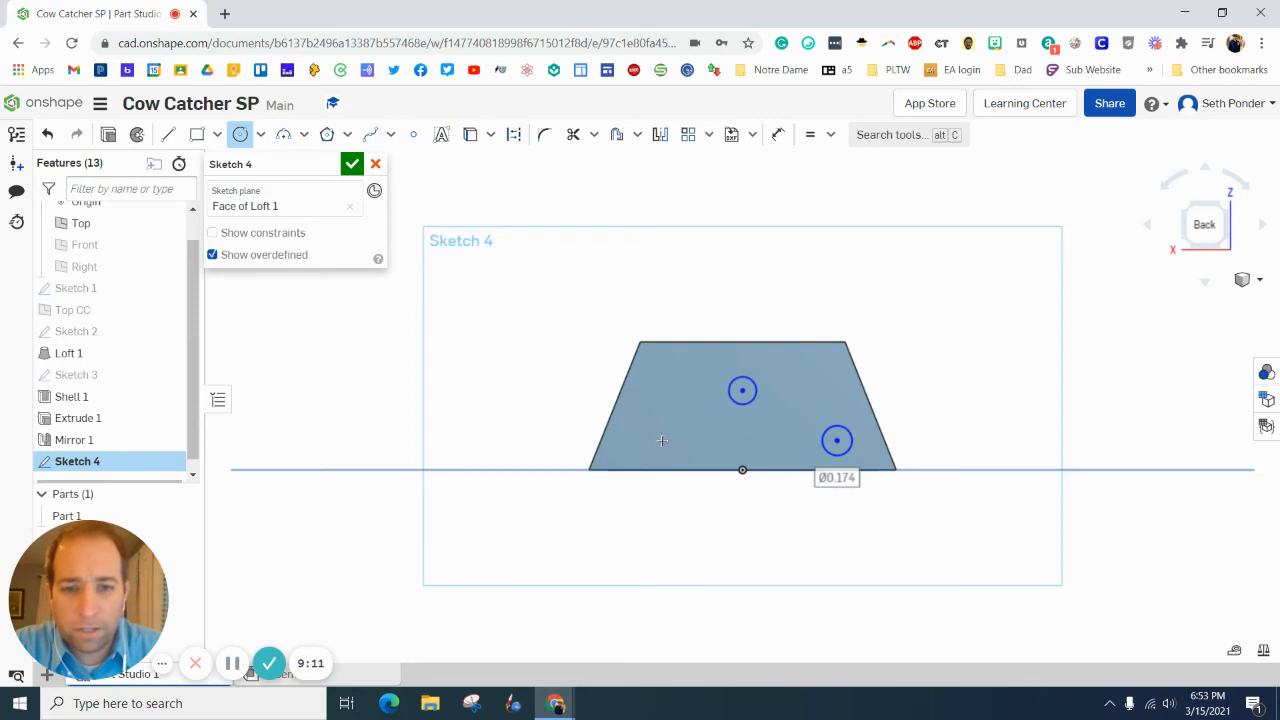
left_click(663, 441)
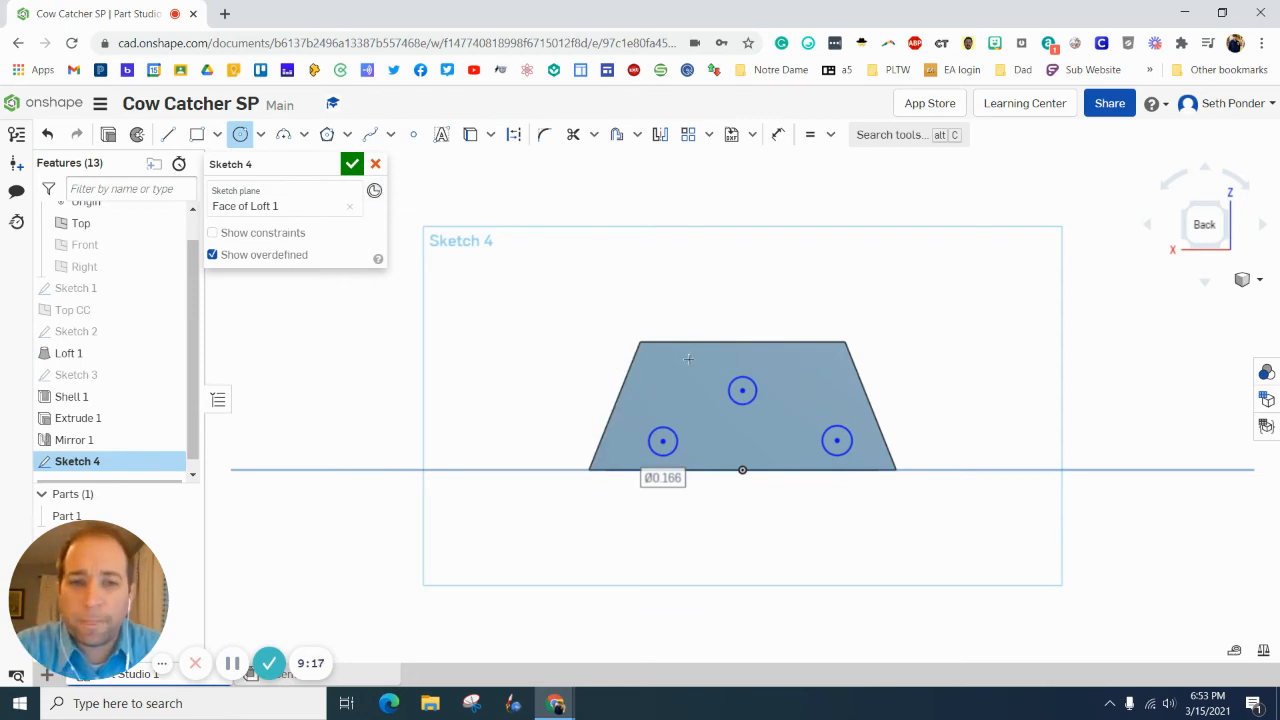
mouse_move(810, 135)
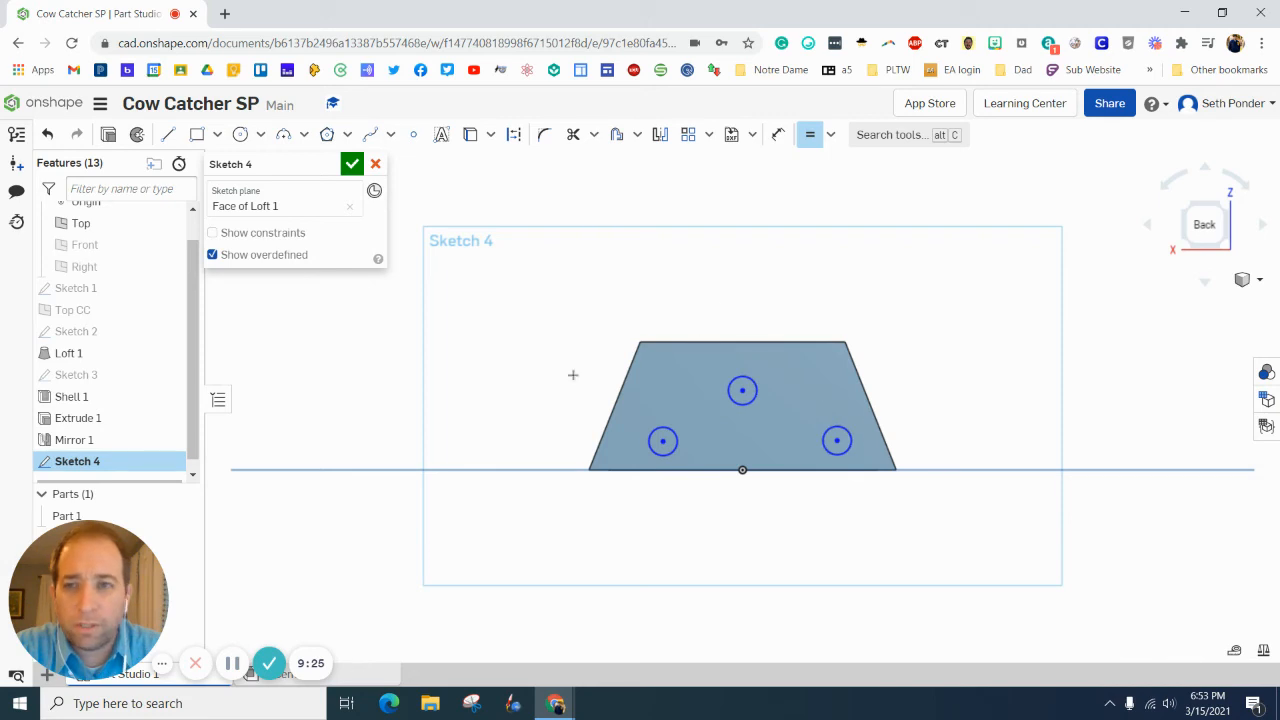
mouse_move(736, 151)
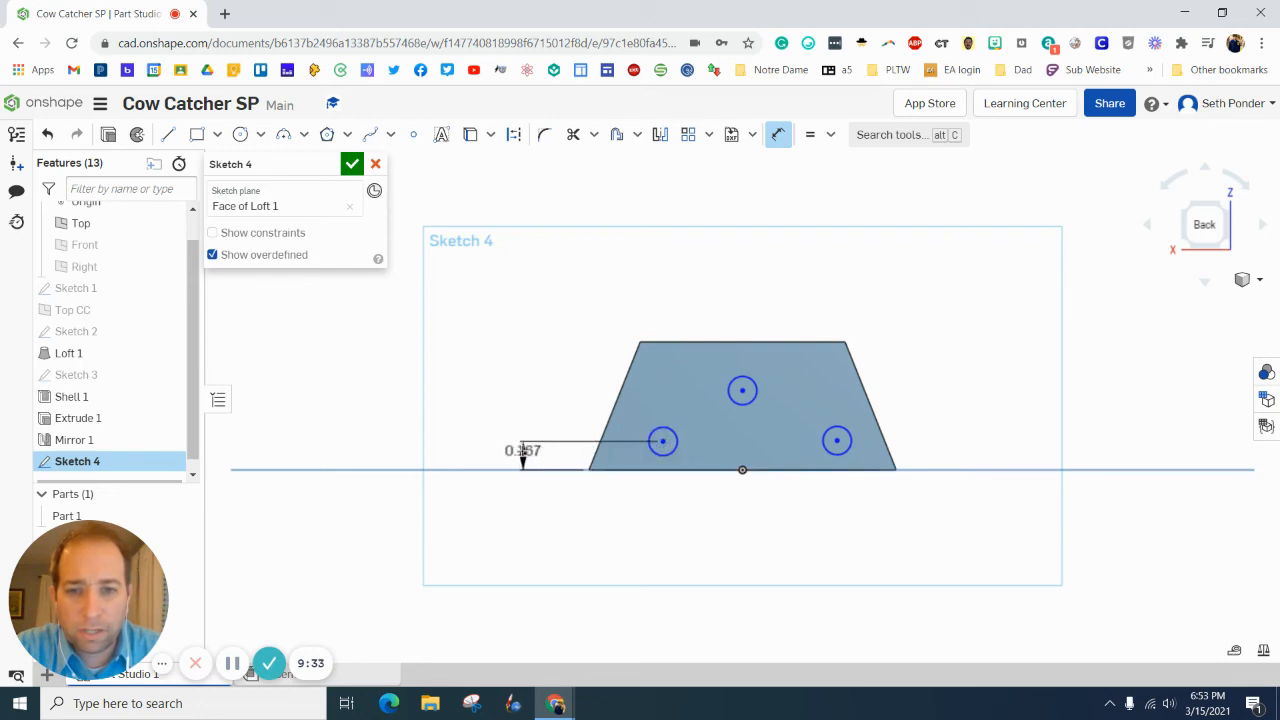
Step: Dimension the peg circles: 0.125 diameter, heights 0.125 and 0.625, side offsets 0.275
double_click(522, 450)
type("0.125")
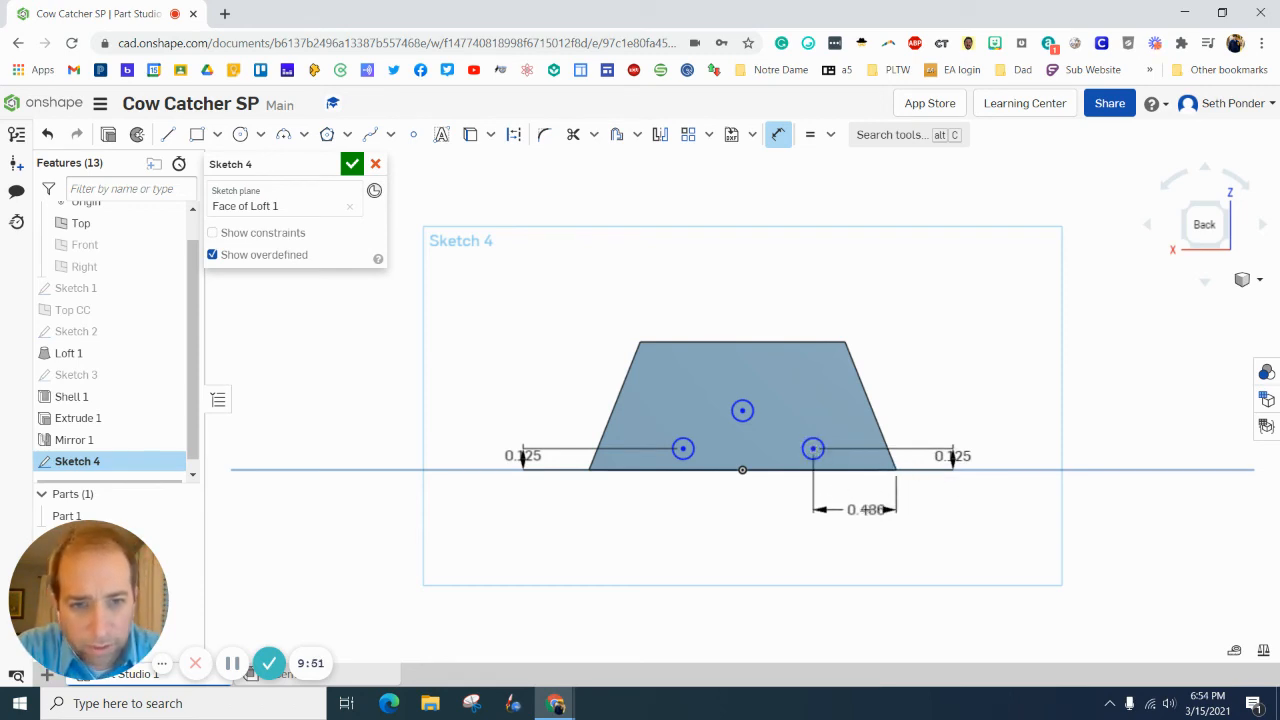
double_click(867, 509)
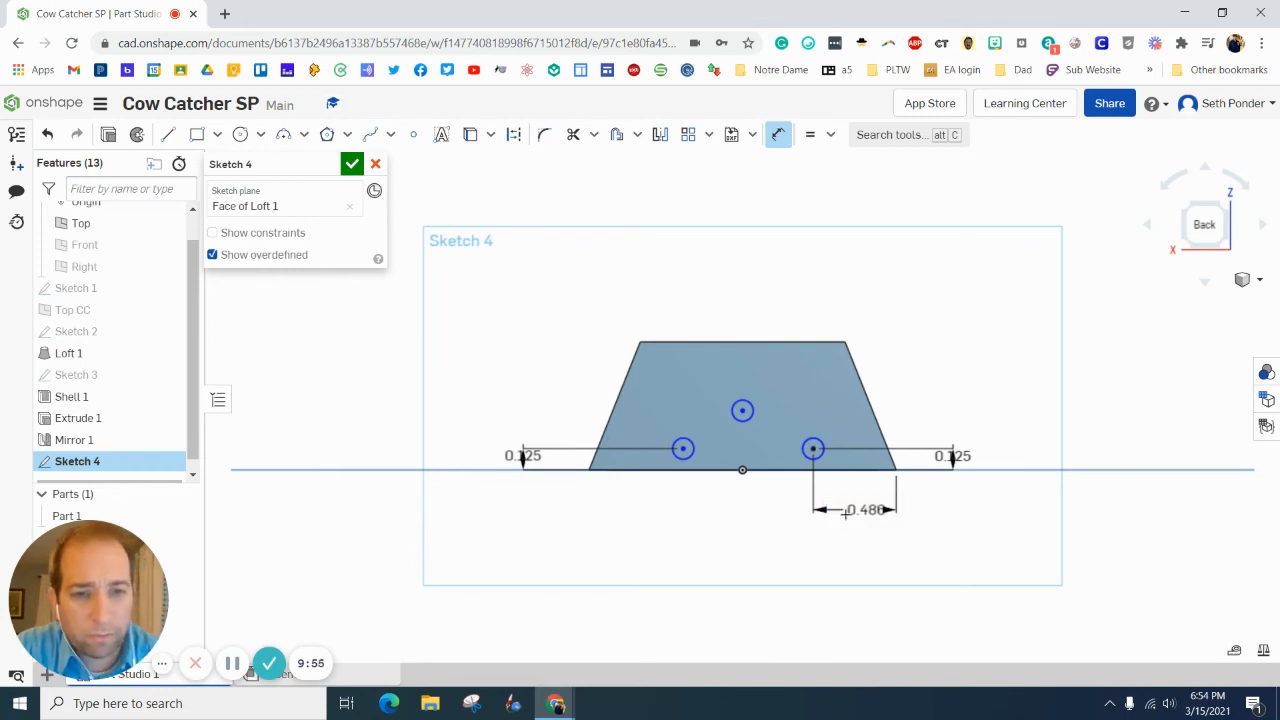
left_click_drag(813, 448, 849, 448)
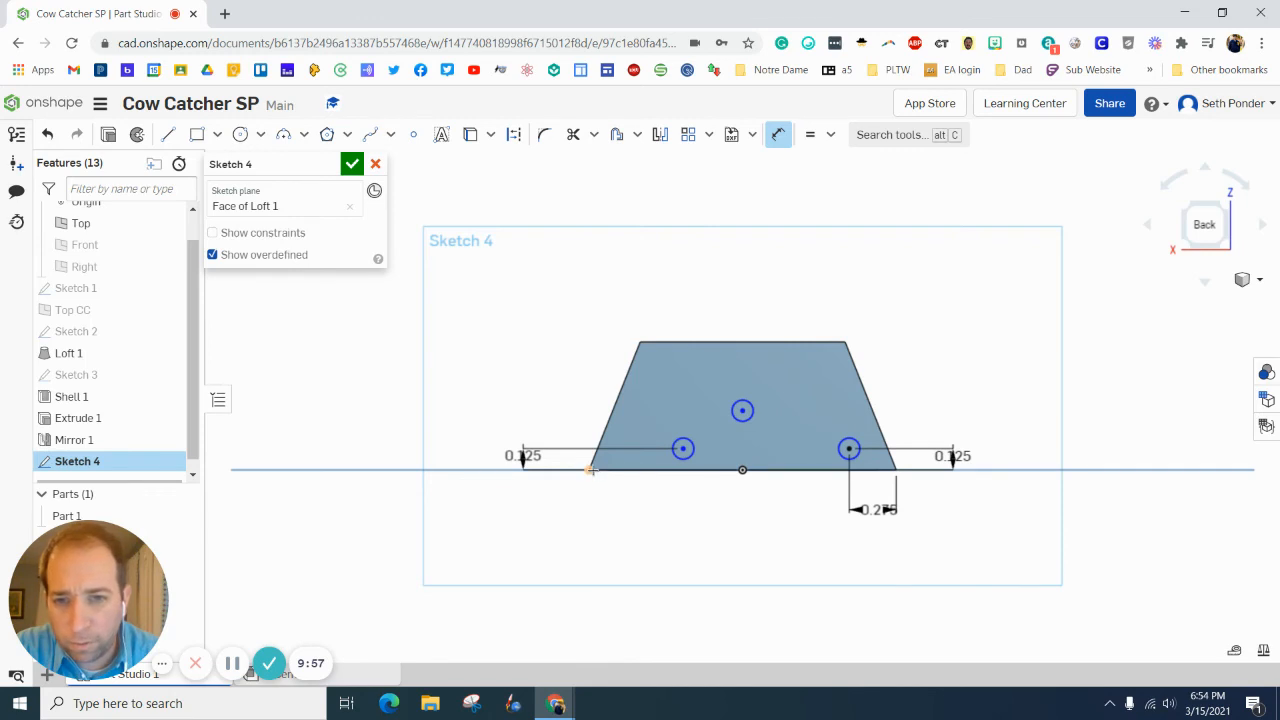
left_click(683, 448)
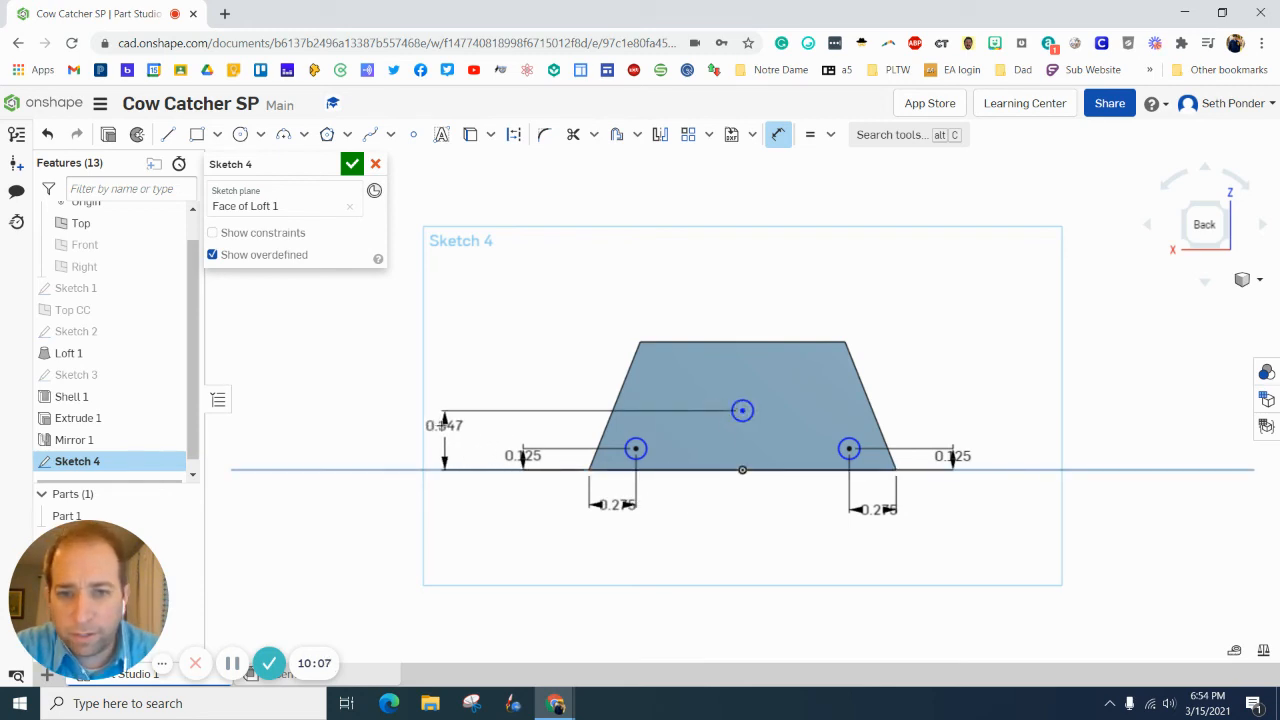
double_click(443, 425)
type("0.625")
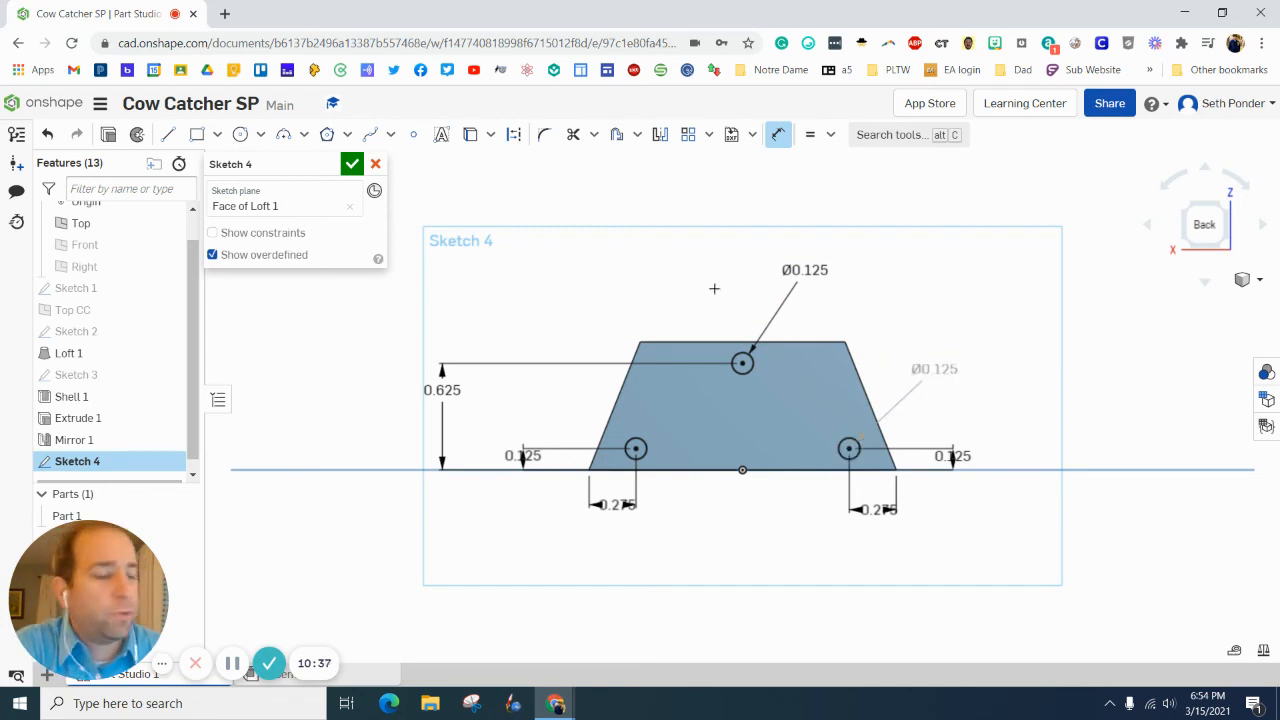
mouse_move(735, 254)
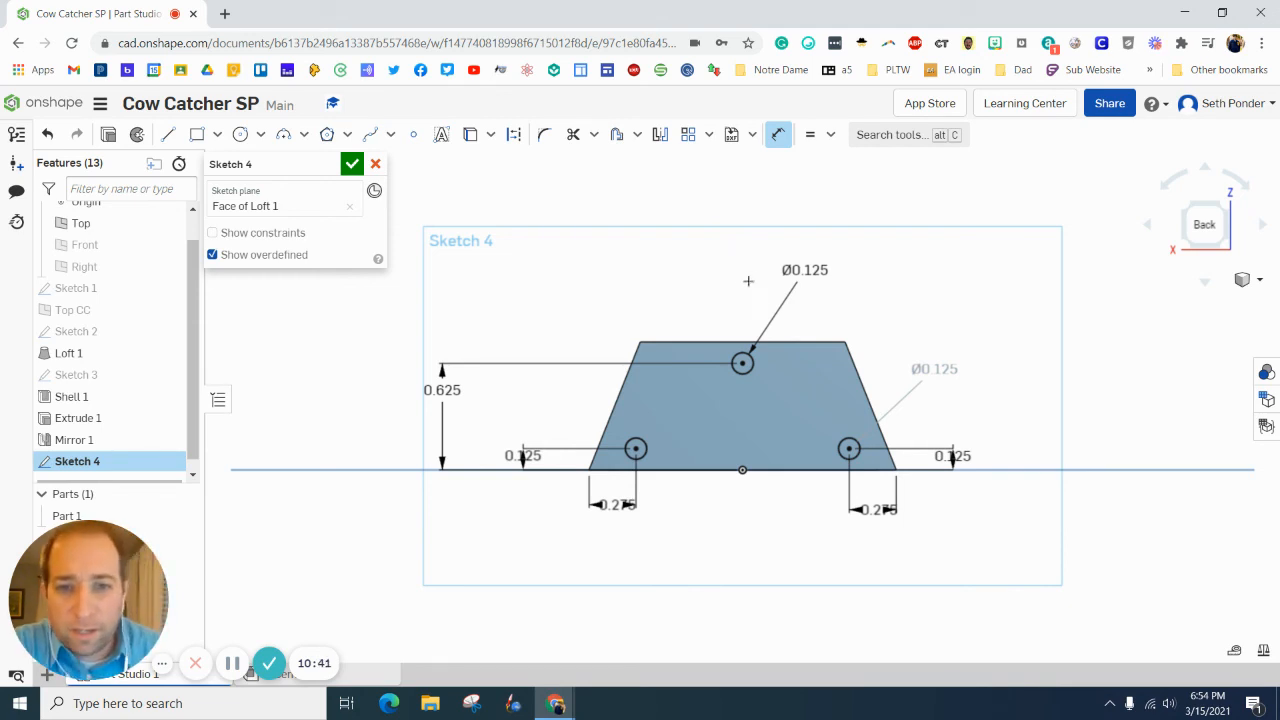
mouse_move(747, 293)
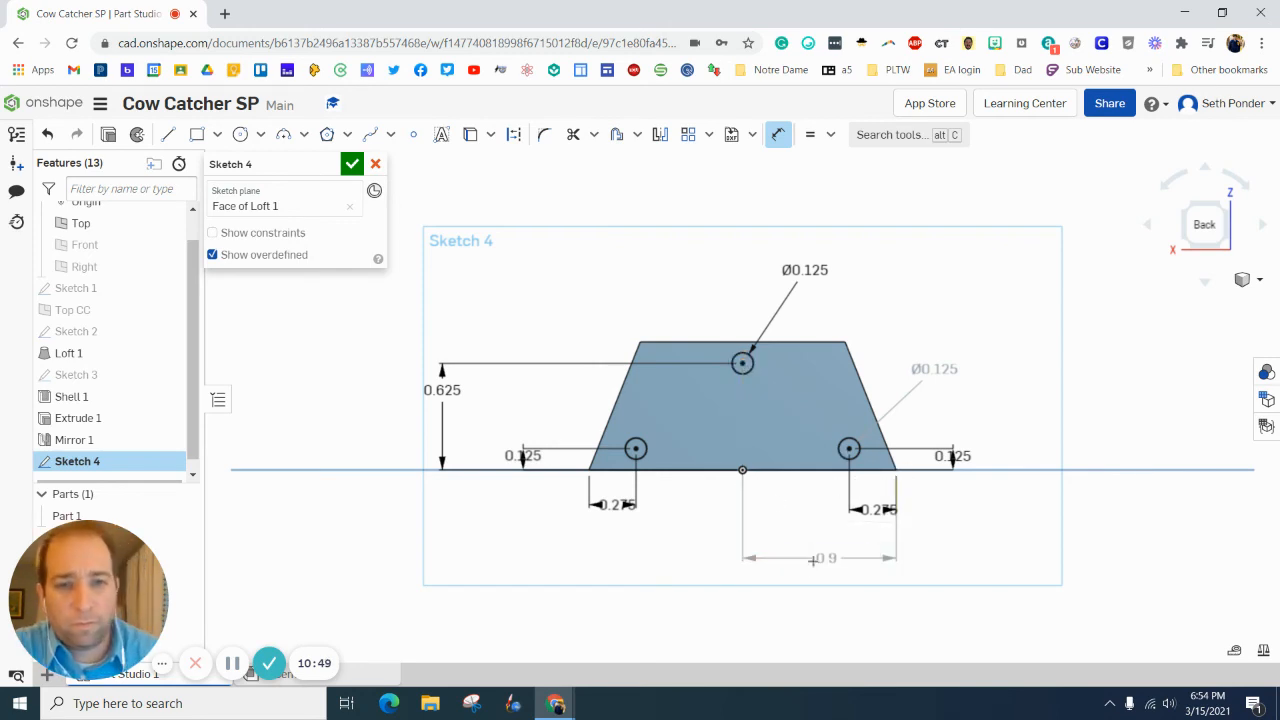
mouse_move(352, 163)
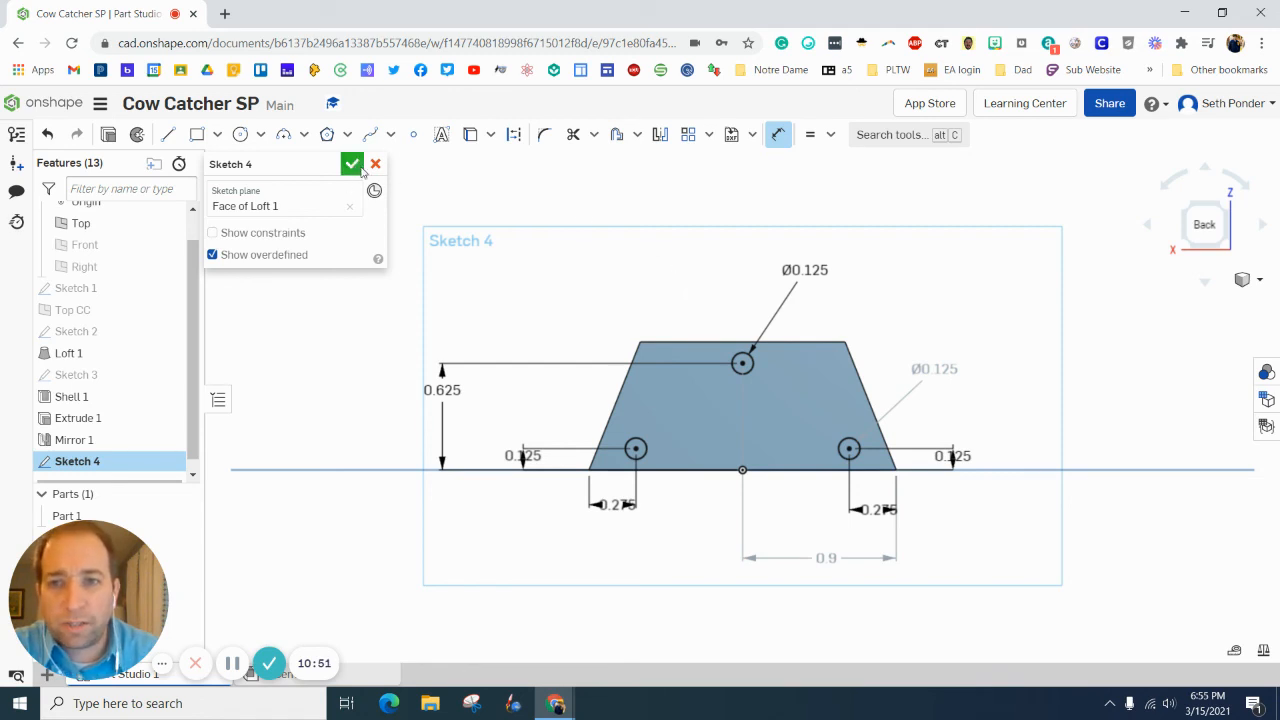
Step: Finish Sketch 4 and extrude its three circles 0.125 in as Extrude 2
left_click(351, 163)
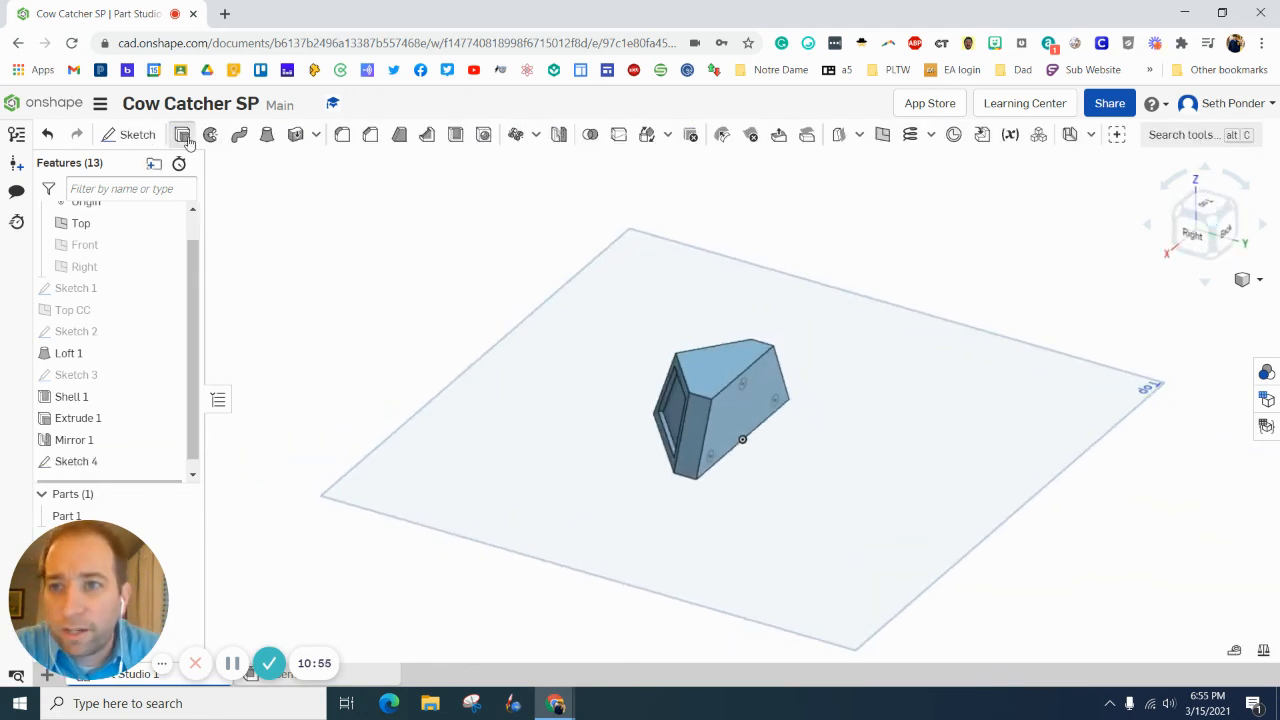
left_click(182, 134)
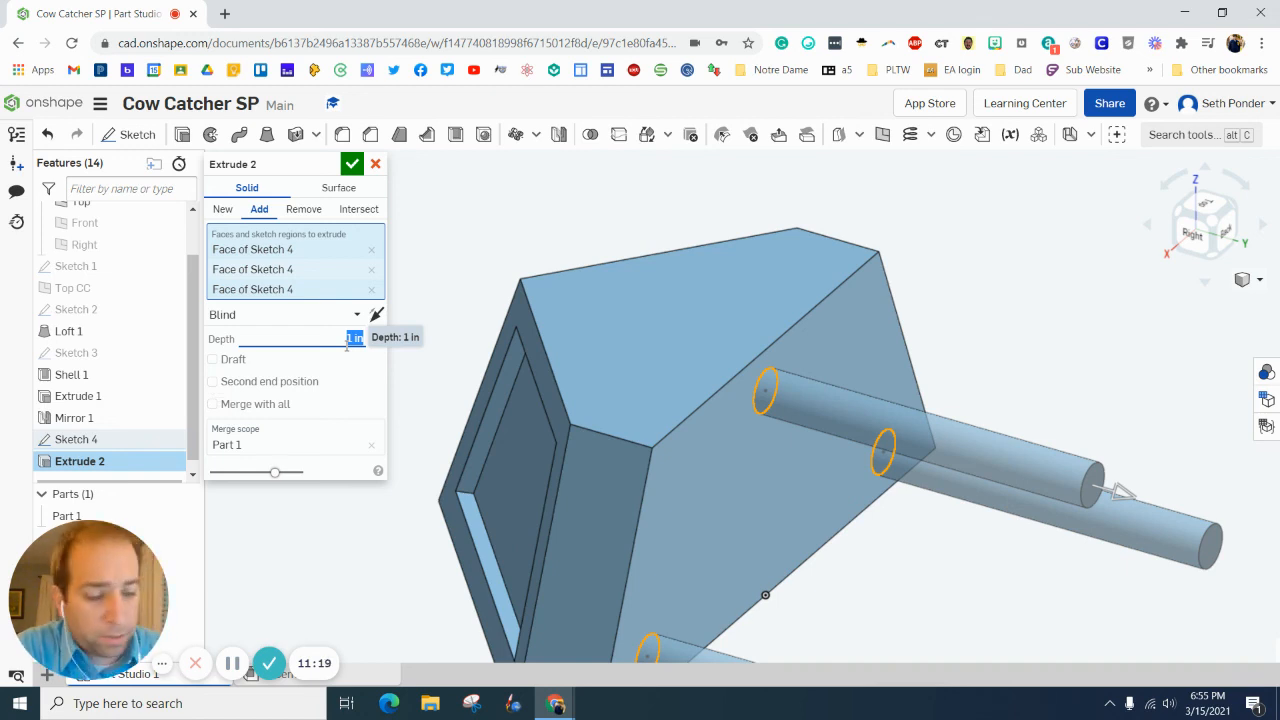
type(".125")
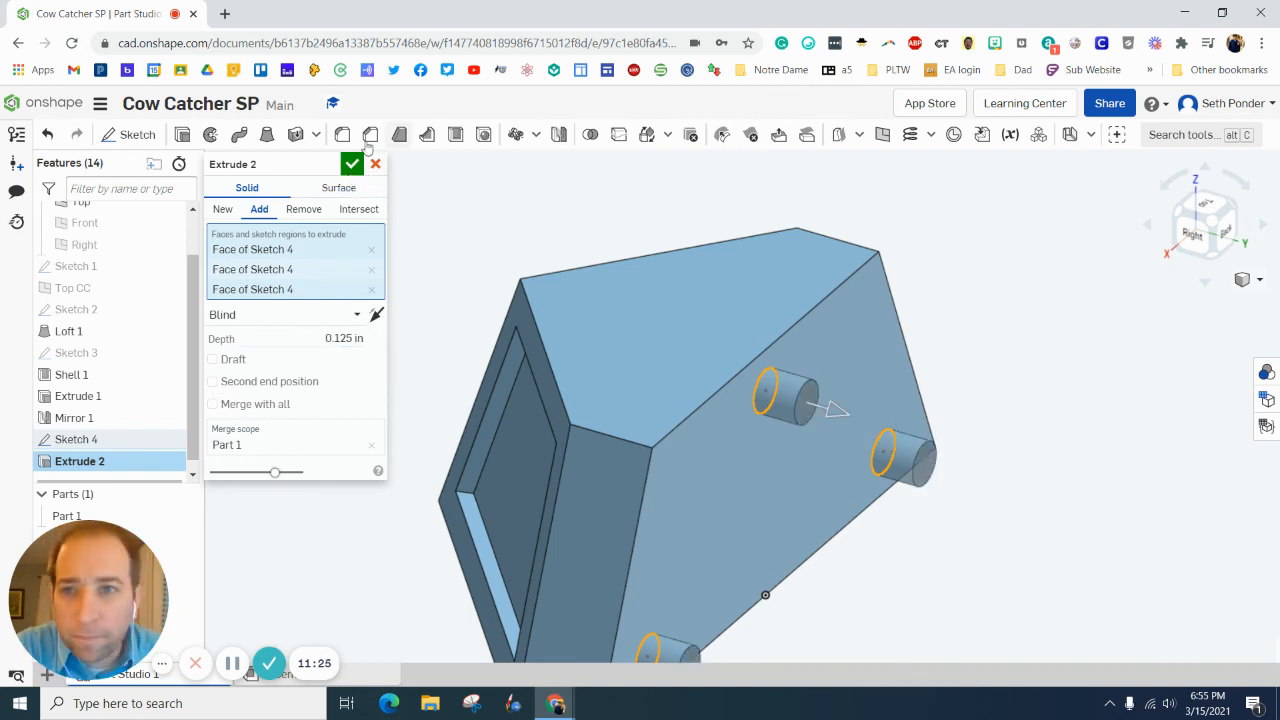
left_click(351, 163)
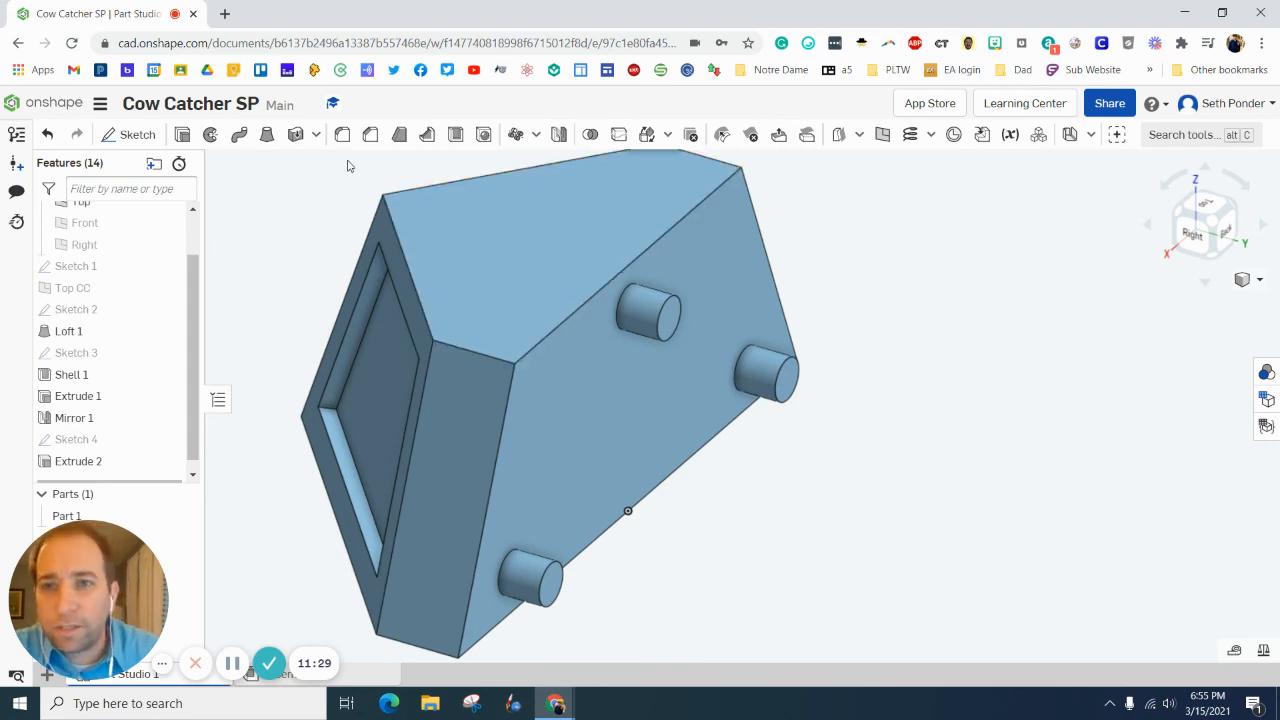
mouse_move(343, 134)
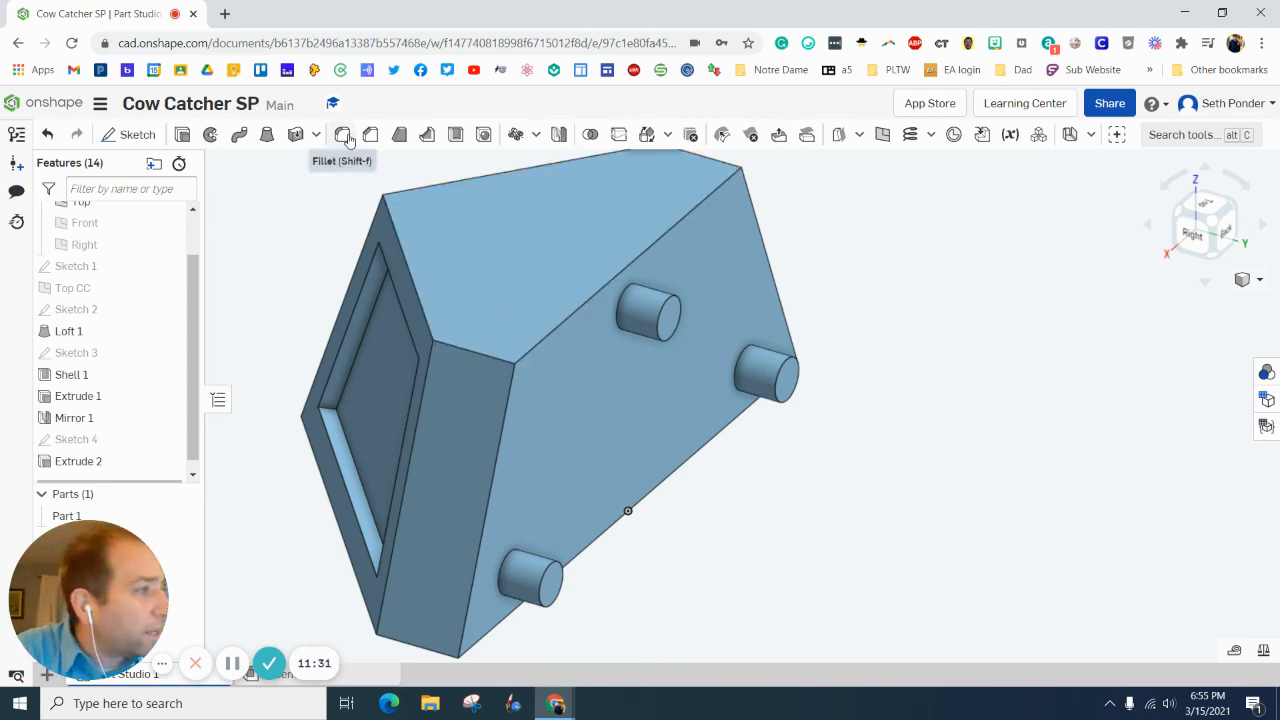
mouse_move(370, 134)
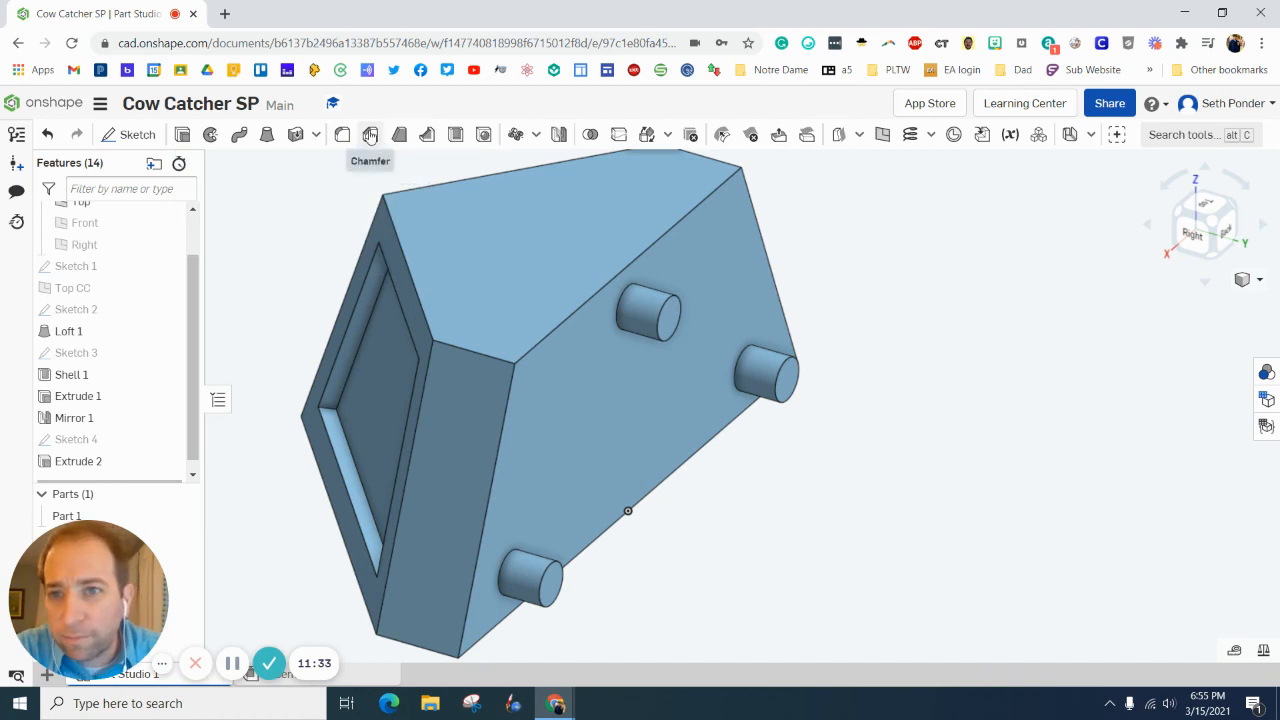
Step: Add Chamfer 1 on the three peg end edges at 0.01 in, 45°
left_click(370, 134)
type("01")
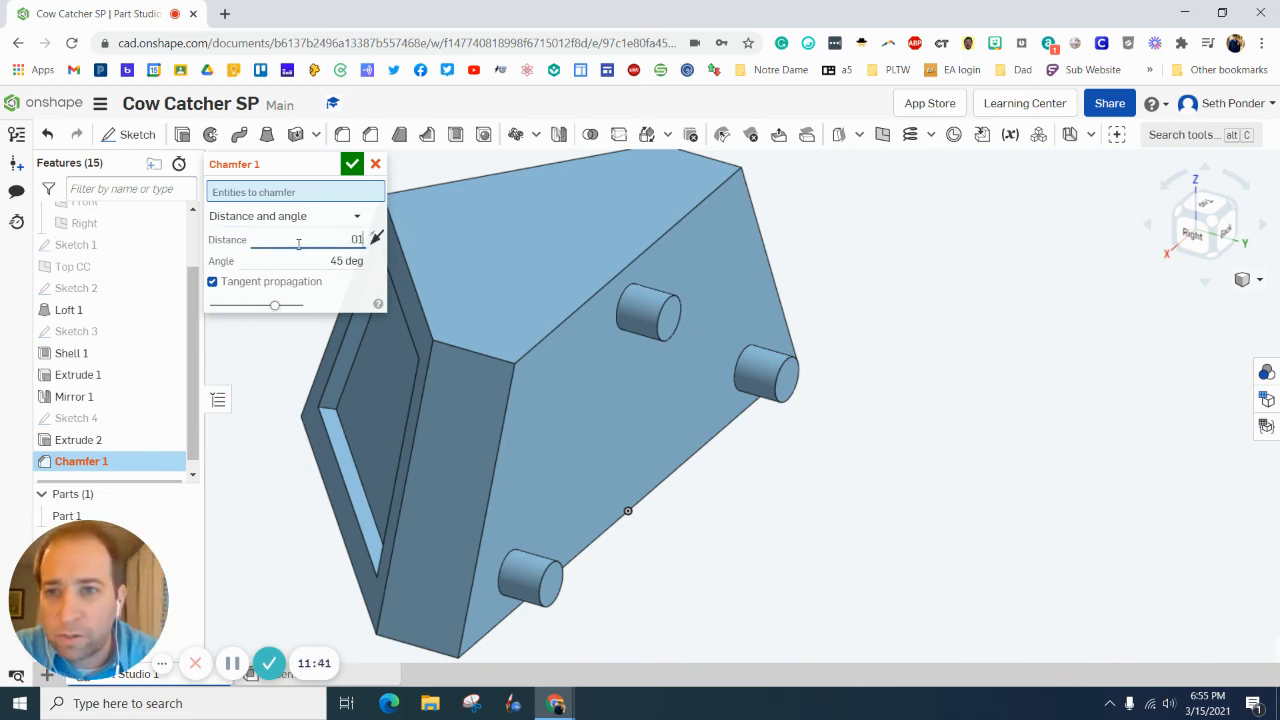
mouse_move(312, 281)
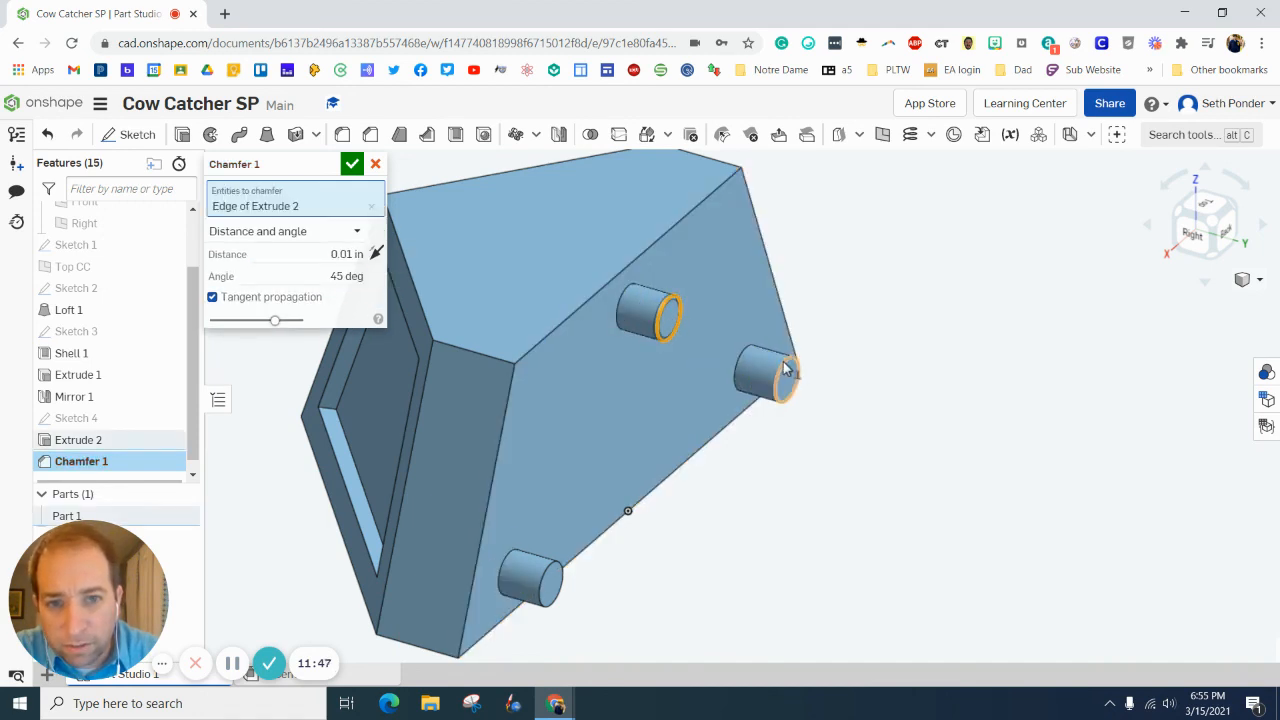
left_click(545, 580)
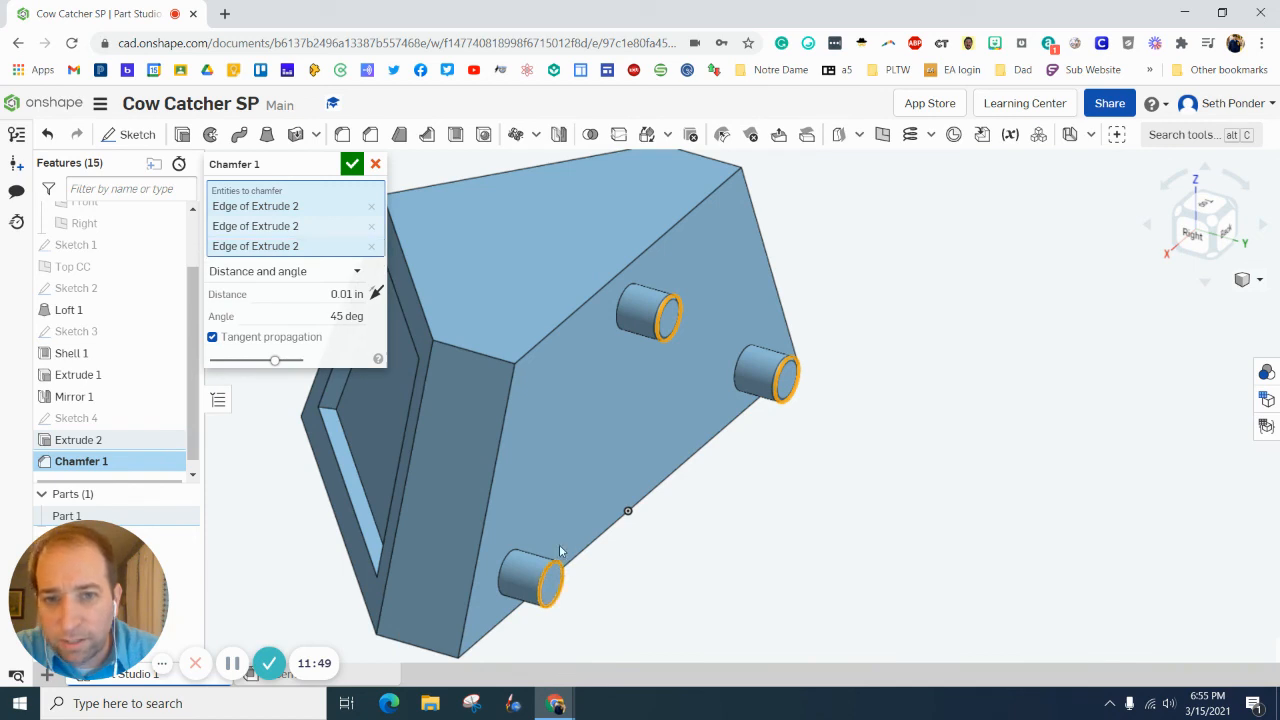
left_click(351, 164)
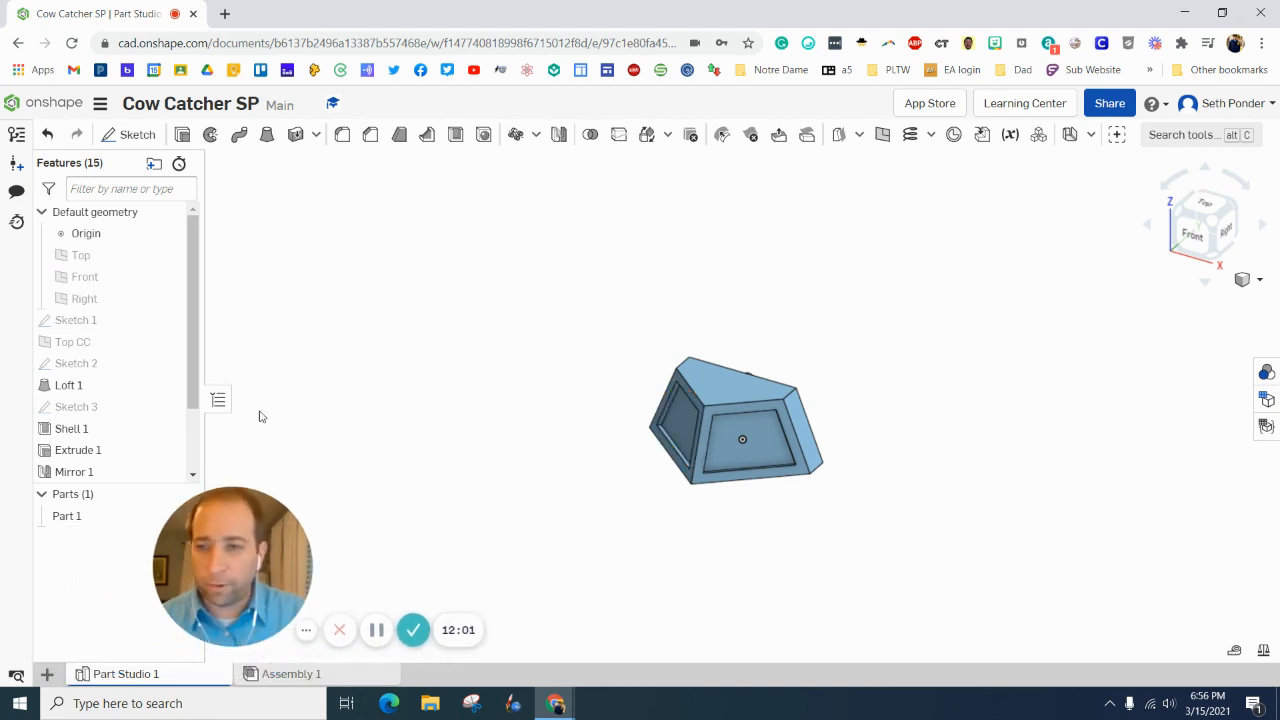
Step: Assign ABS from the material library to Part 1
left_click(66, 516)
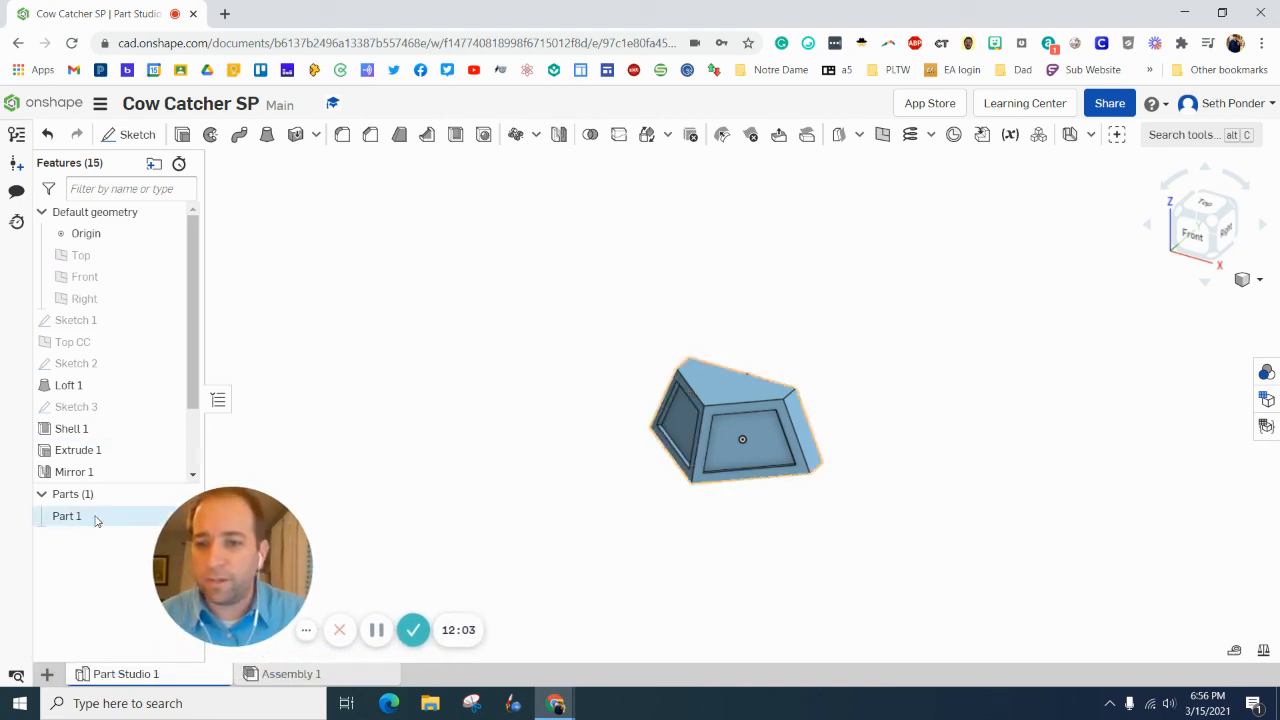
right_click(66, 515)
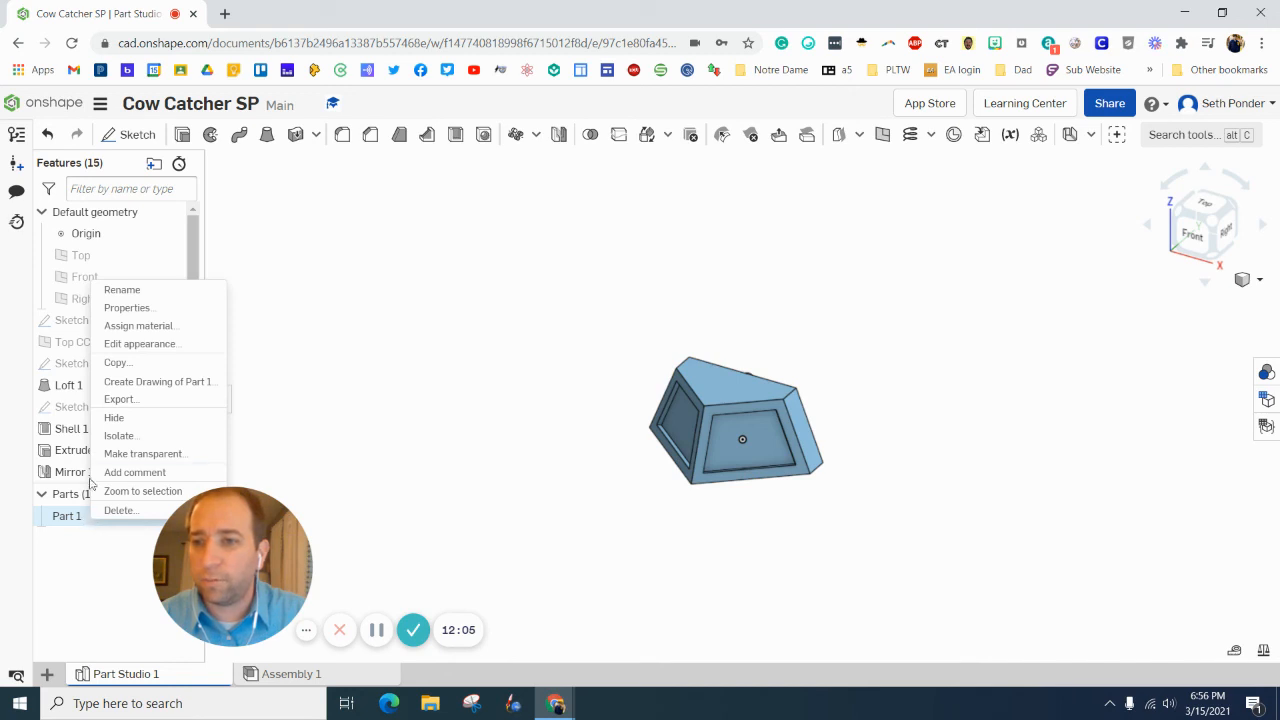
left_click(140, 325)
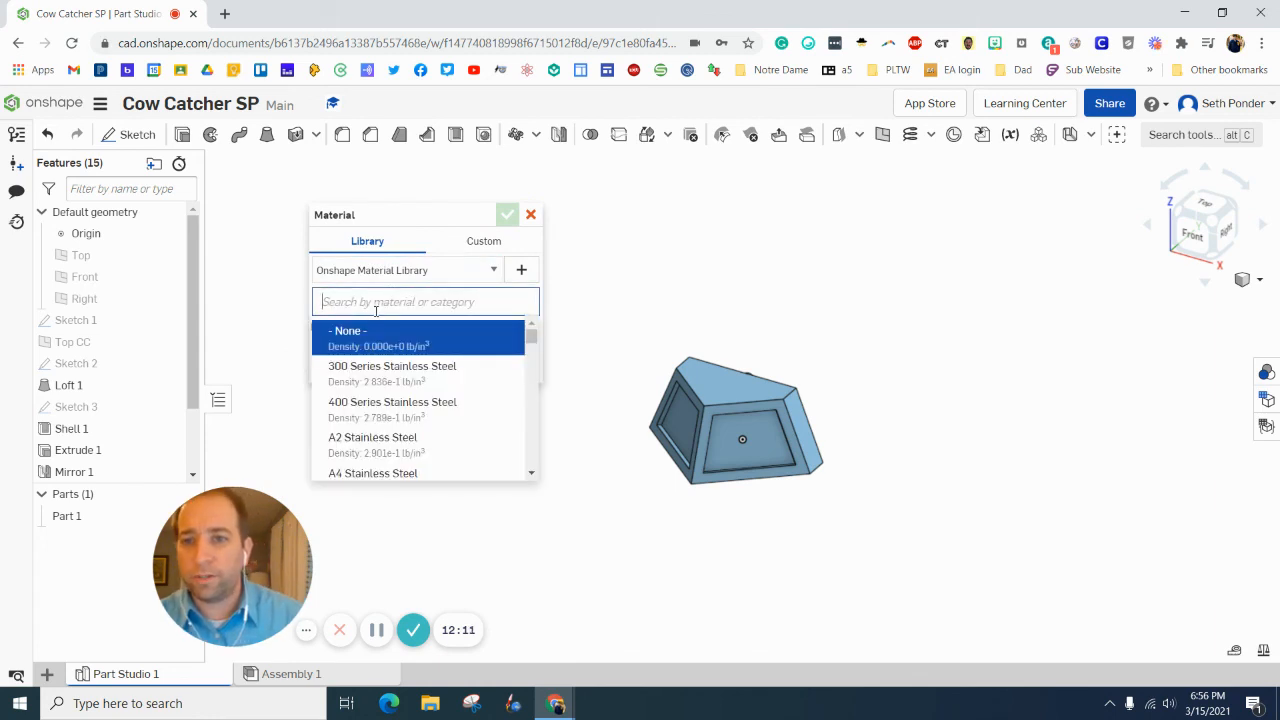
type("ABS")
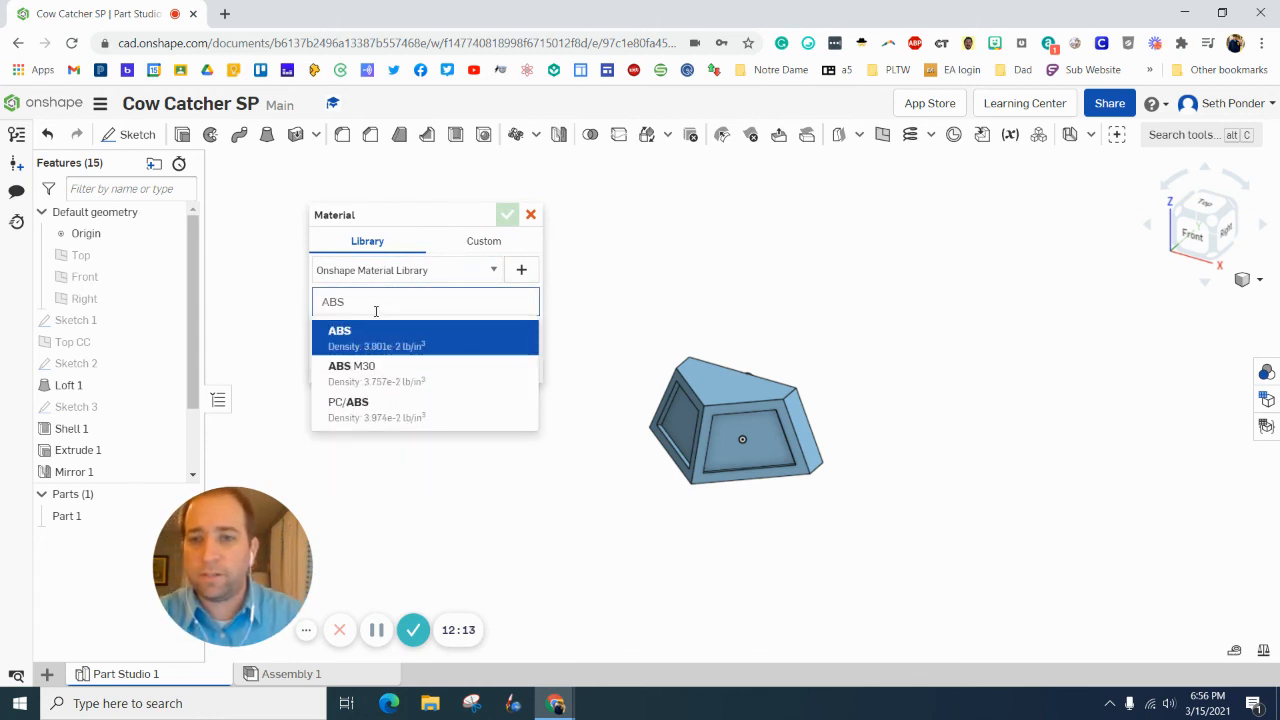
left_click(508, 214)
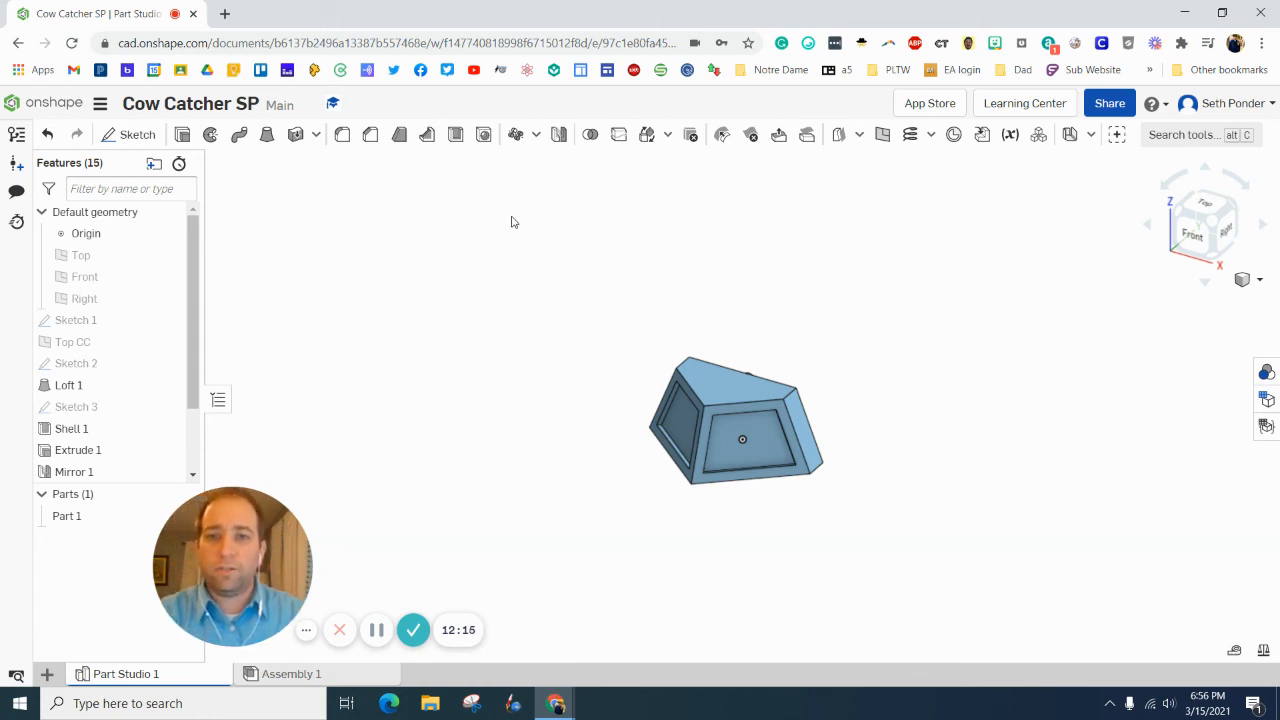
mouse_move(505, 228)
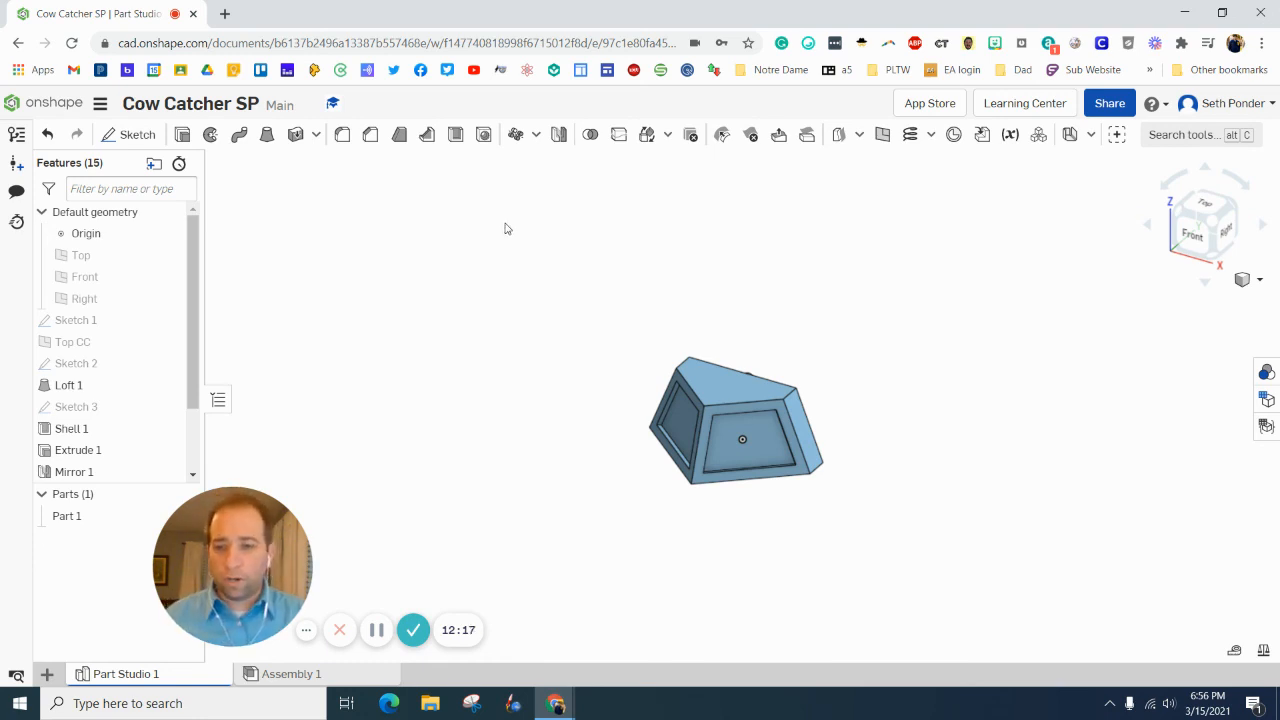
mouse_move(427, 334)
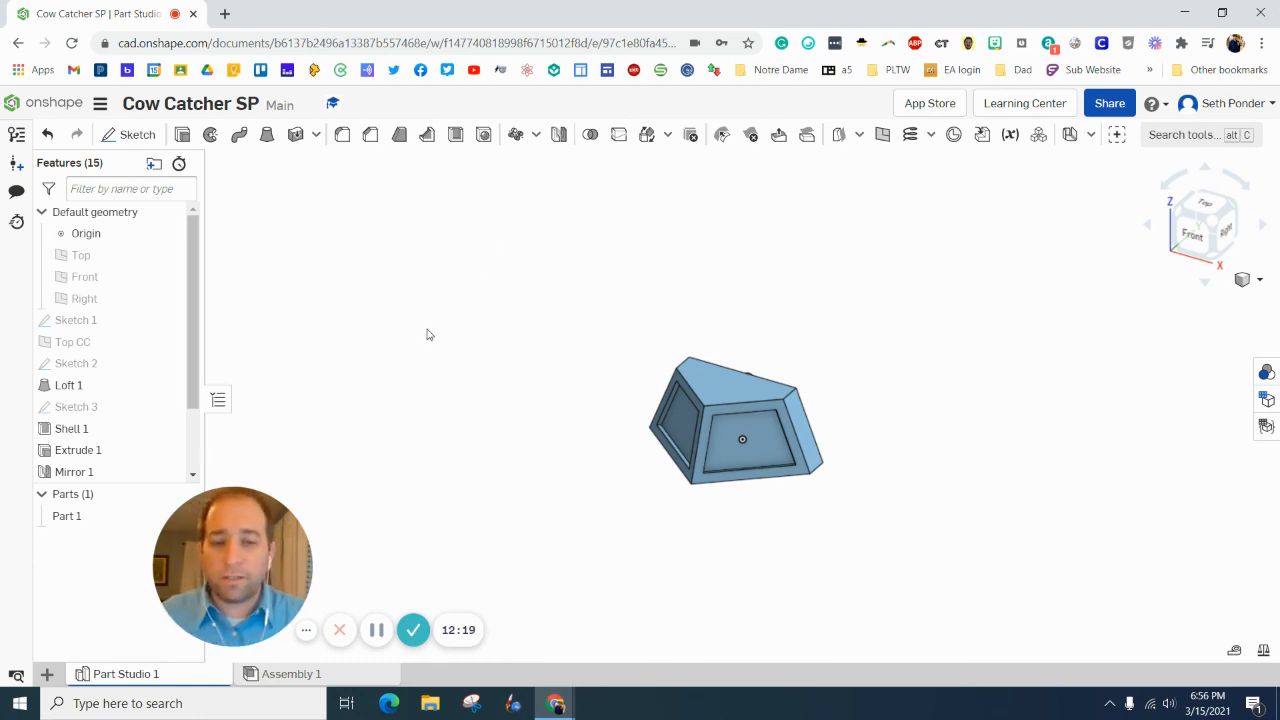